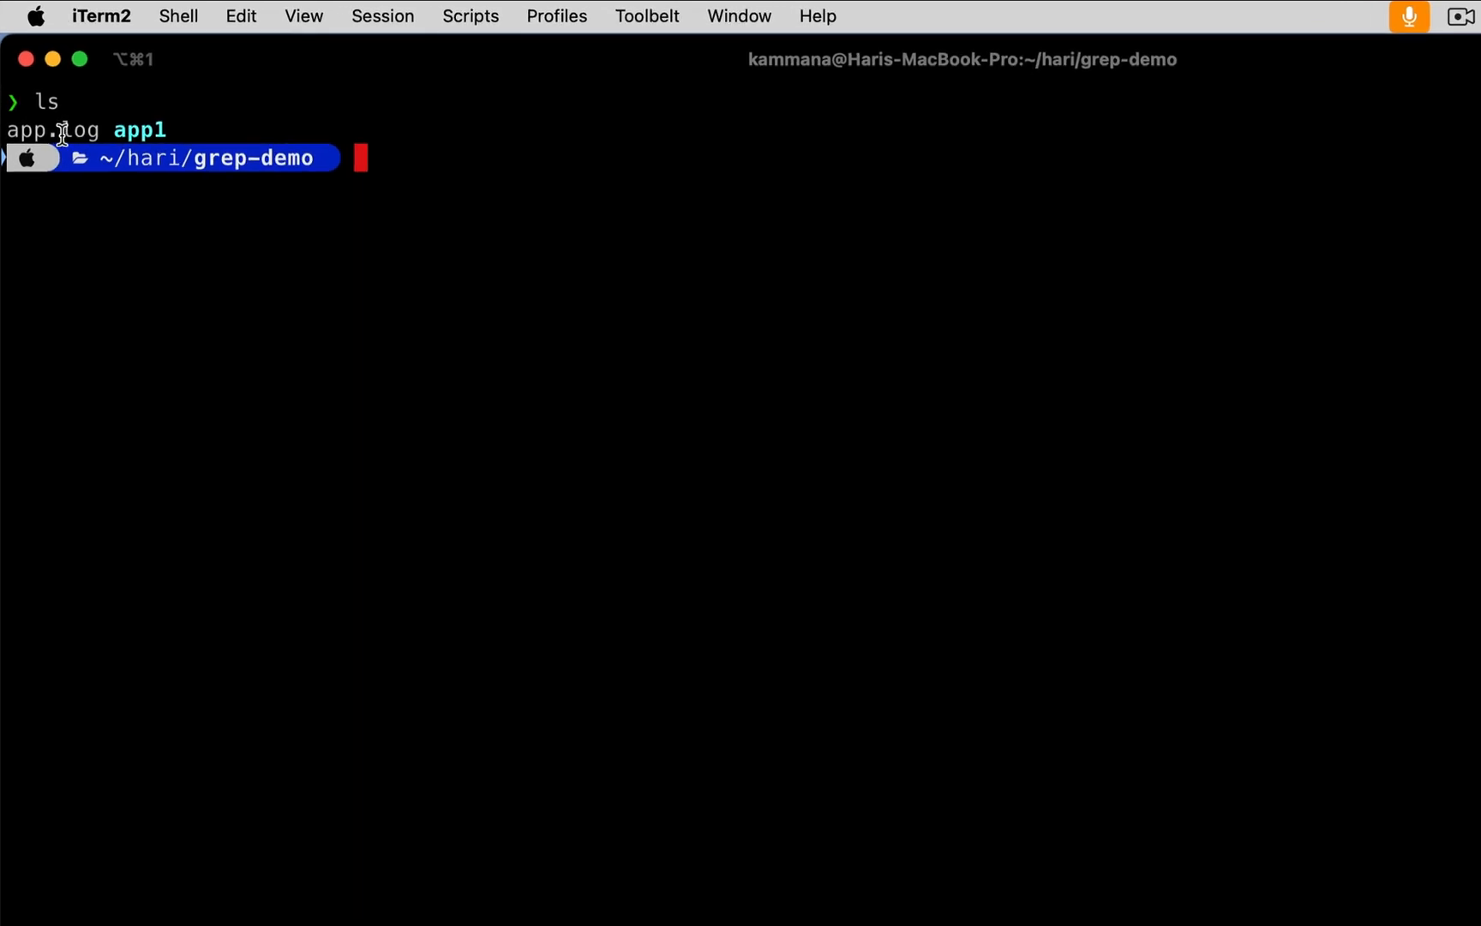
- Run cat app.log to print every timestamped INFO, WARN and ERROR line, then highlight an ORA- code
{"action": "type", "text": "cat"}
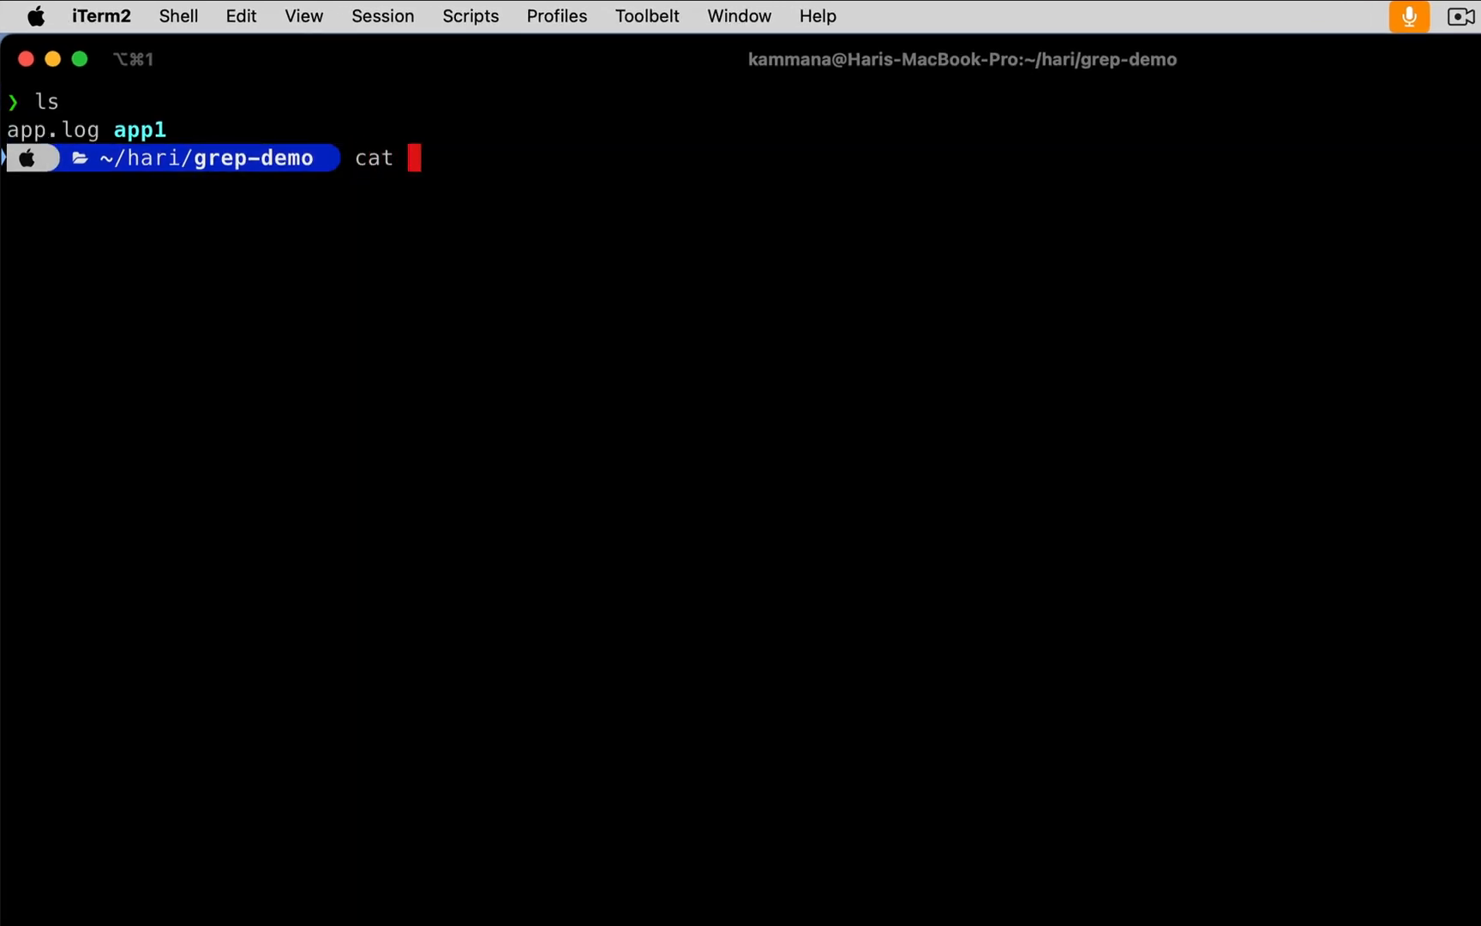
{"action": "type", "text": "app"}
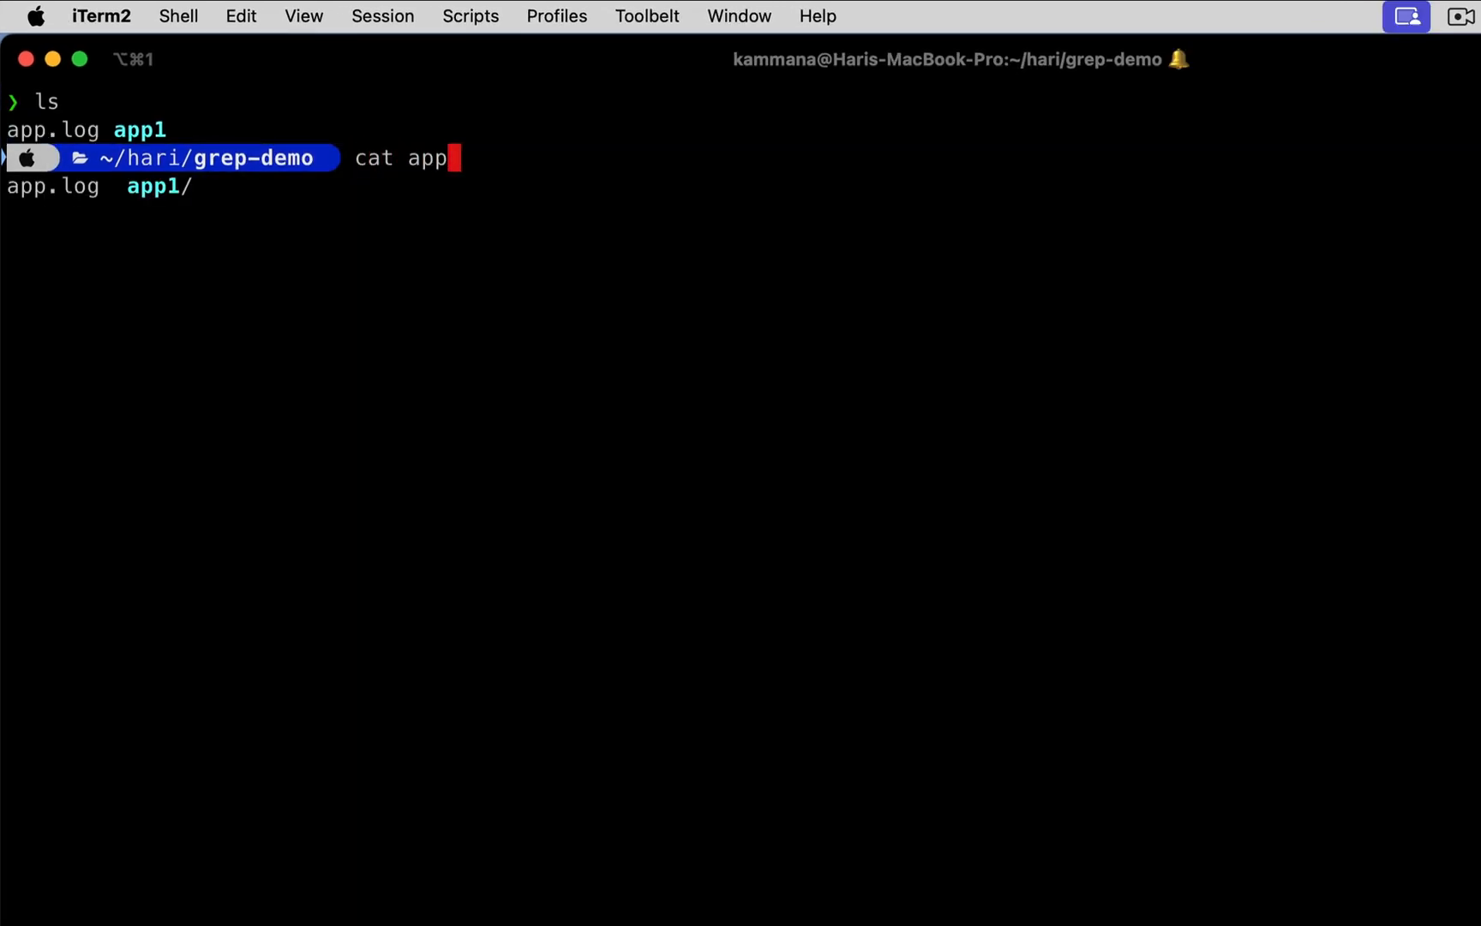
{"action": "key", "text": "Enter"}
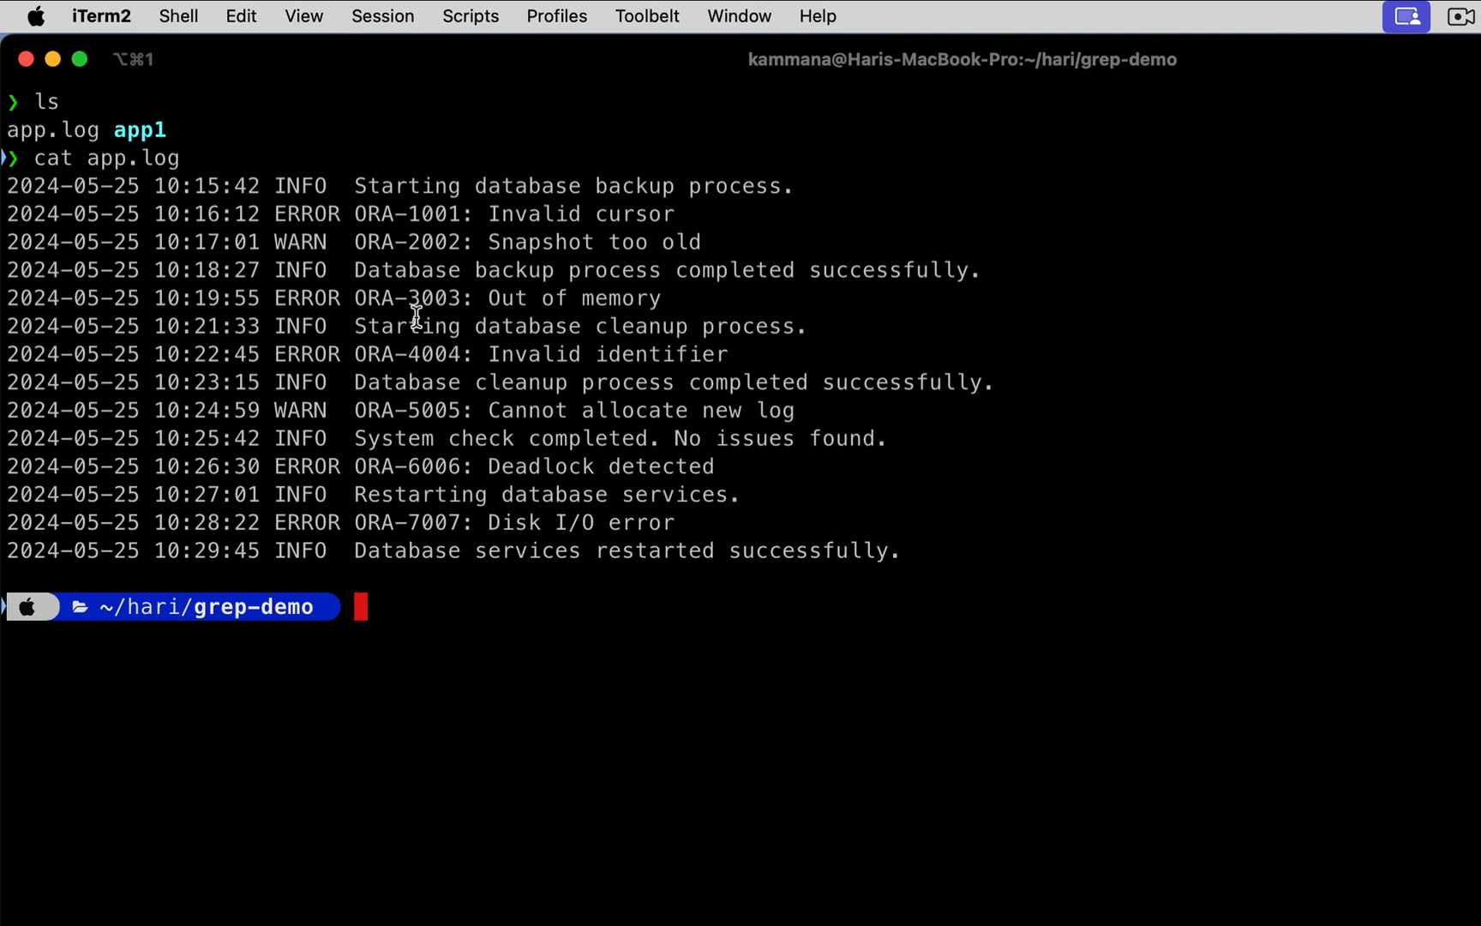
{"action": "mouse_move", "coordinate": [439, 266]}
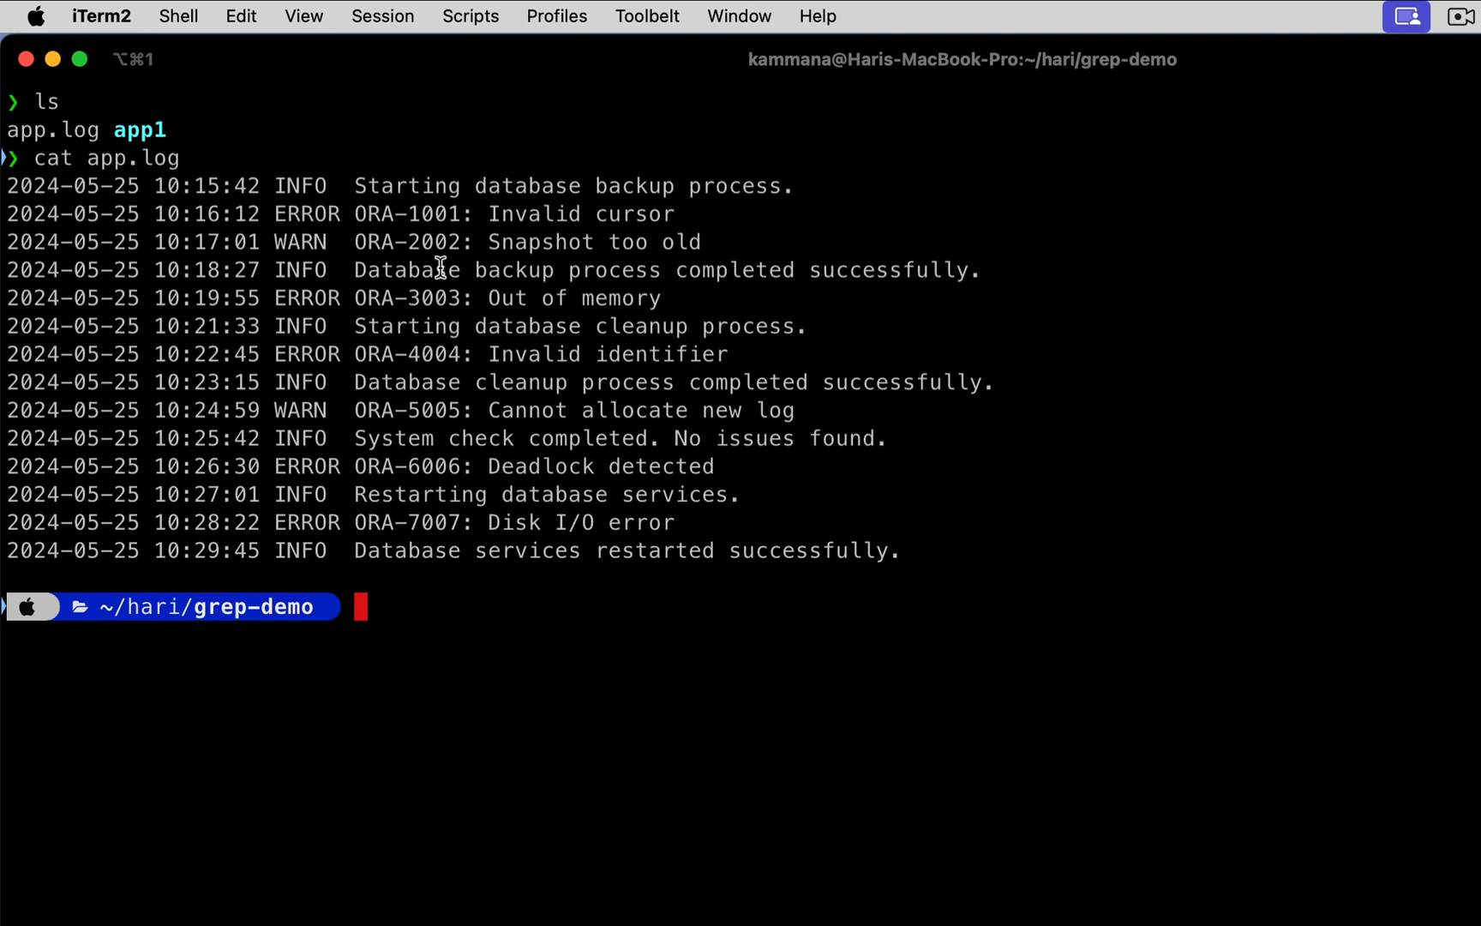
{"action": "double_click", "coordinate": [373, 242]}
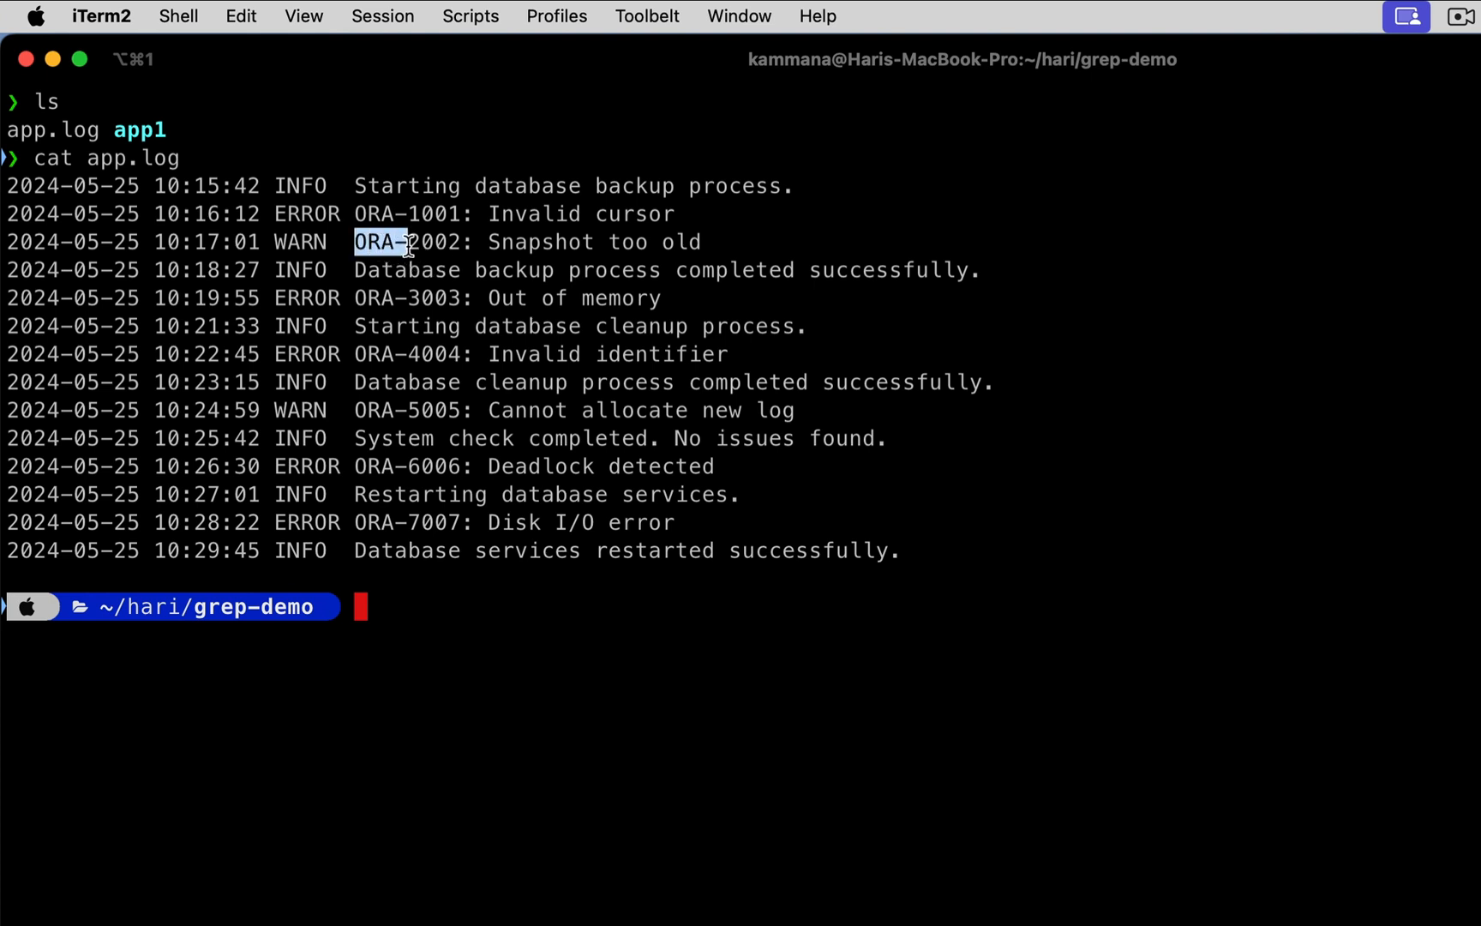
- Run grep "ORA-" app.log so only the seven WARN and ERROR lines appear
{"action": "type", "text": "g"}
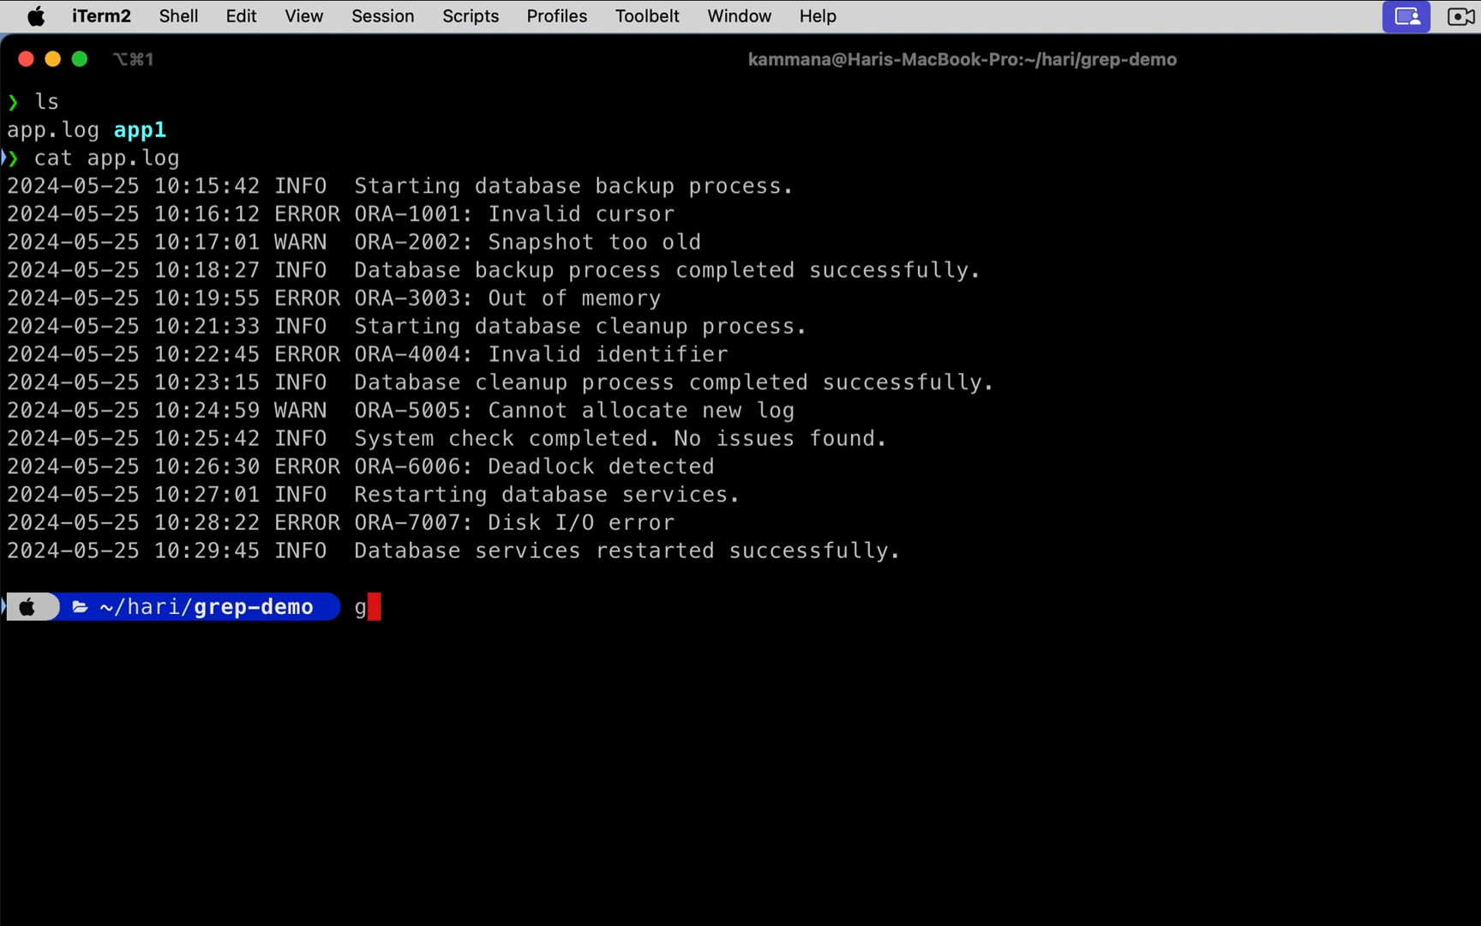
{"action": "type", "text": "rep \""}
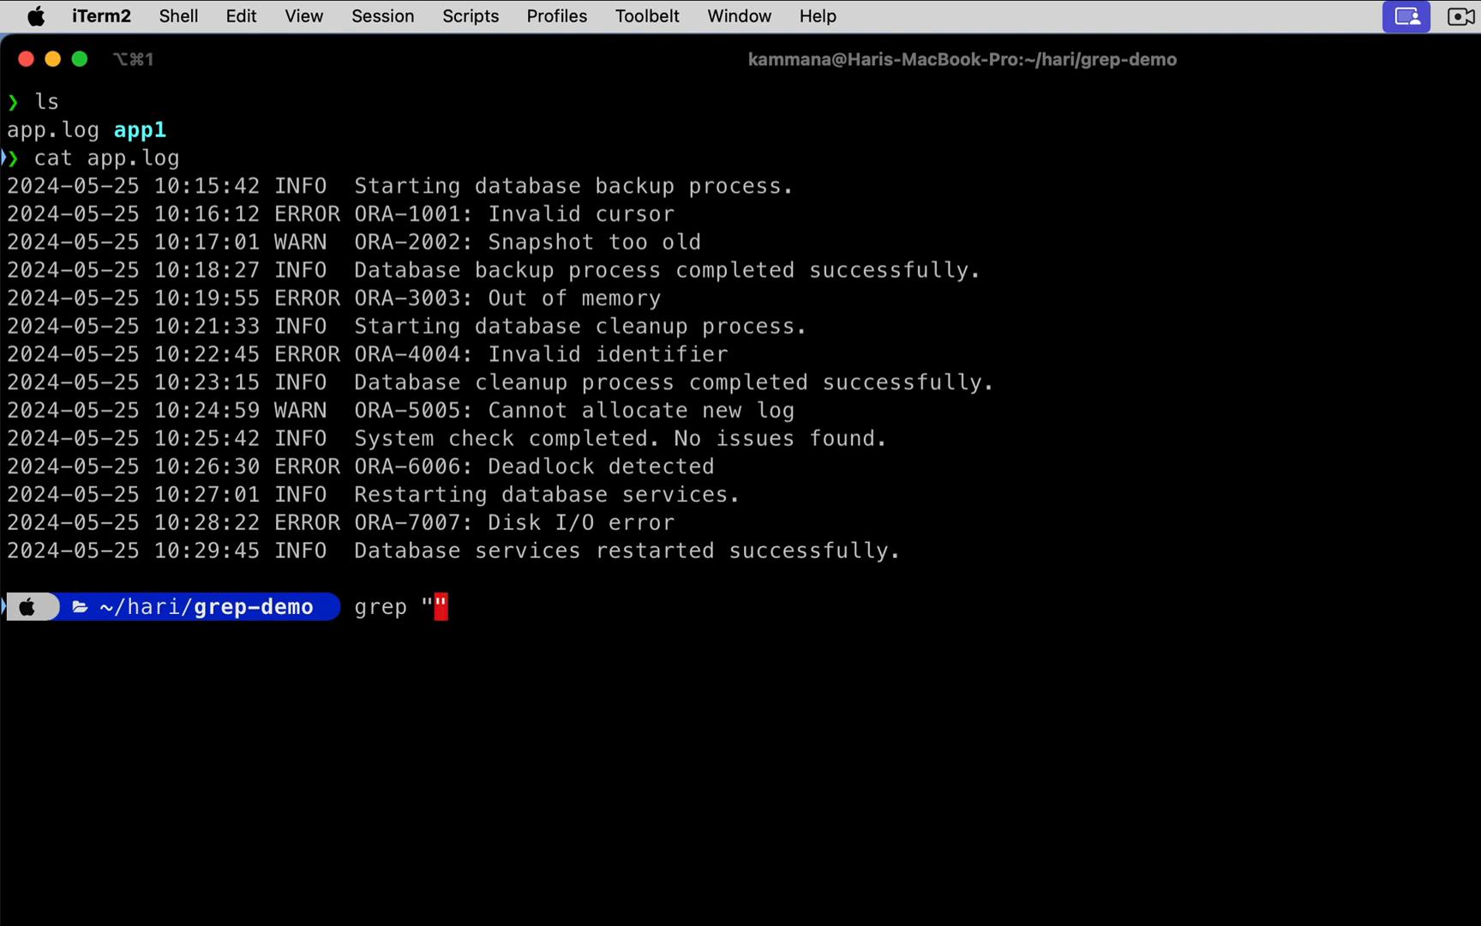
{"action": "type", "text": "ORA"}
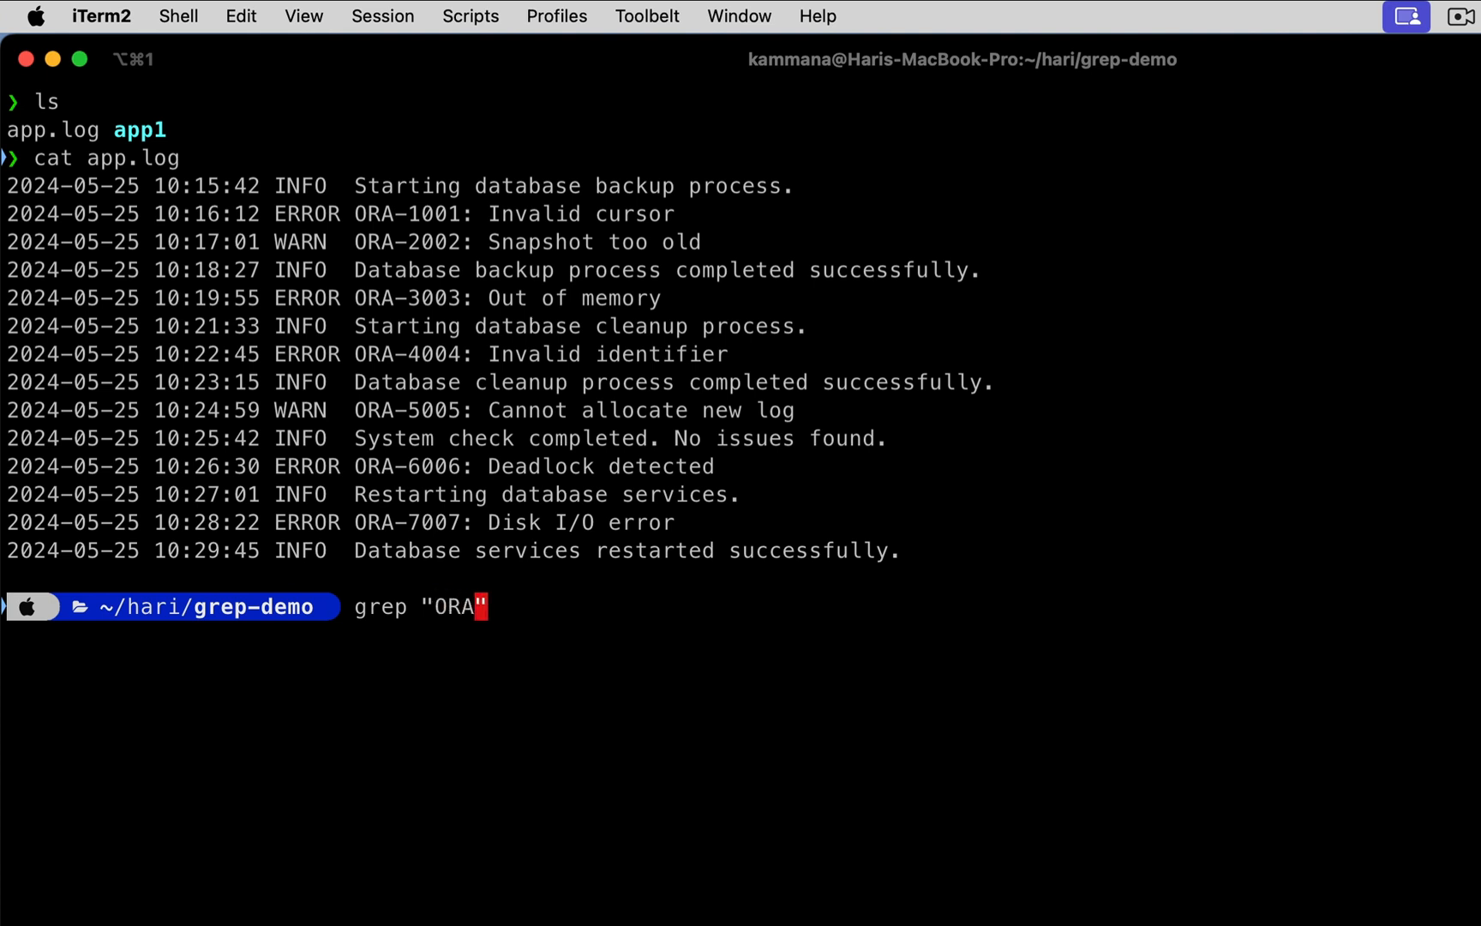
{"action": "type", "text": "-"}
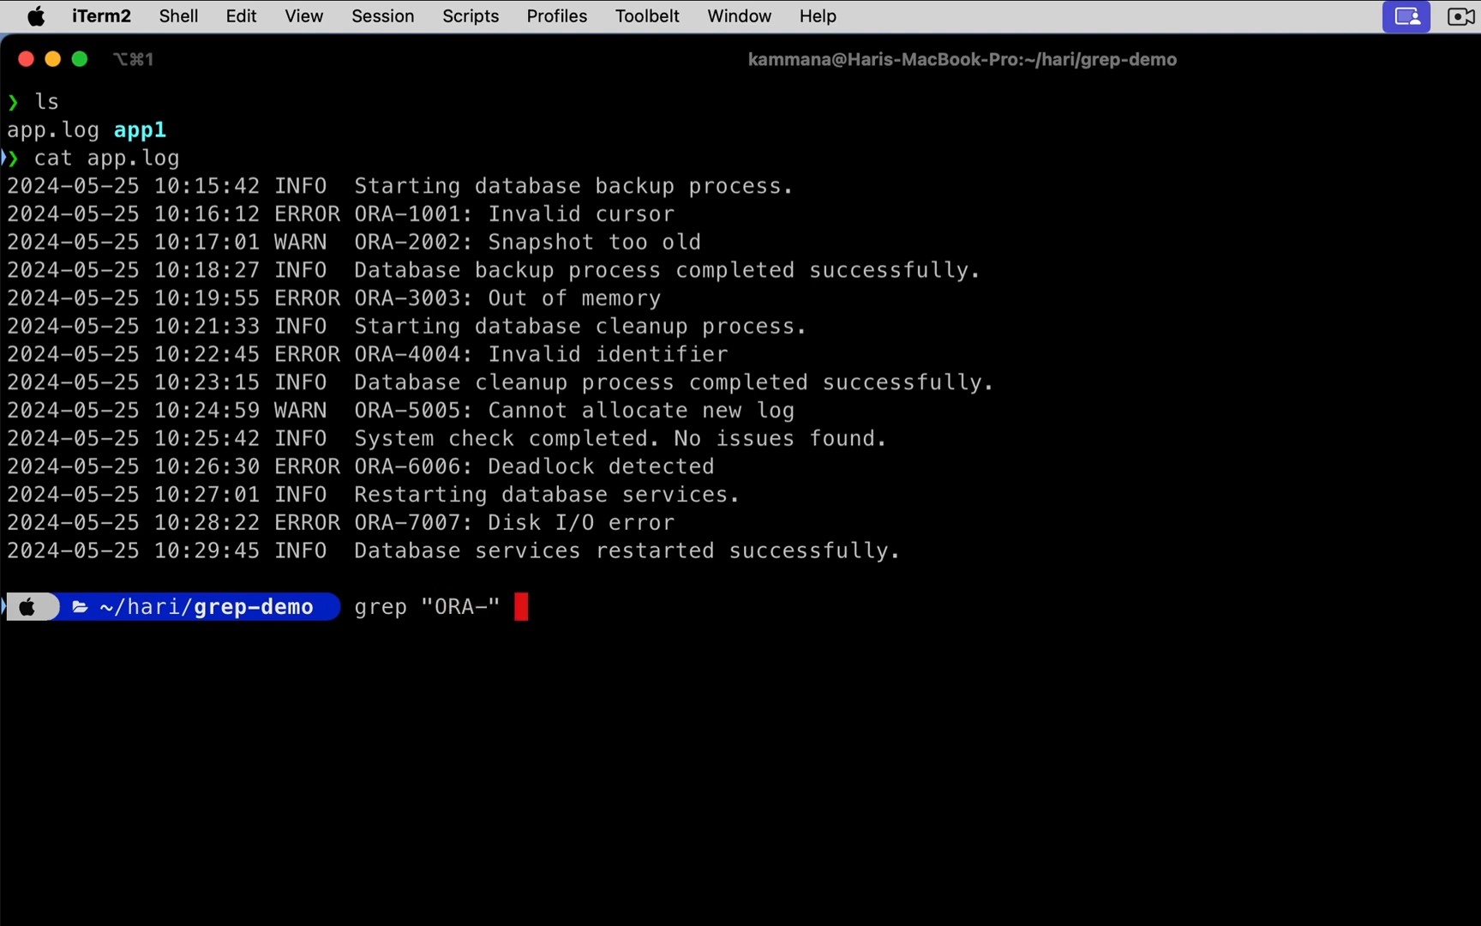
{"action": "type", "text": "a"}
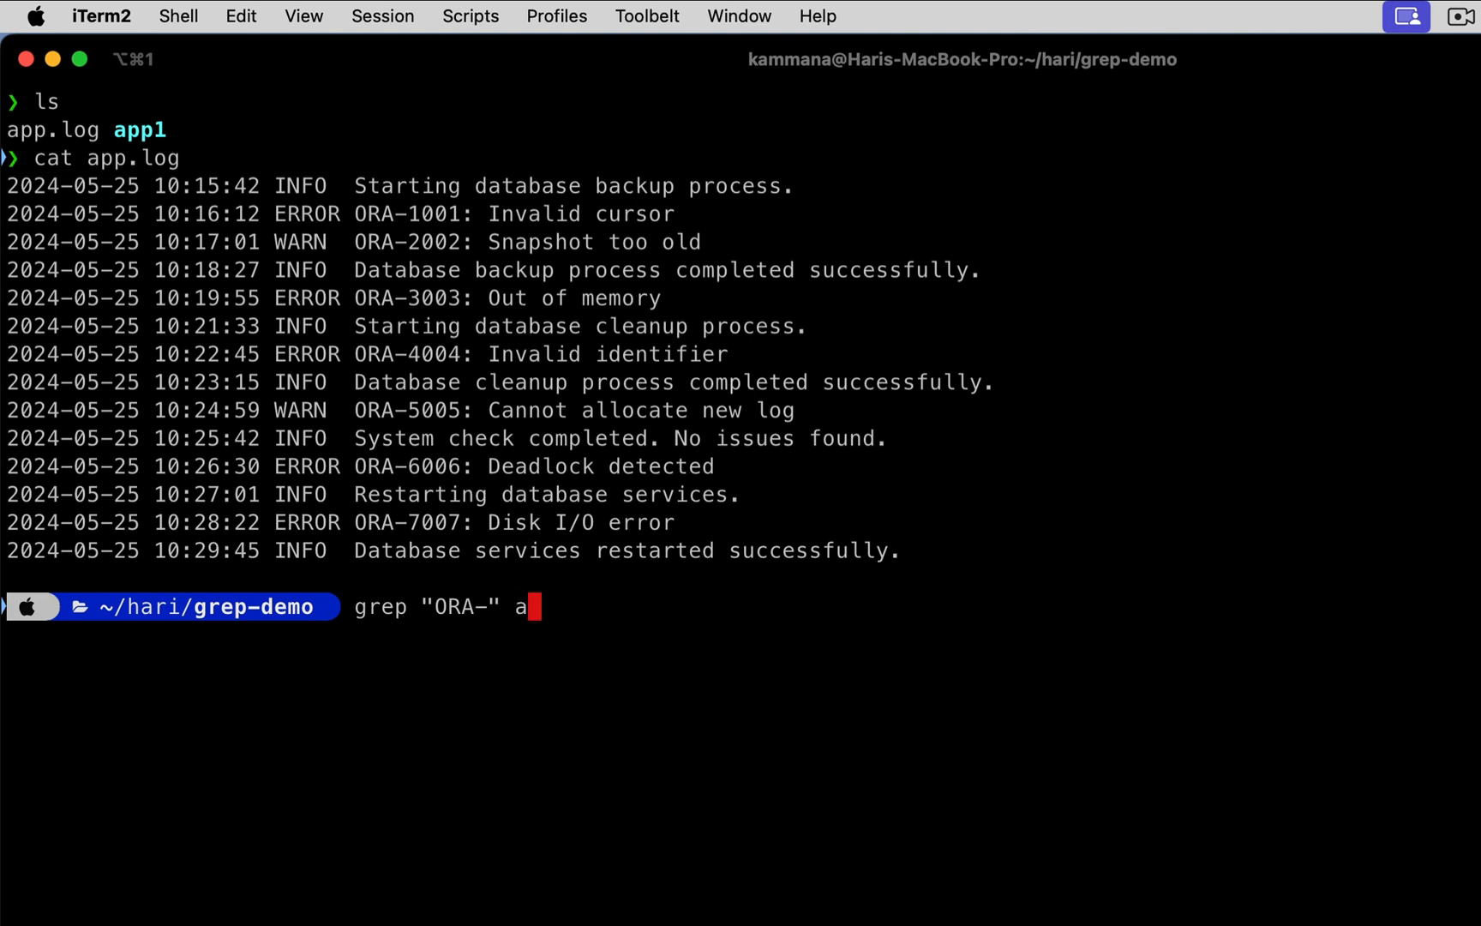
{"action": "type", "text": "pp.log"}
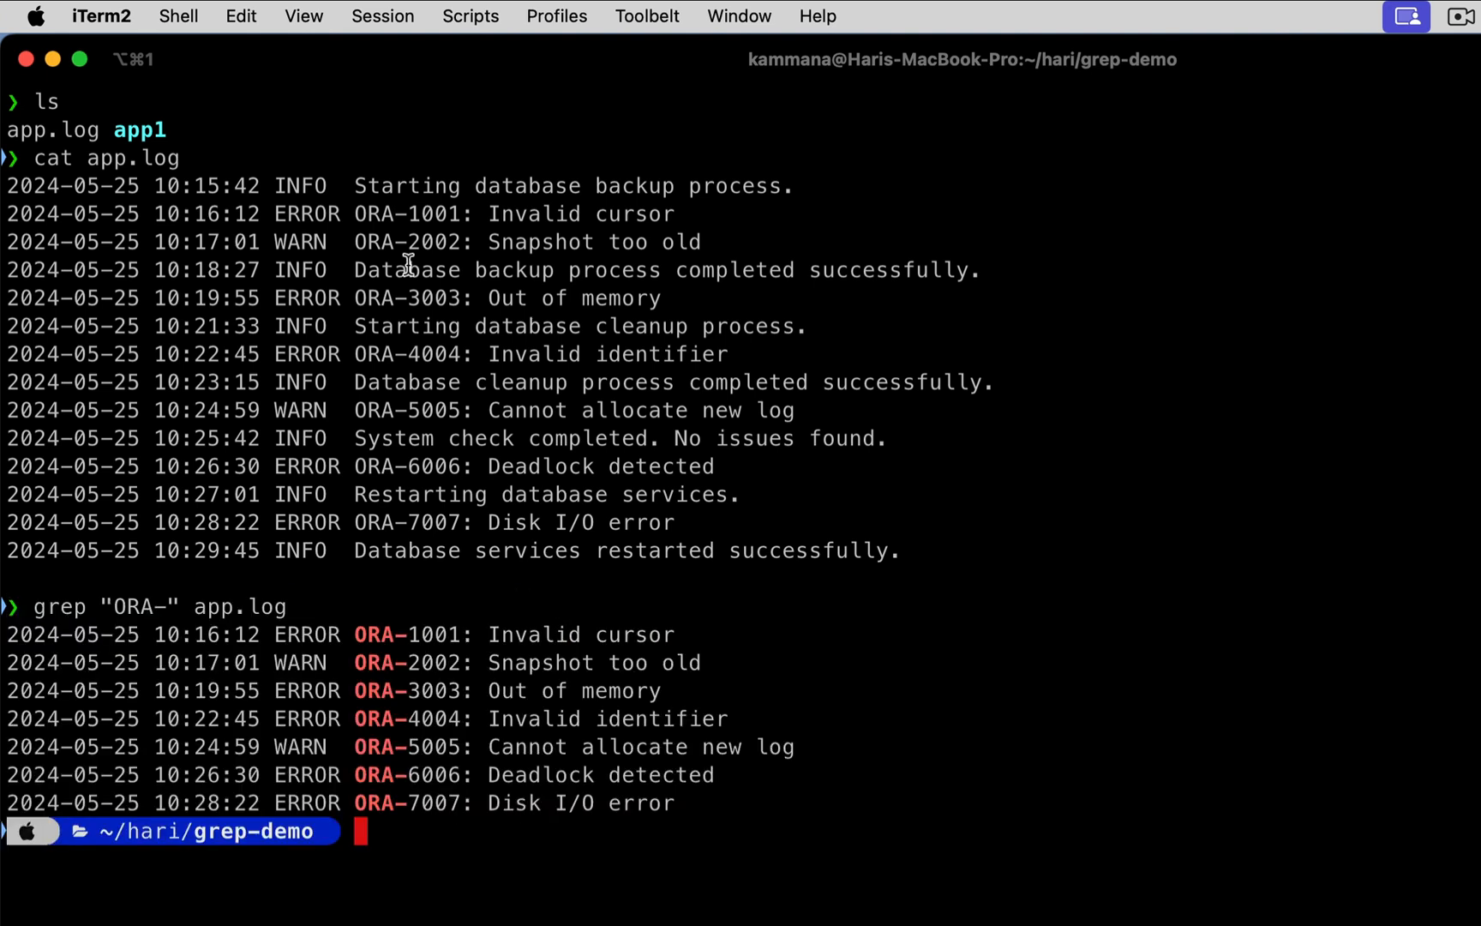
{"action": "mouse_move", "coordinate": [305, 626]}
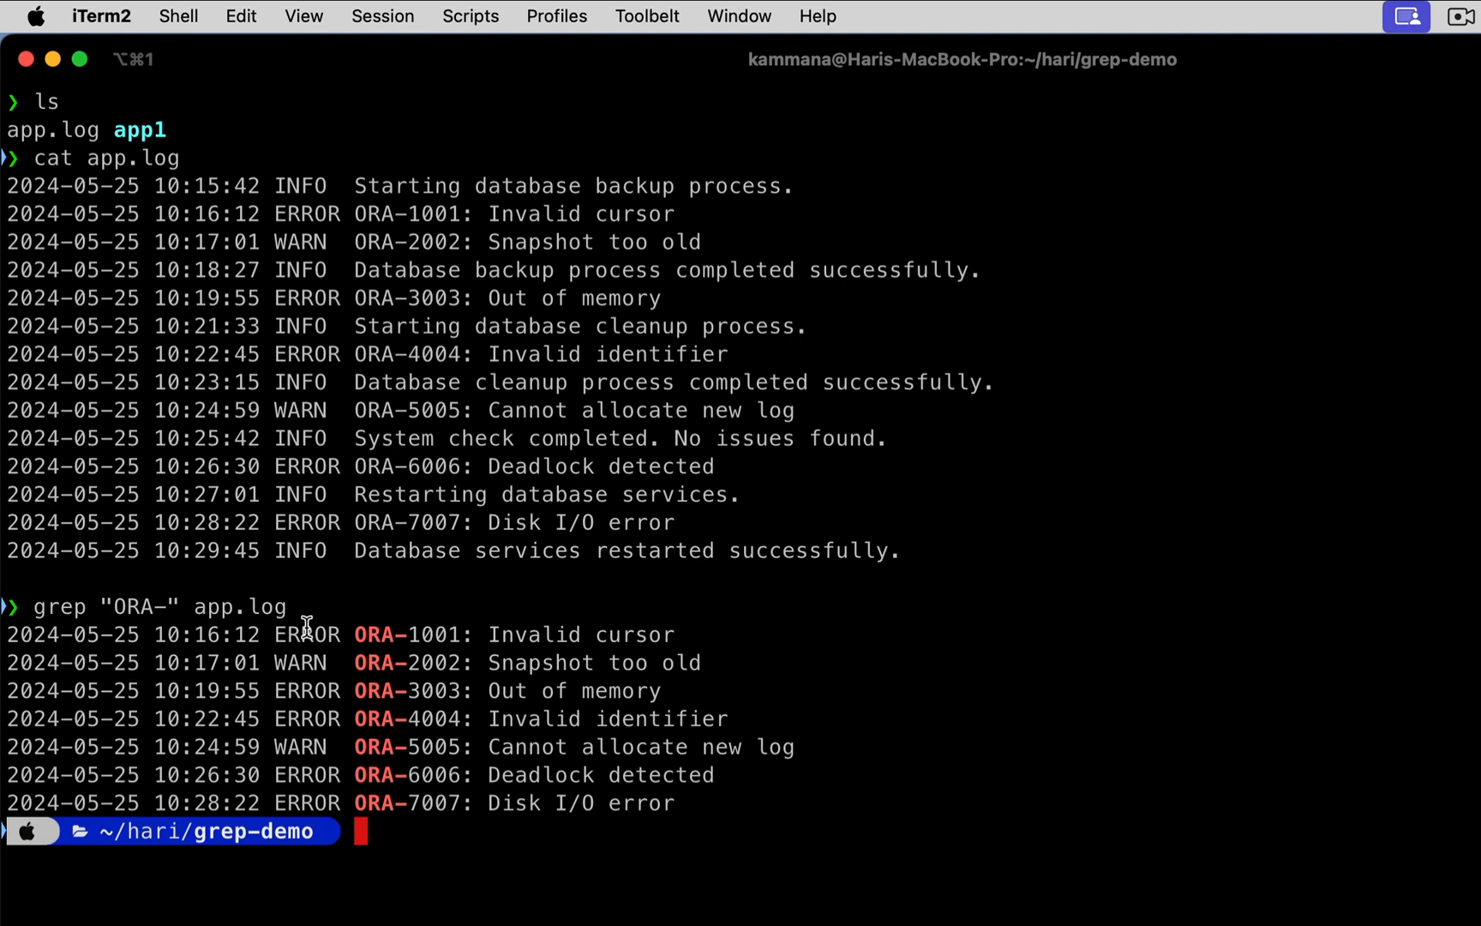
{"action": "mouse_move", "coordinate": [362, 636]}
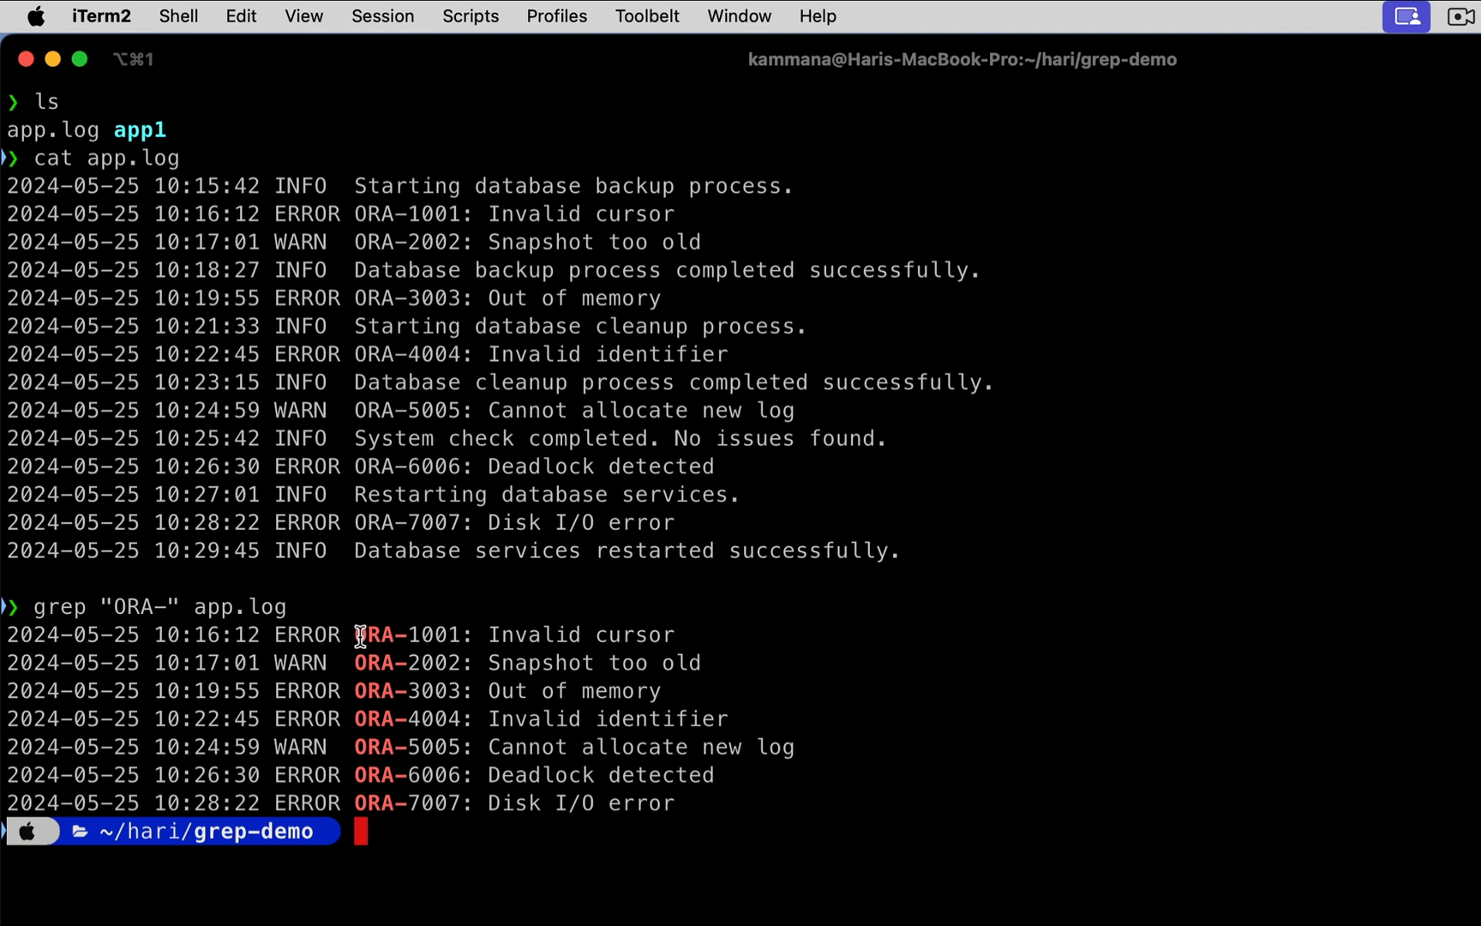
- Highlight the red ORA- matches in the first result lines
{"action": "double_click", "coordinate": [376, 633]}
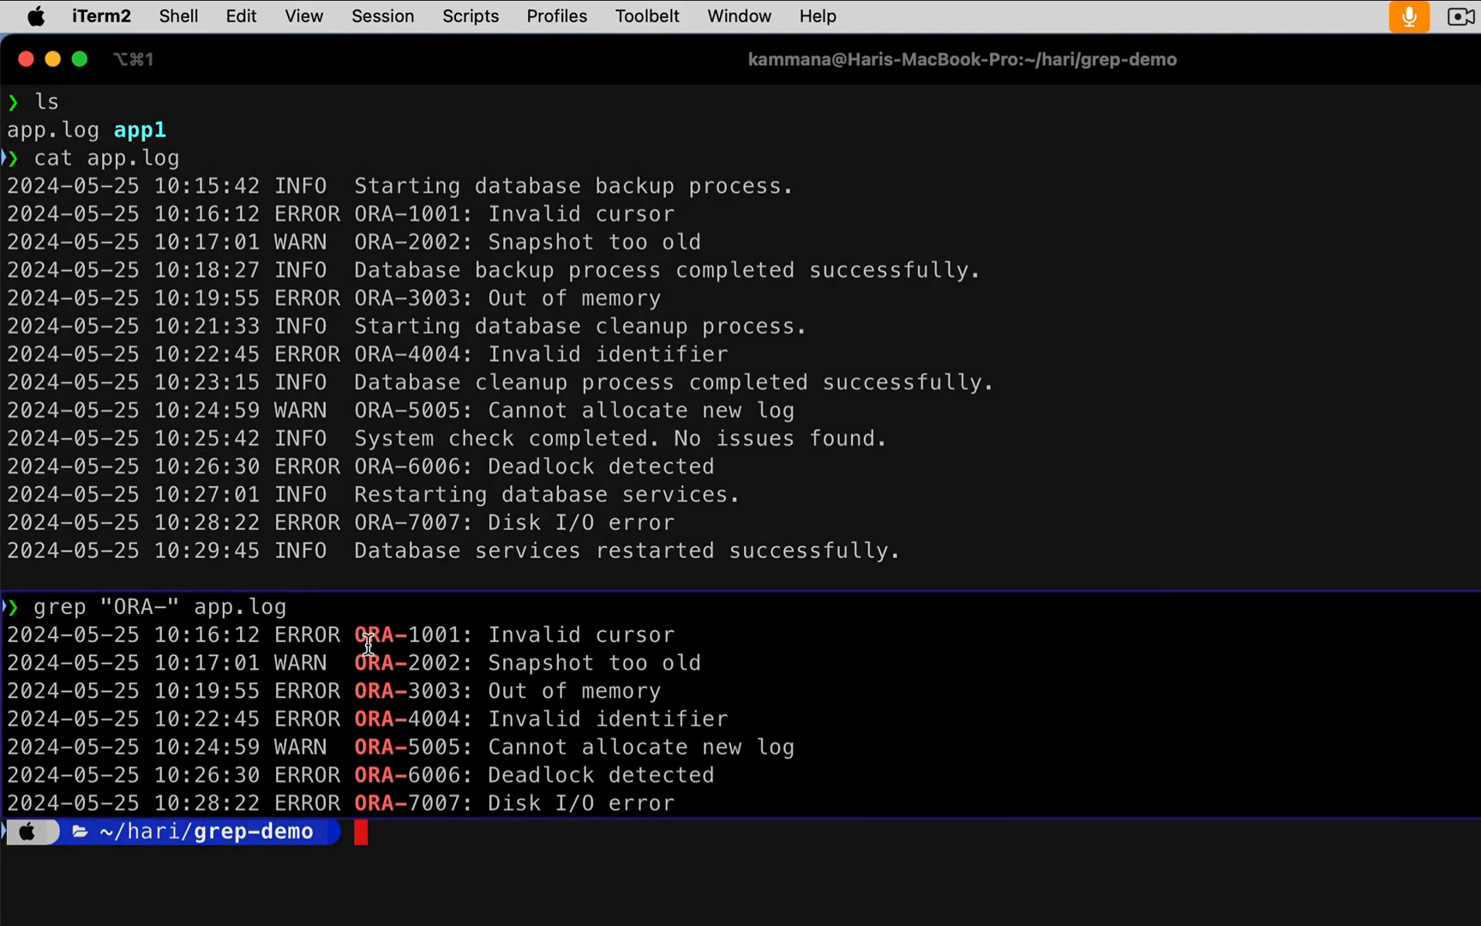
{"action": "double_click", "coordinate": [363, 634]}
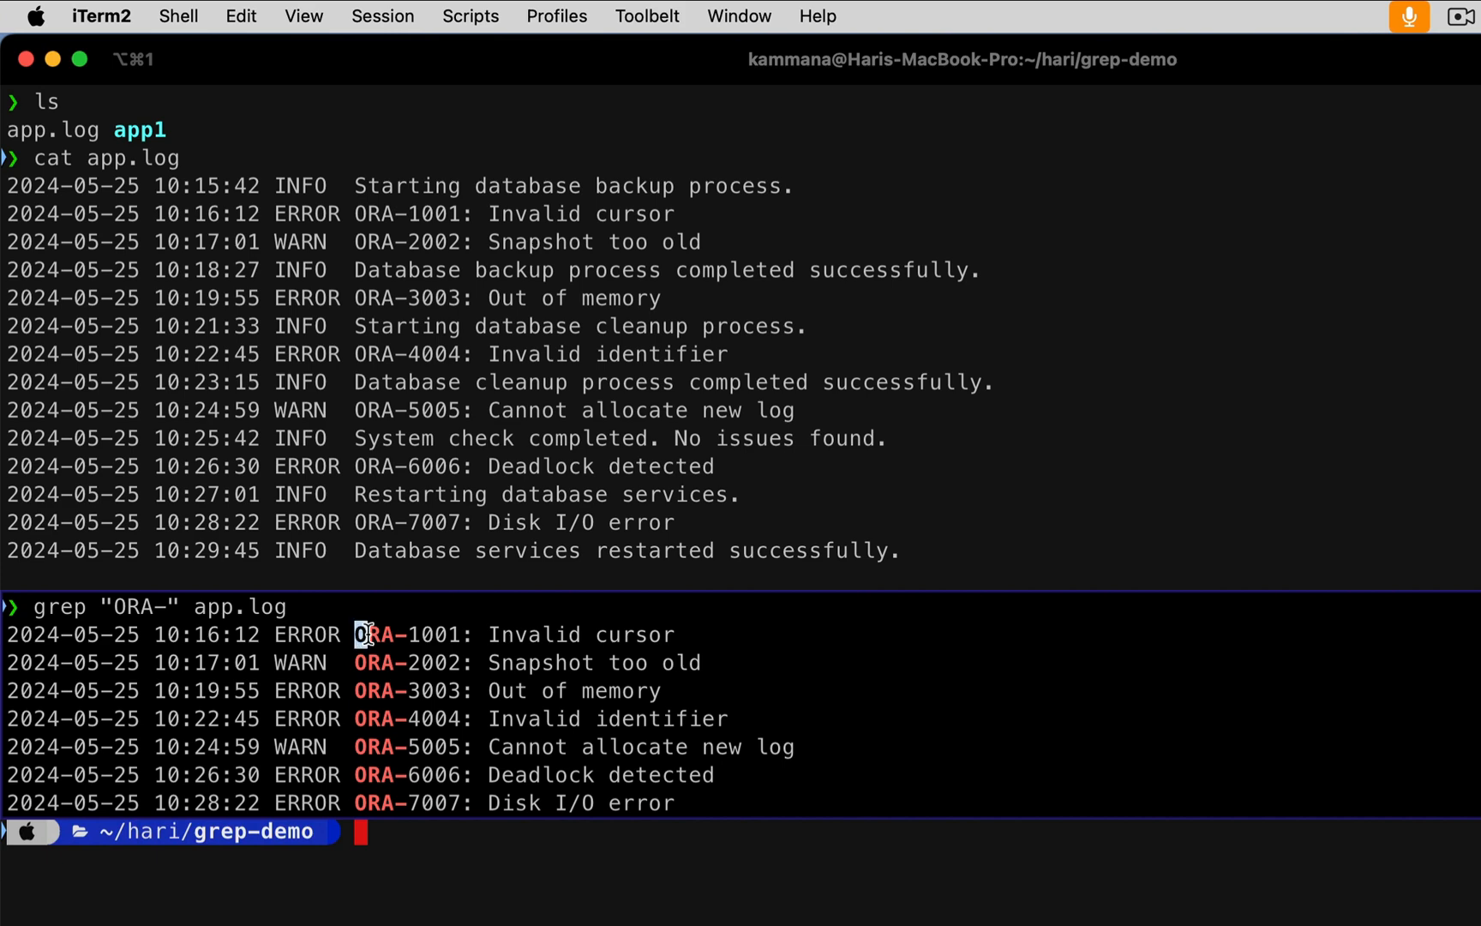
{"action": "double_click", "coordinate": [376, 634]}
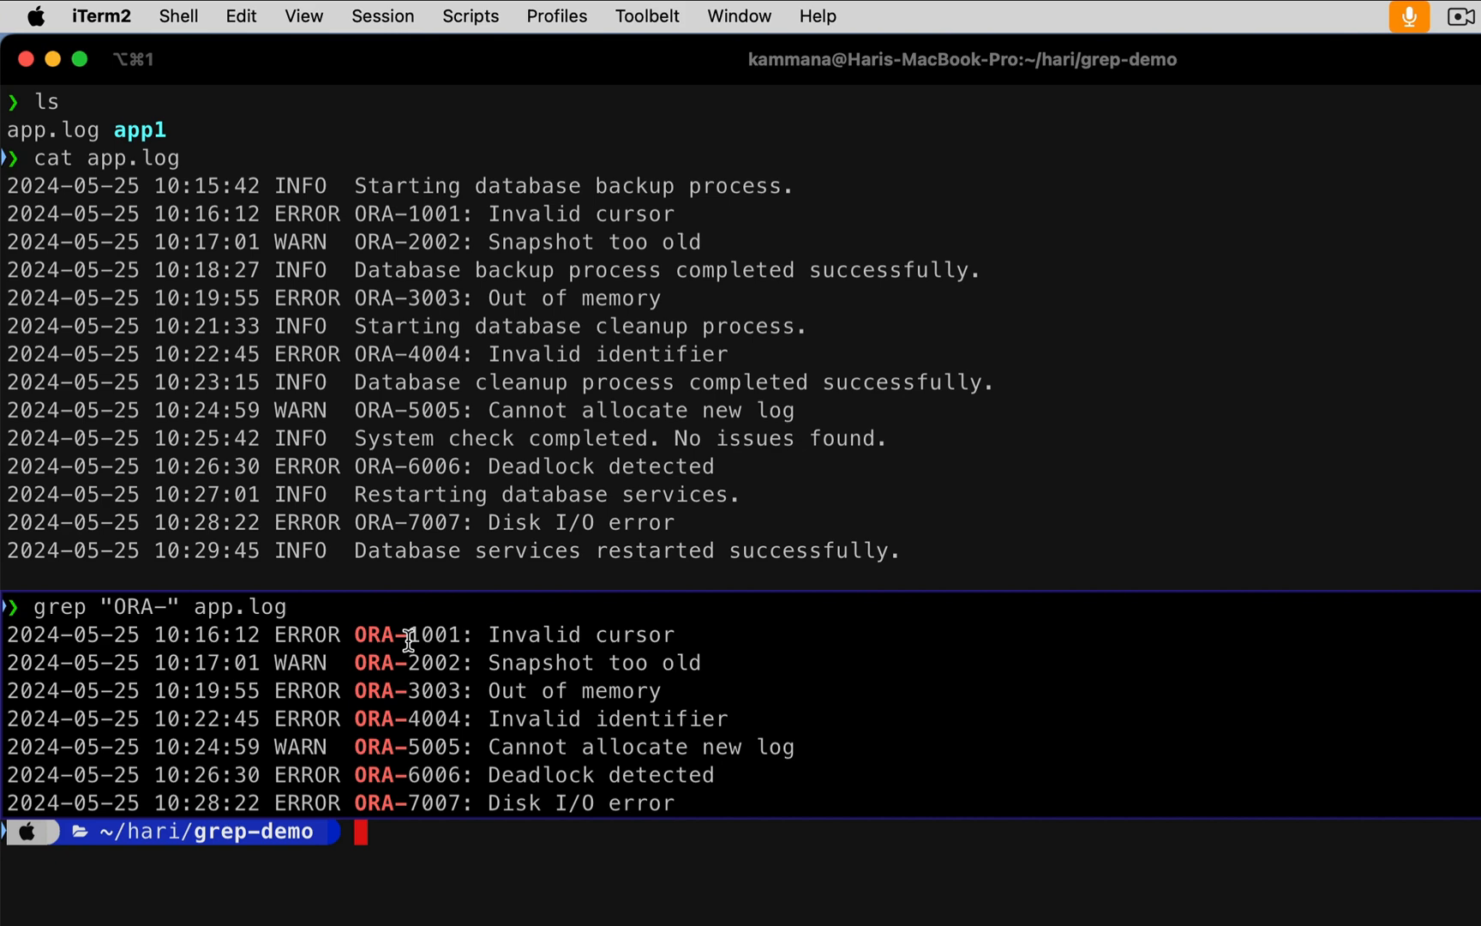
{"action": "double_click", "coordinate": [432, 633]}
{"action": "type", "text": "grep"}
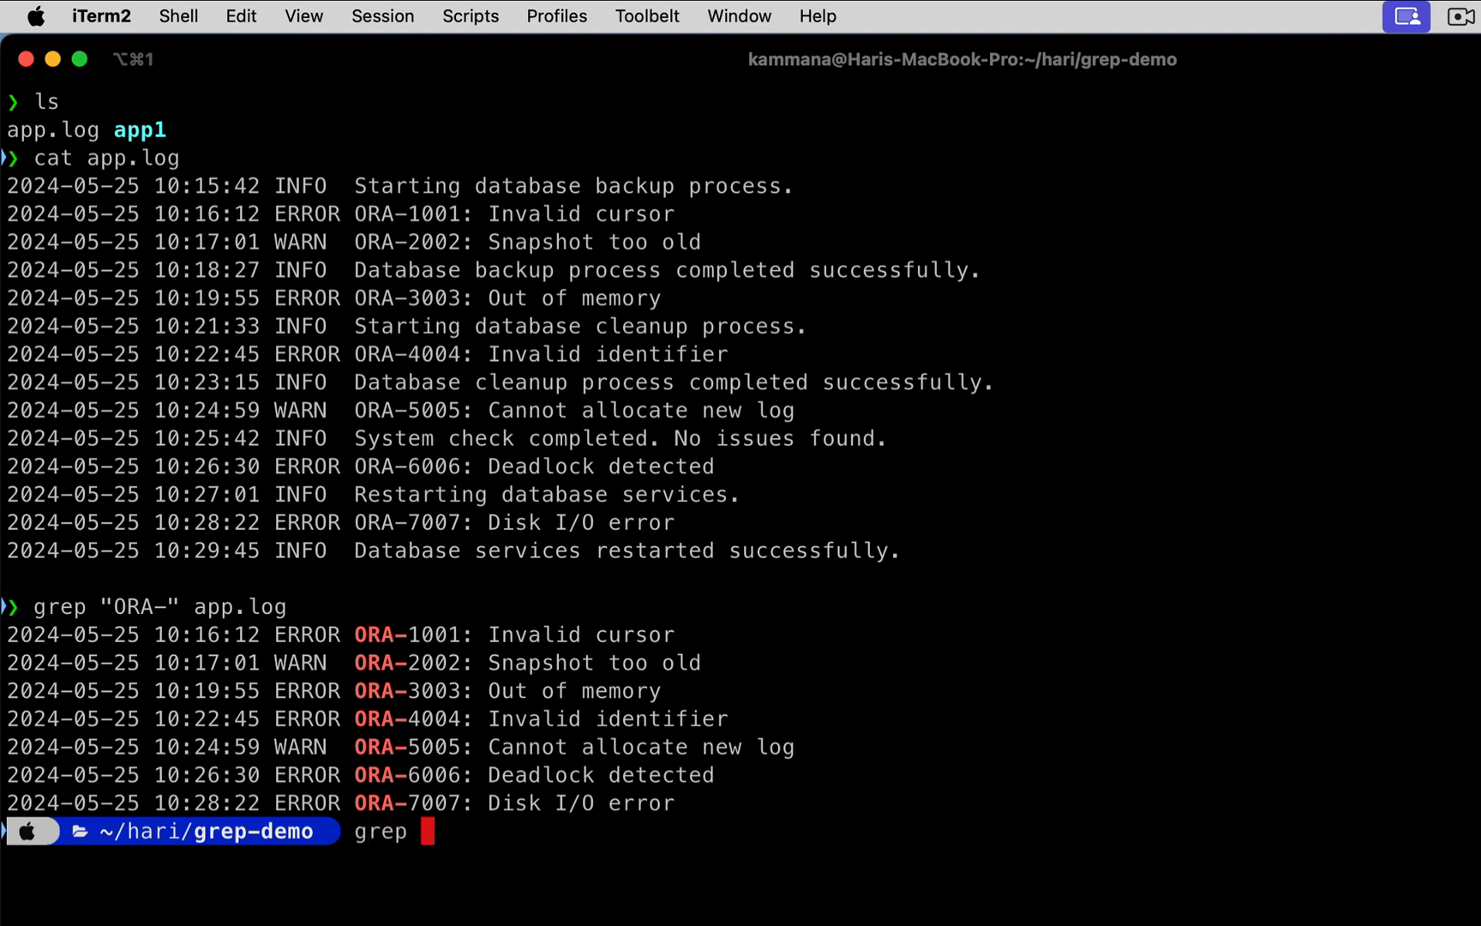
- Start grep -E "ORA-" and point out four-digit codes such as ORA-2002 in the earlier results
{"action": "type", "text": "-E"}
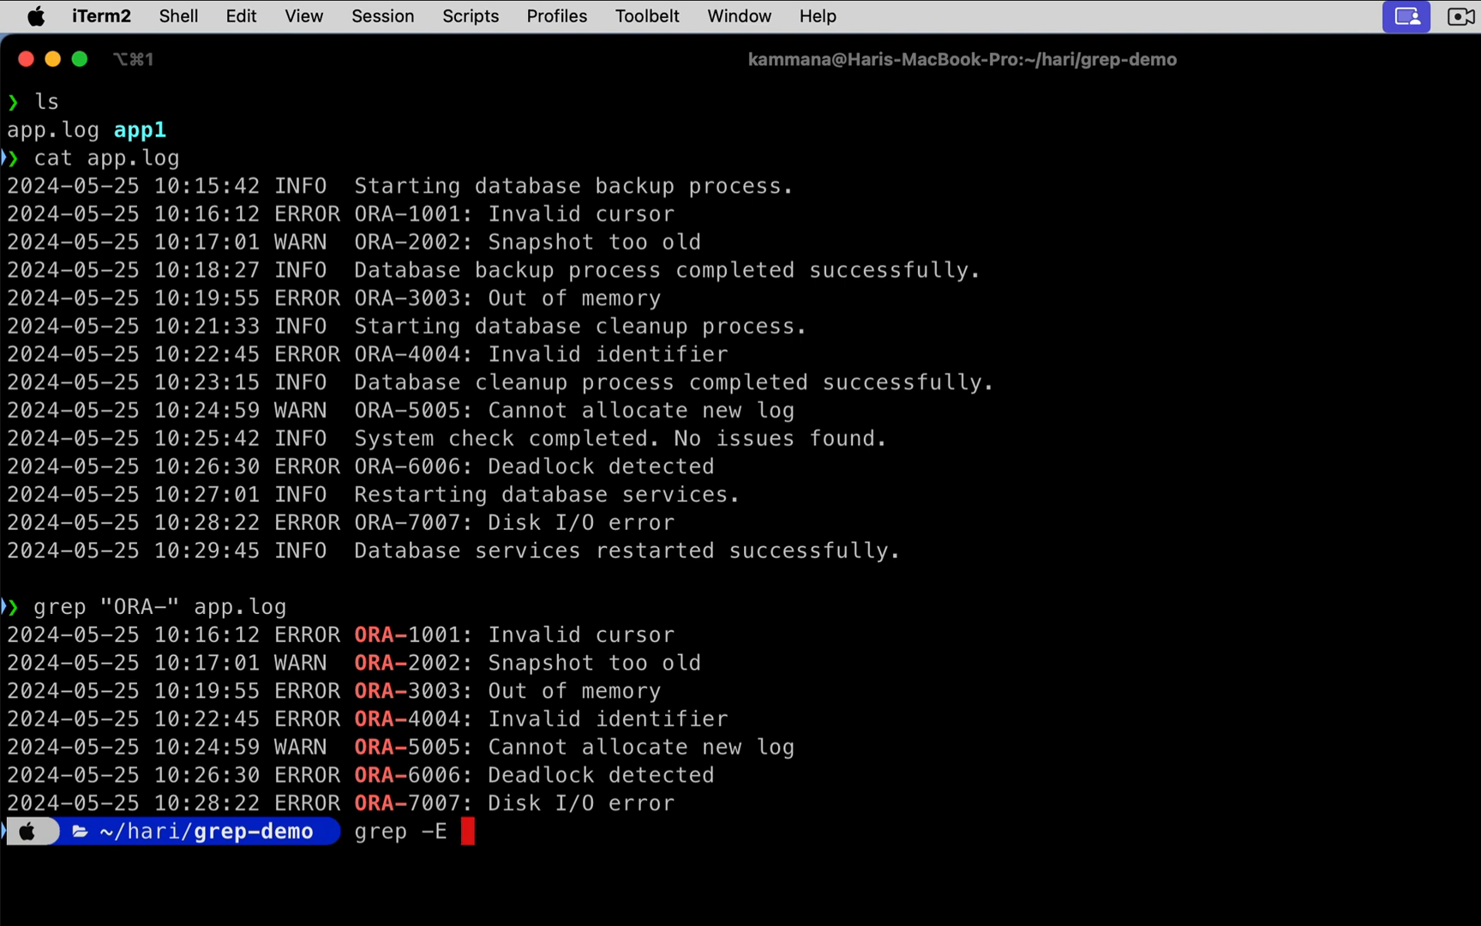
{"action": "type", "text": "\"O\""}
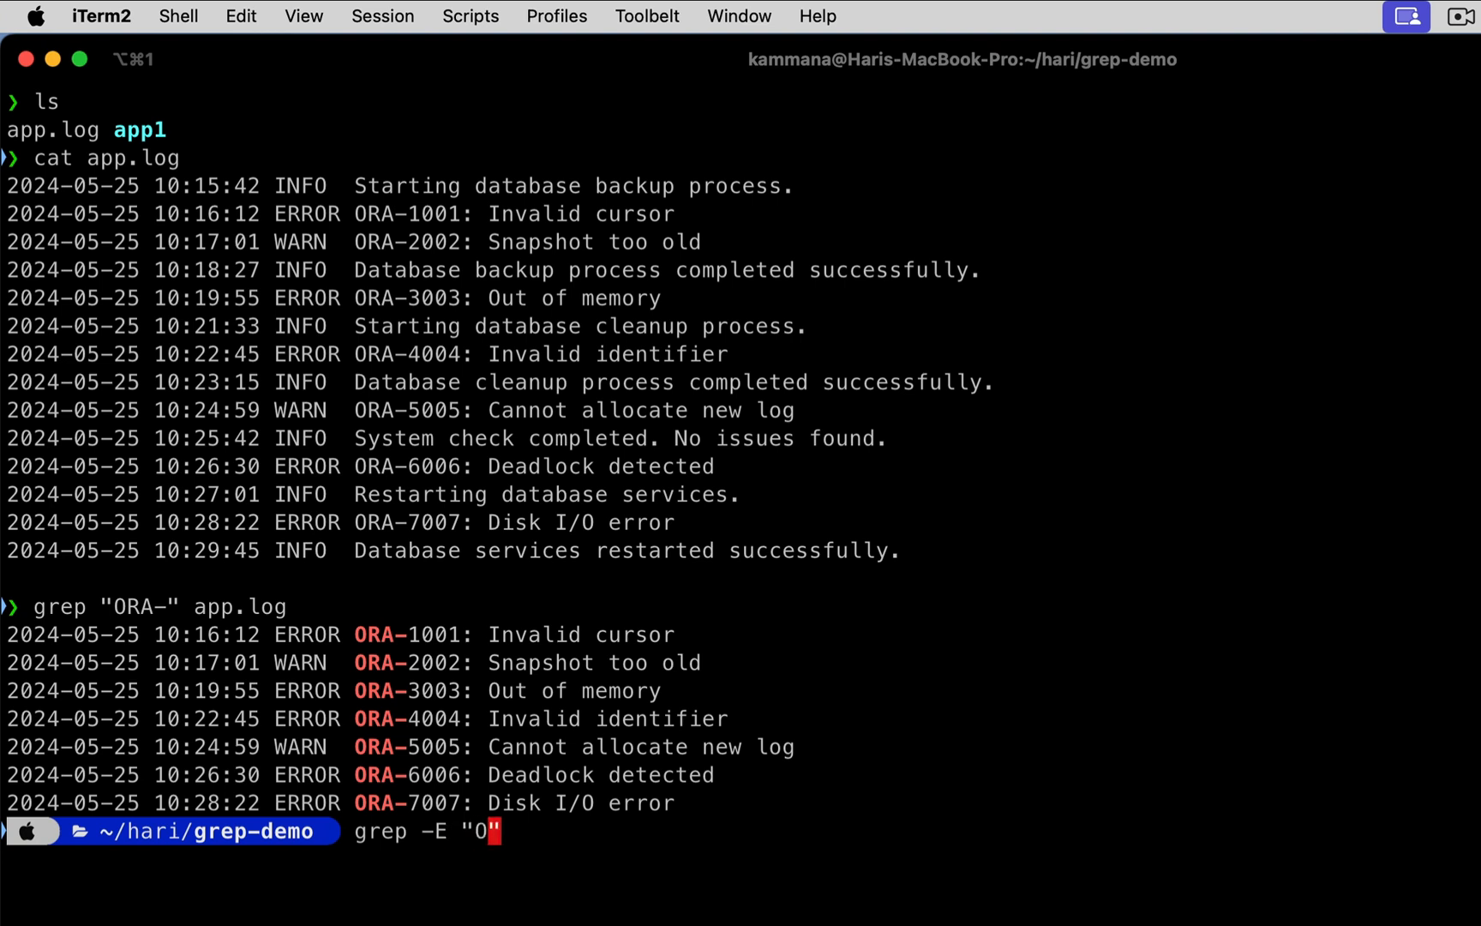
{"action": "type", "text": "RA-"}
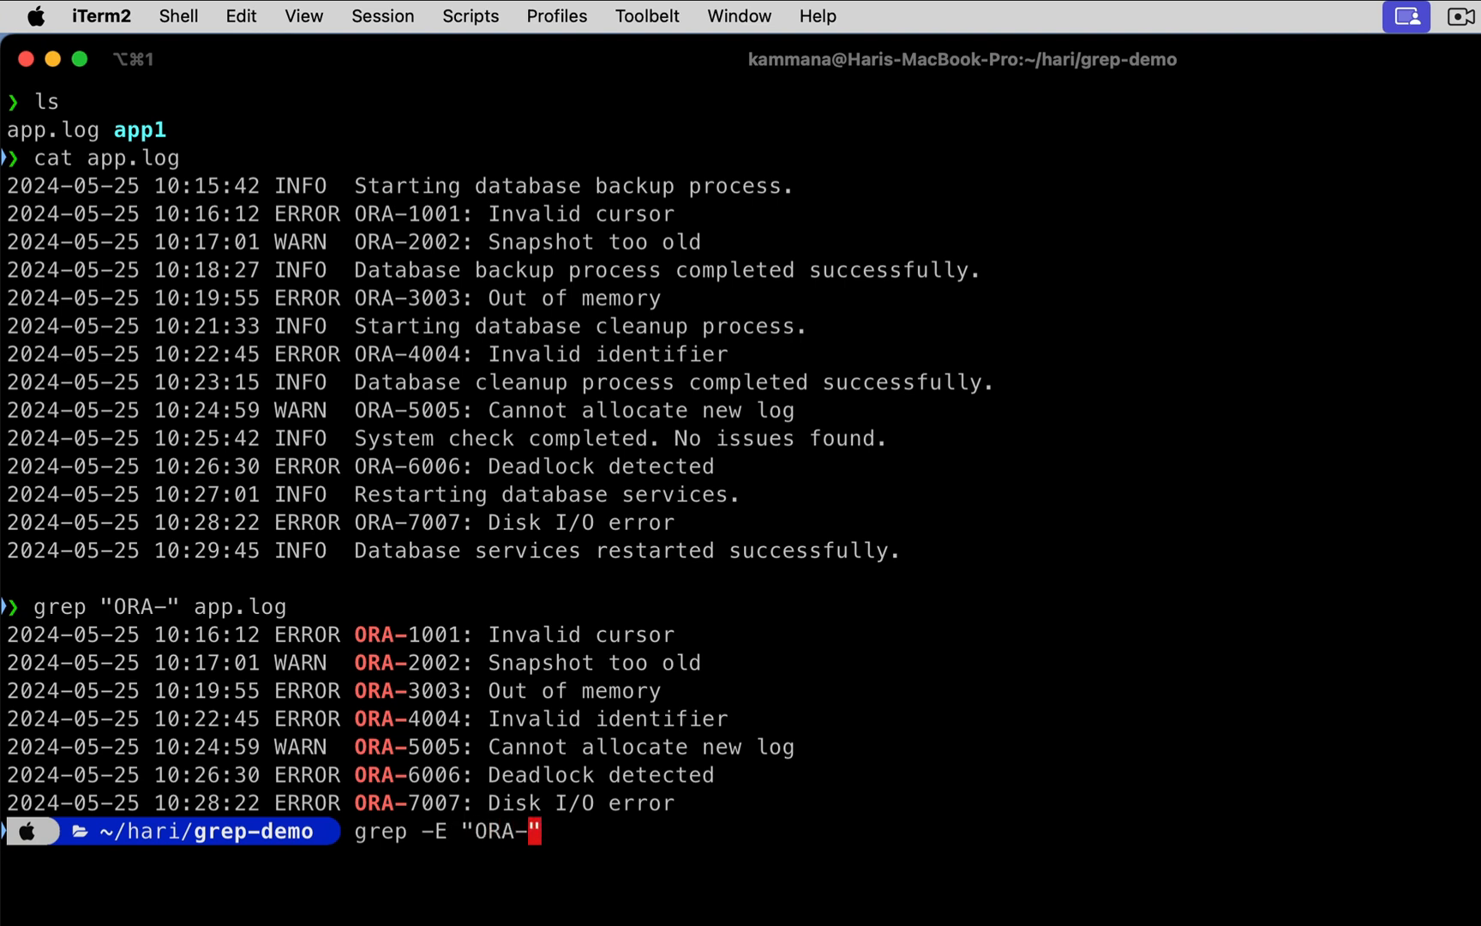
{"action": "mouse_move", "coordinate": [355, 638]}
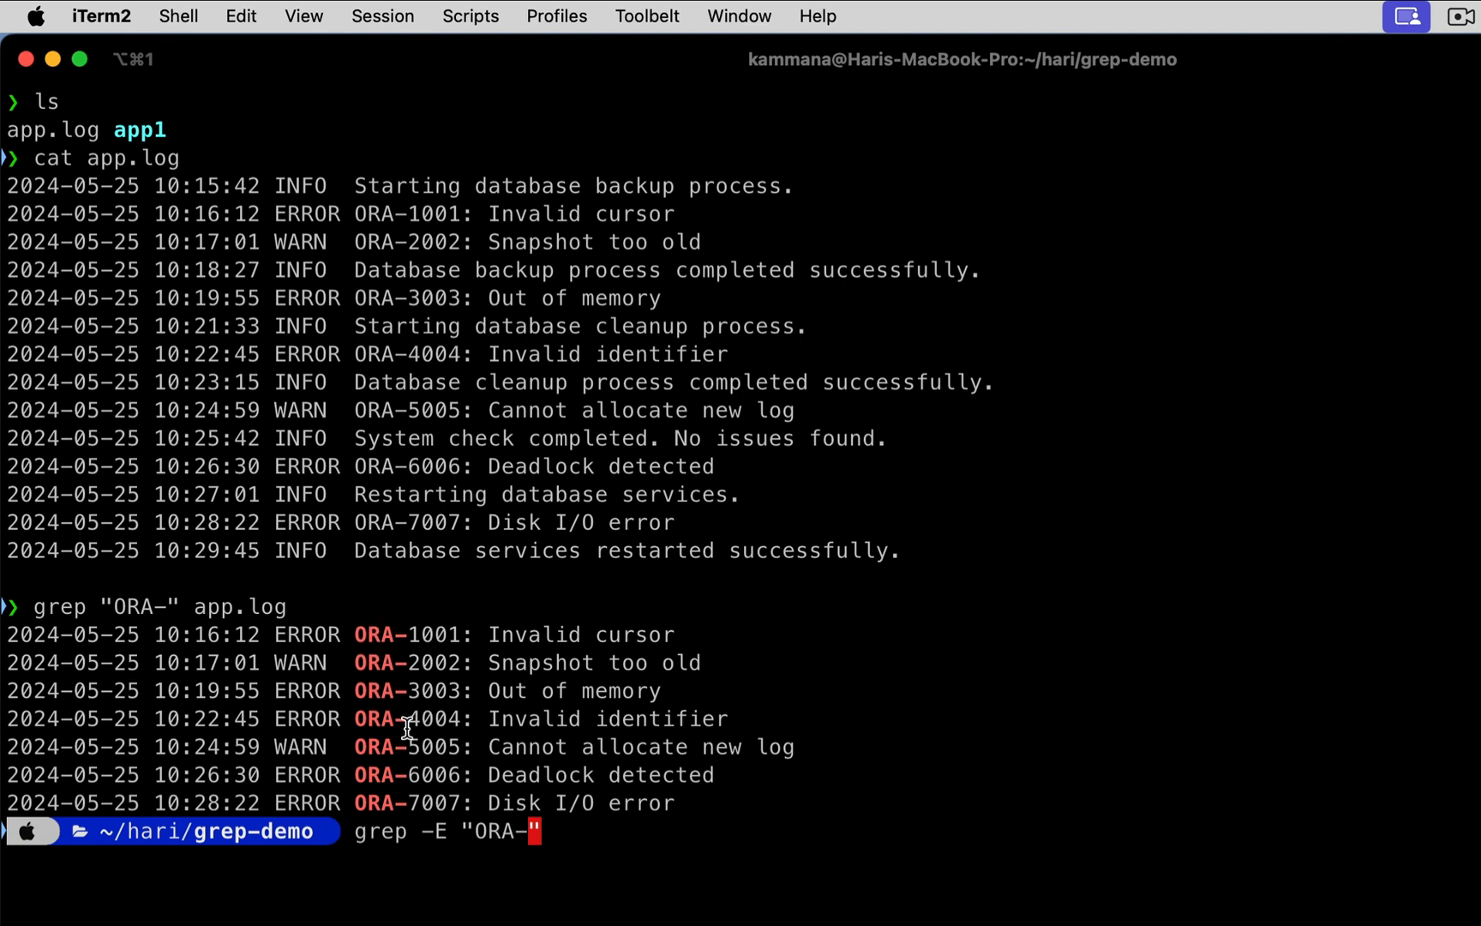
{"action": "mouse_move", "coordinate": [418, 642]}
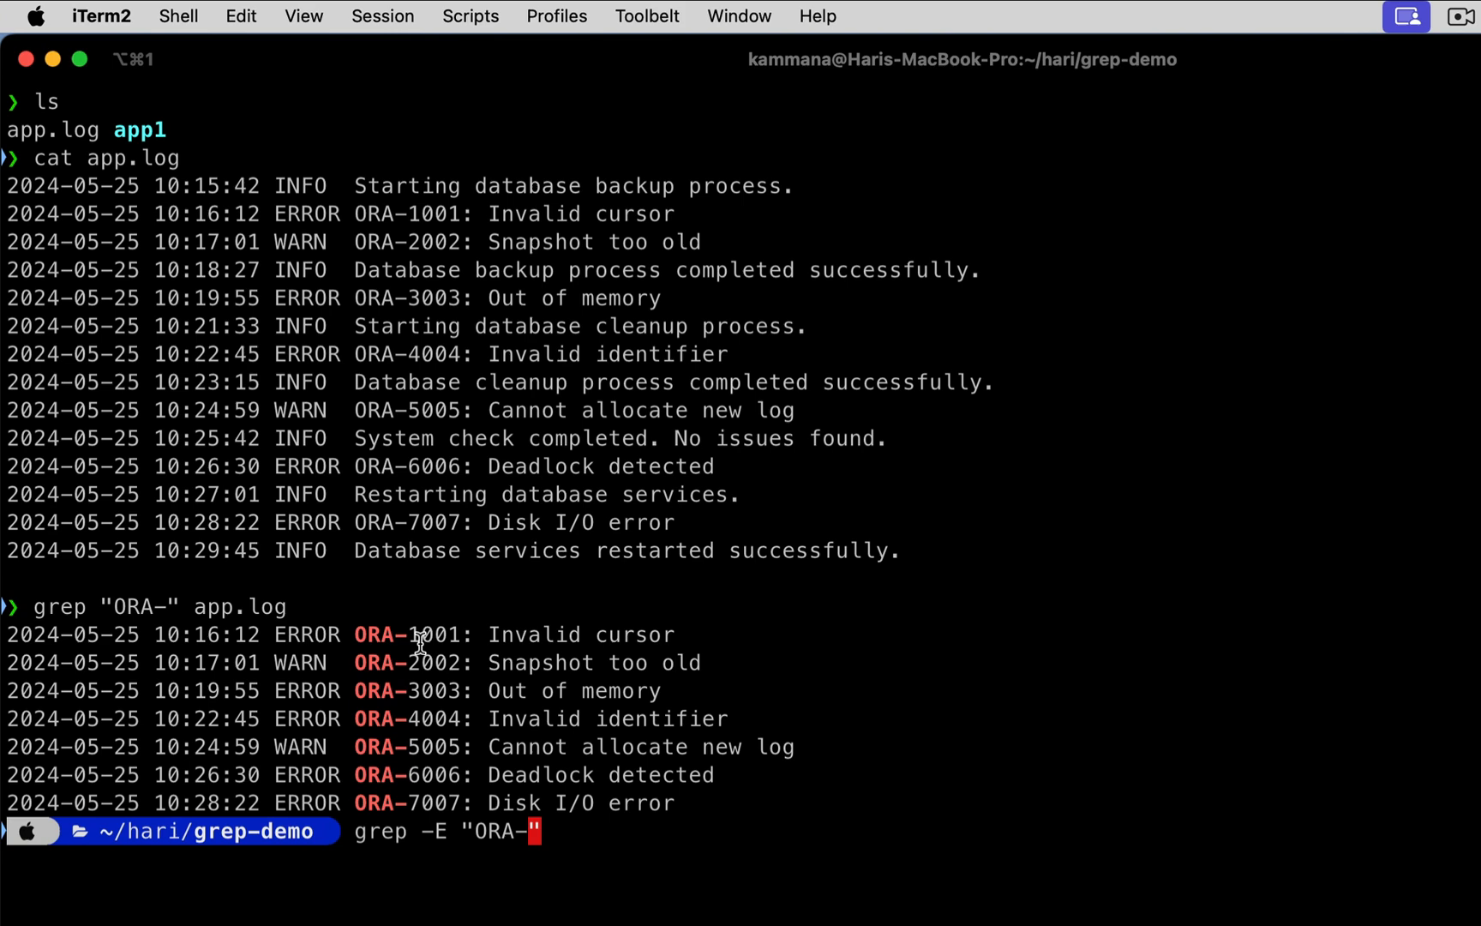
{"action": "double_click", "coordinate": [432, 634]}
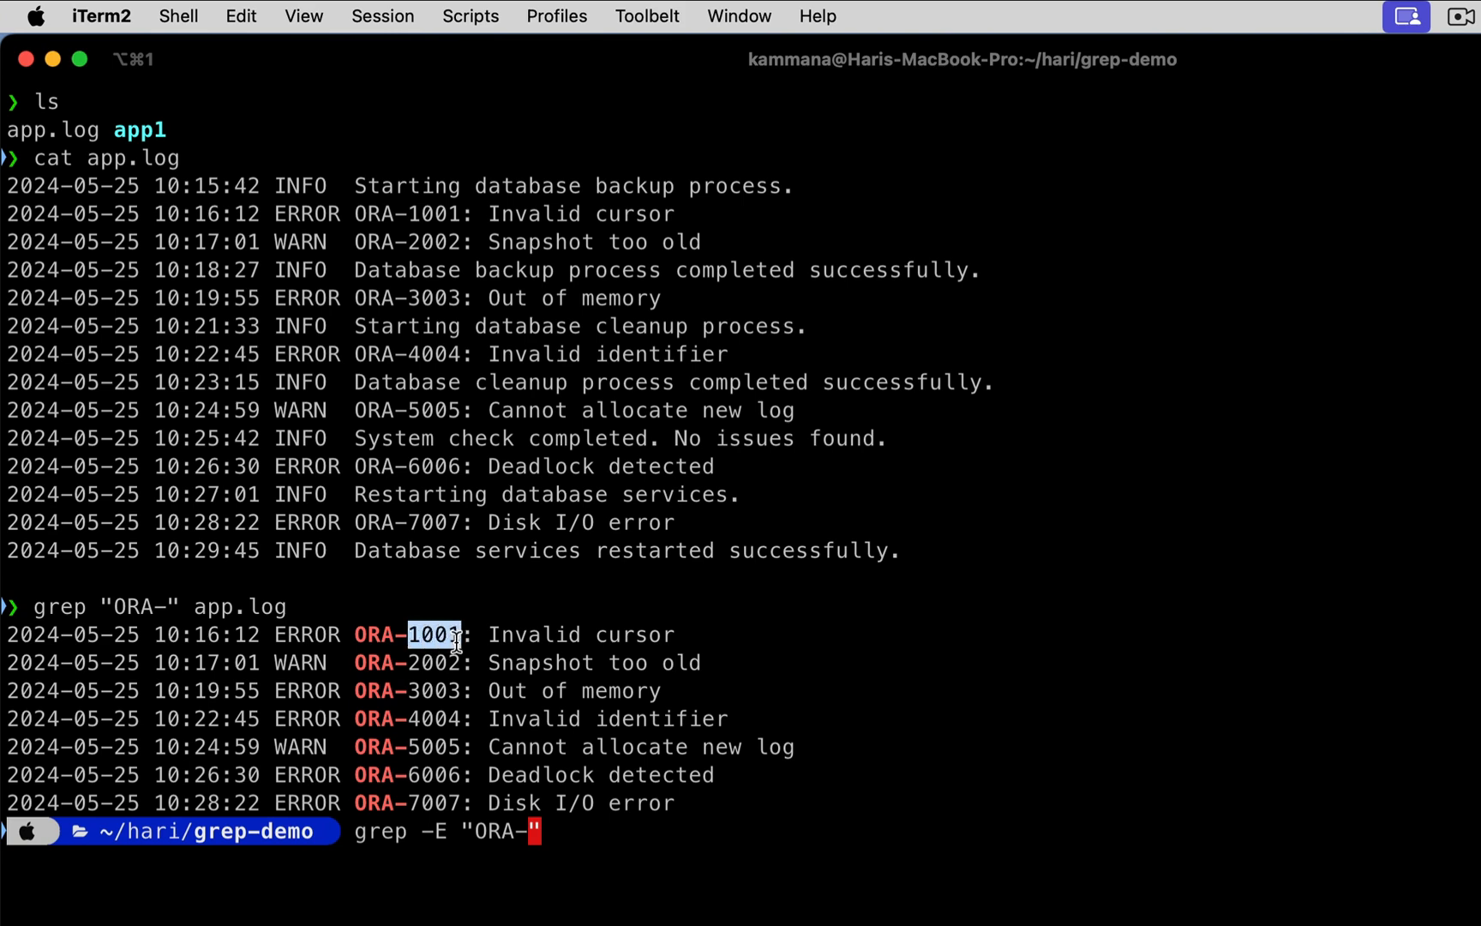
{"action": "mouse_move", "coordinate": [545, 701]}
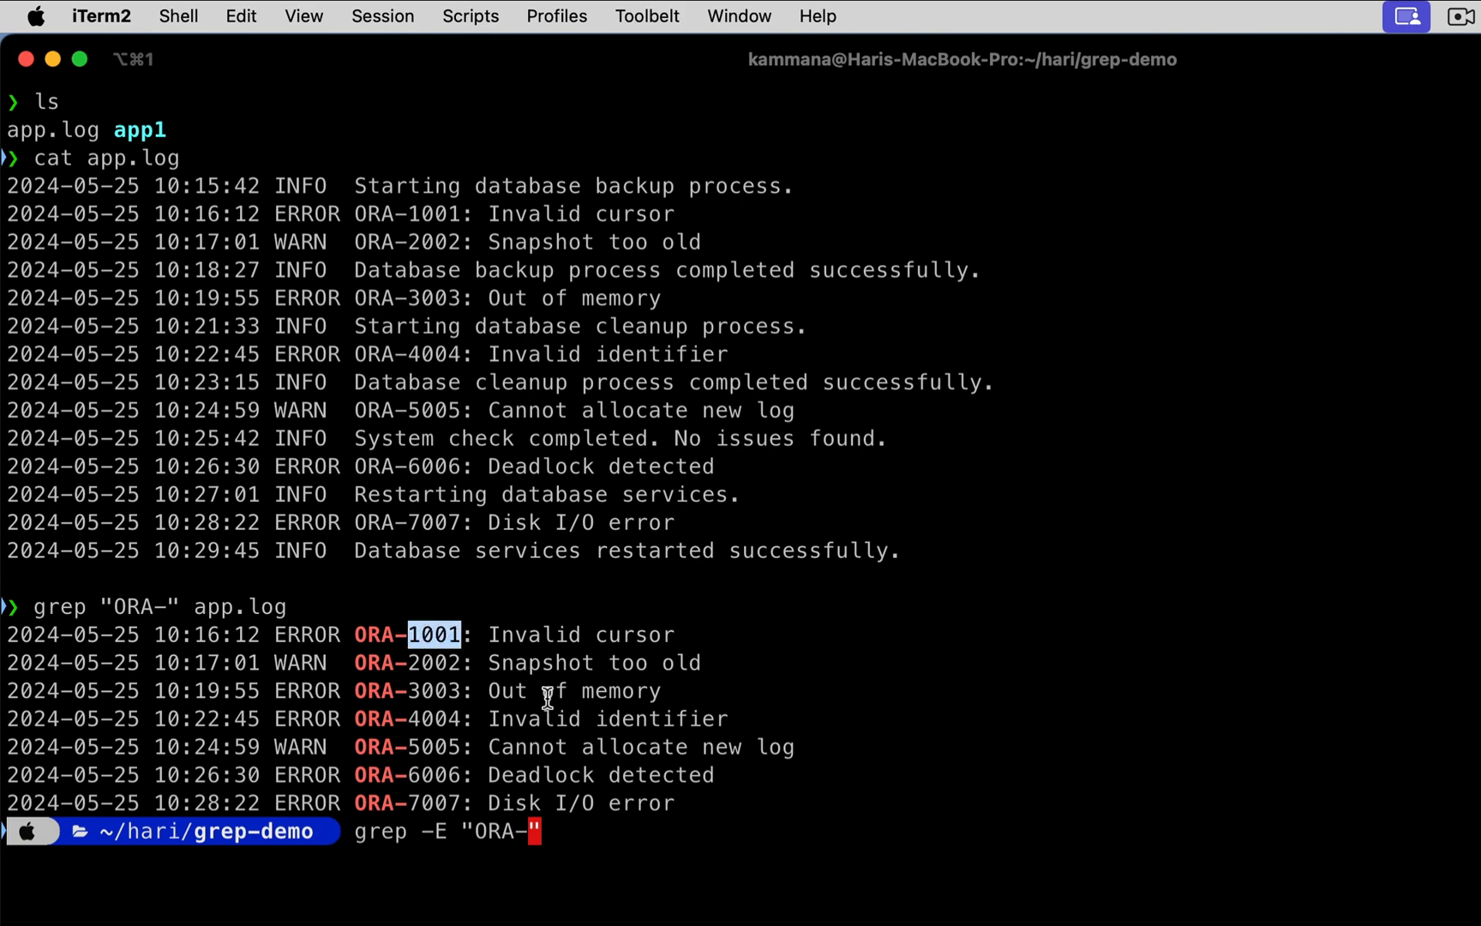
{"action": "double_click", "coordinate": [408, 663]}
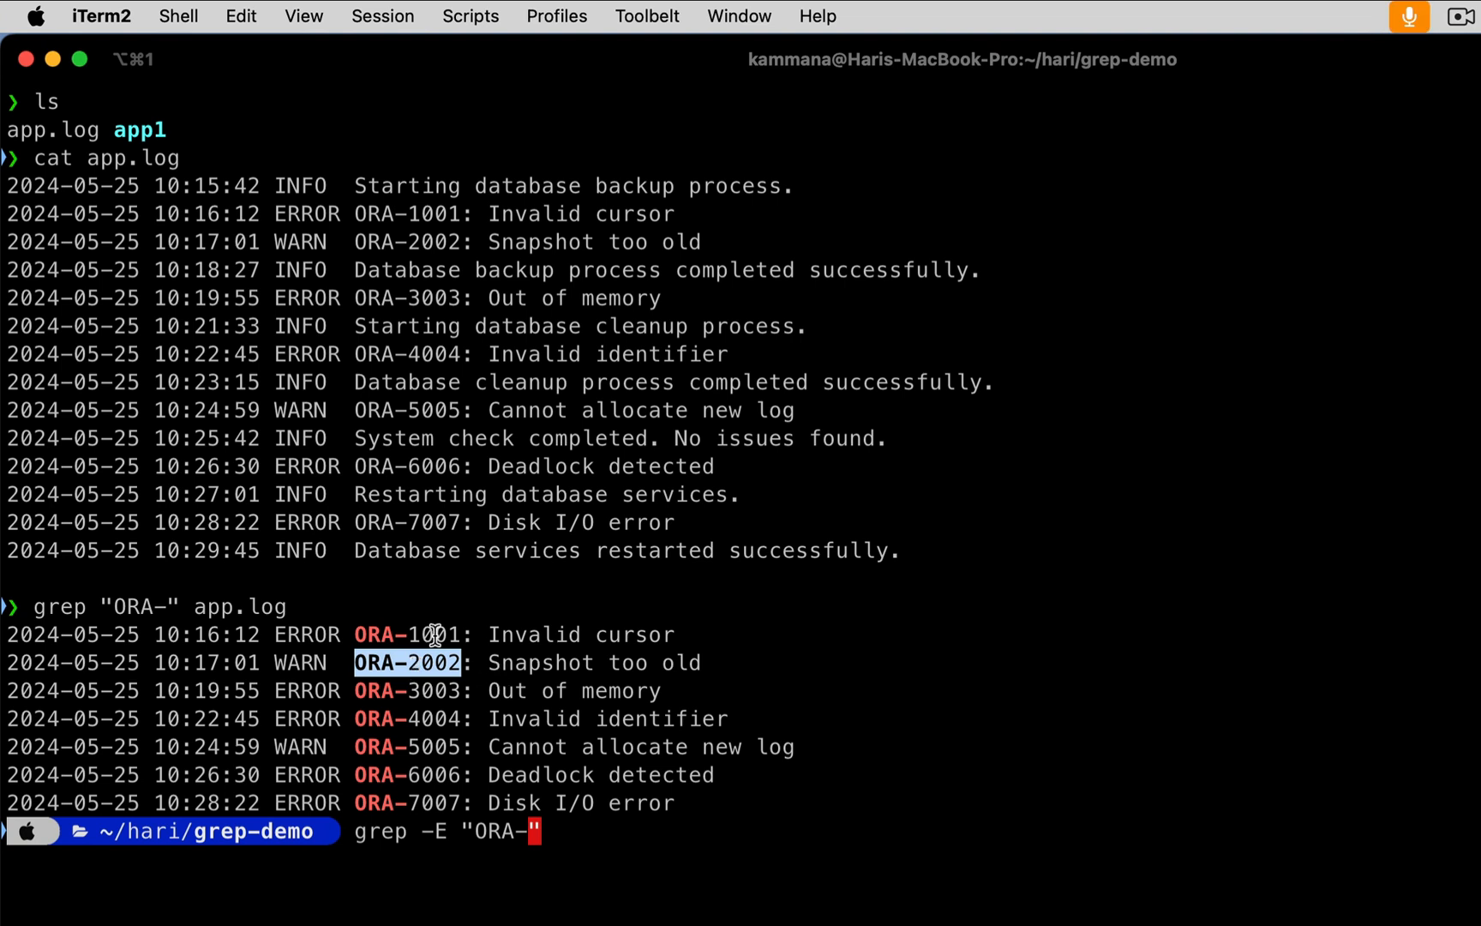
- Complete the pattern as "ORA-[0-9]{4}" against app.log to match full four-digit codes
{"action": "type", "text": "[]"}
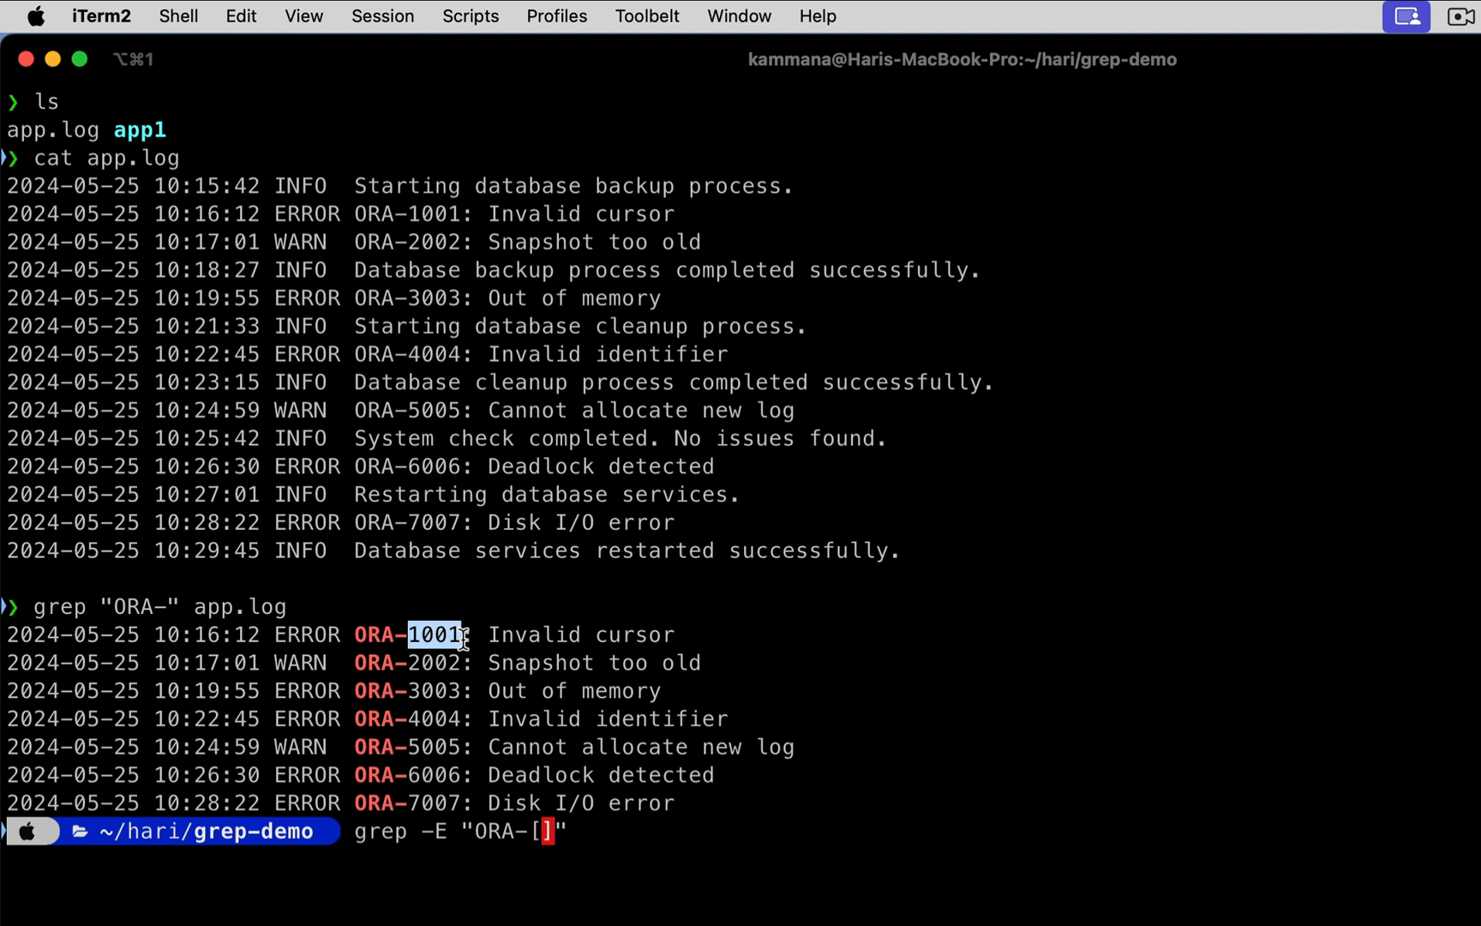
{"action": "mouse_move", "coordinate": [548, 761]}
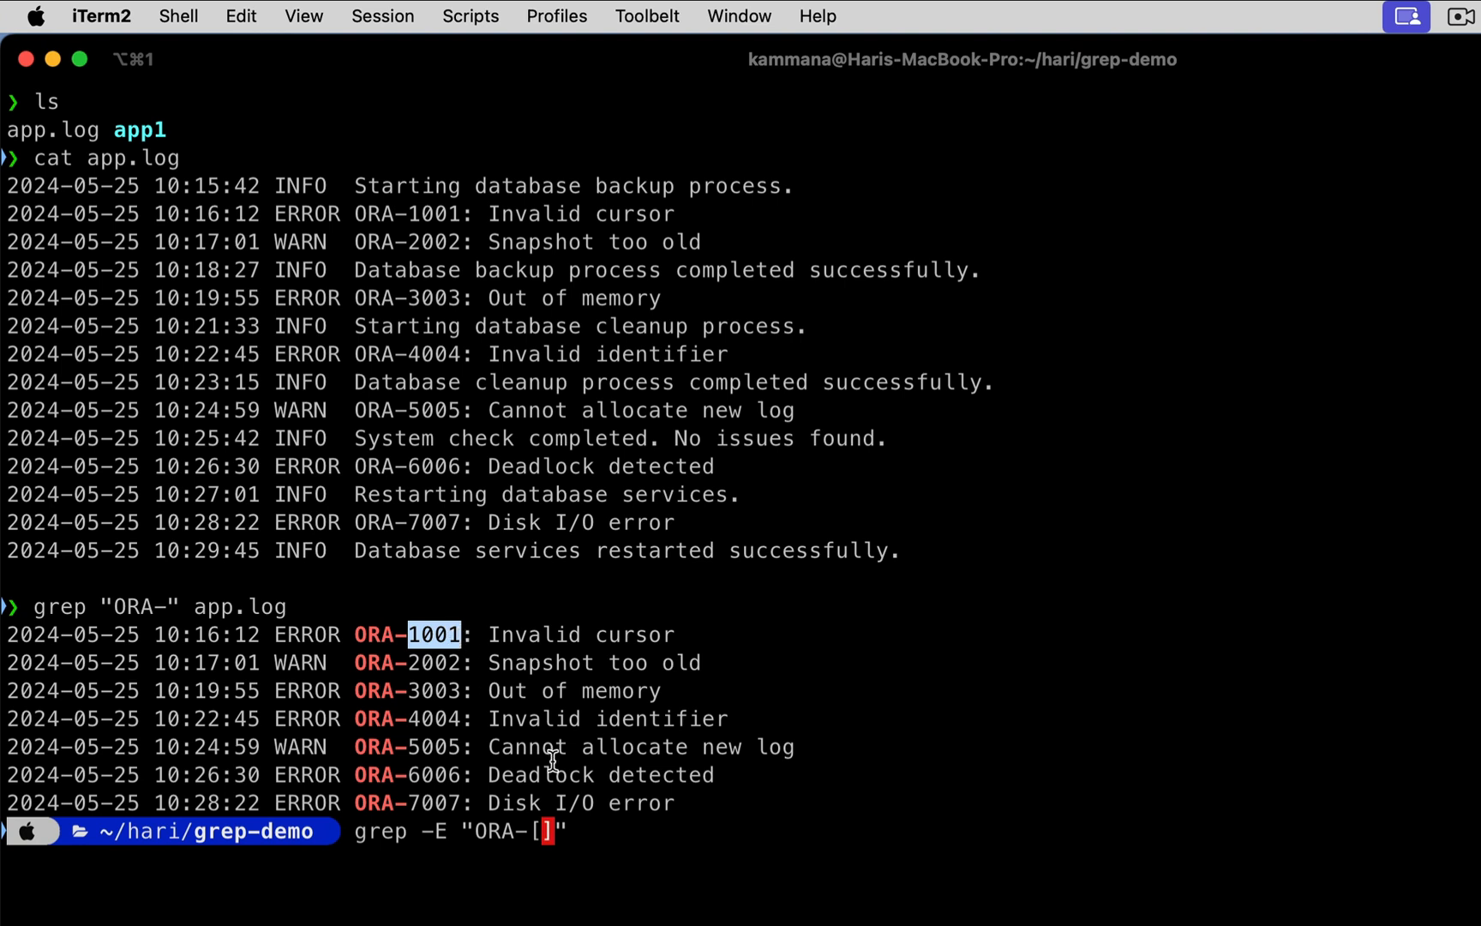
{"action": "type", "text": "0-"}
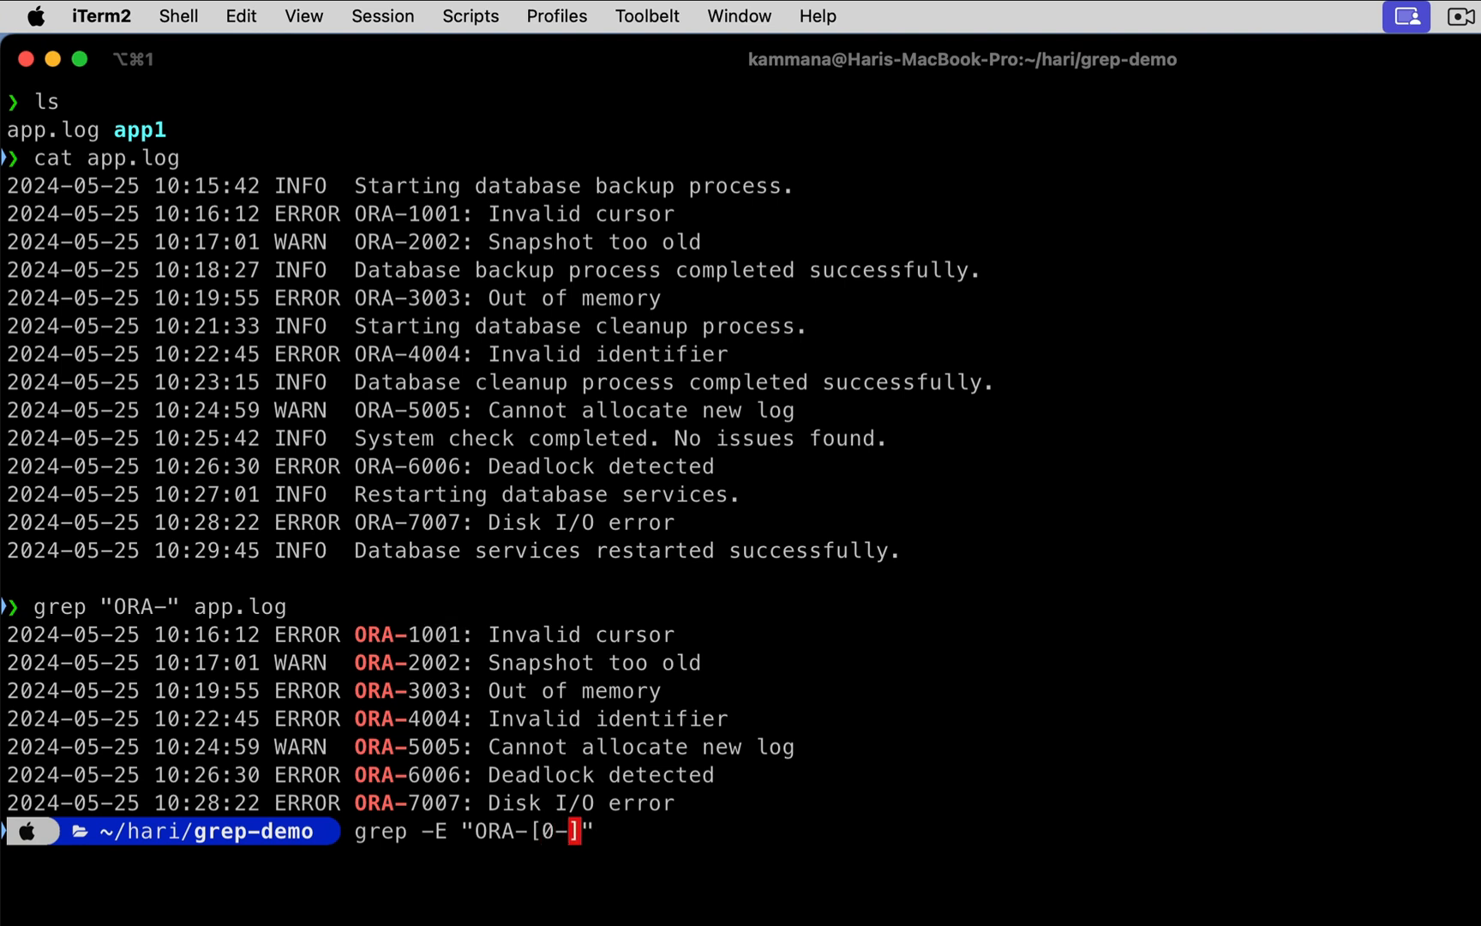
{"action": "type", "text": "9"}
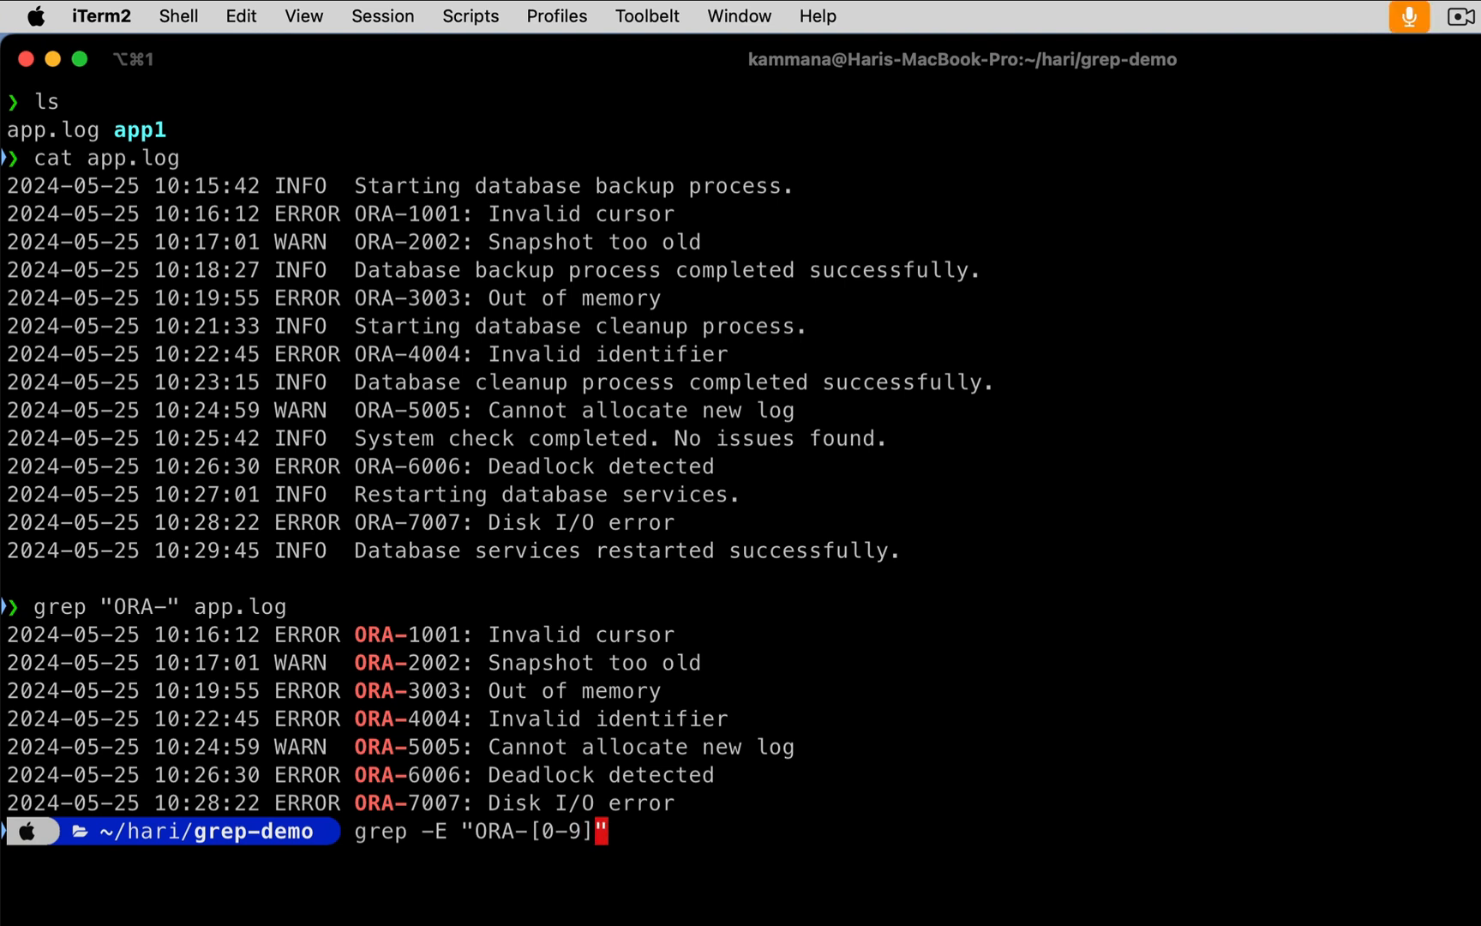
{"action": "type", "text": "{}"}
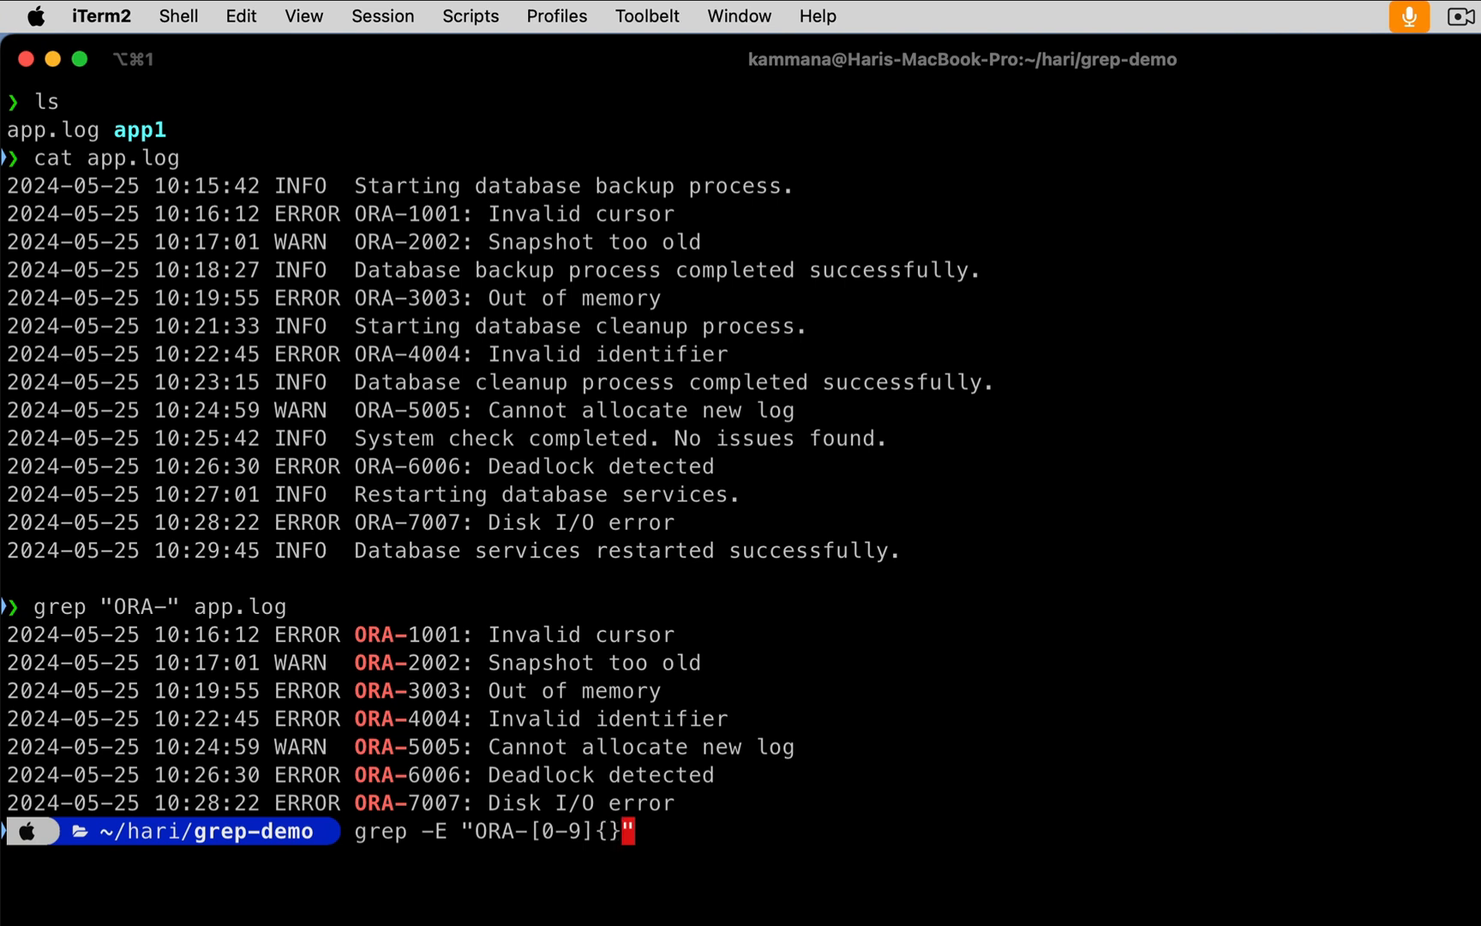
{"action": "type", "text": "4"}
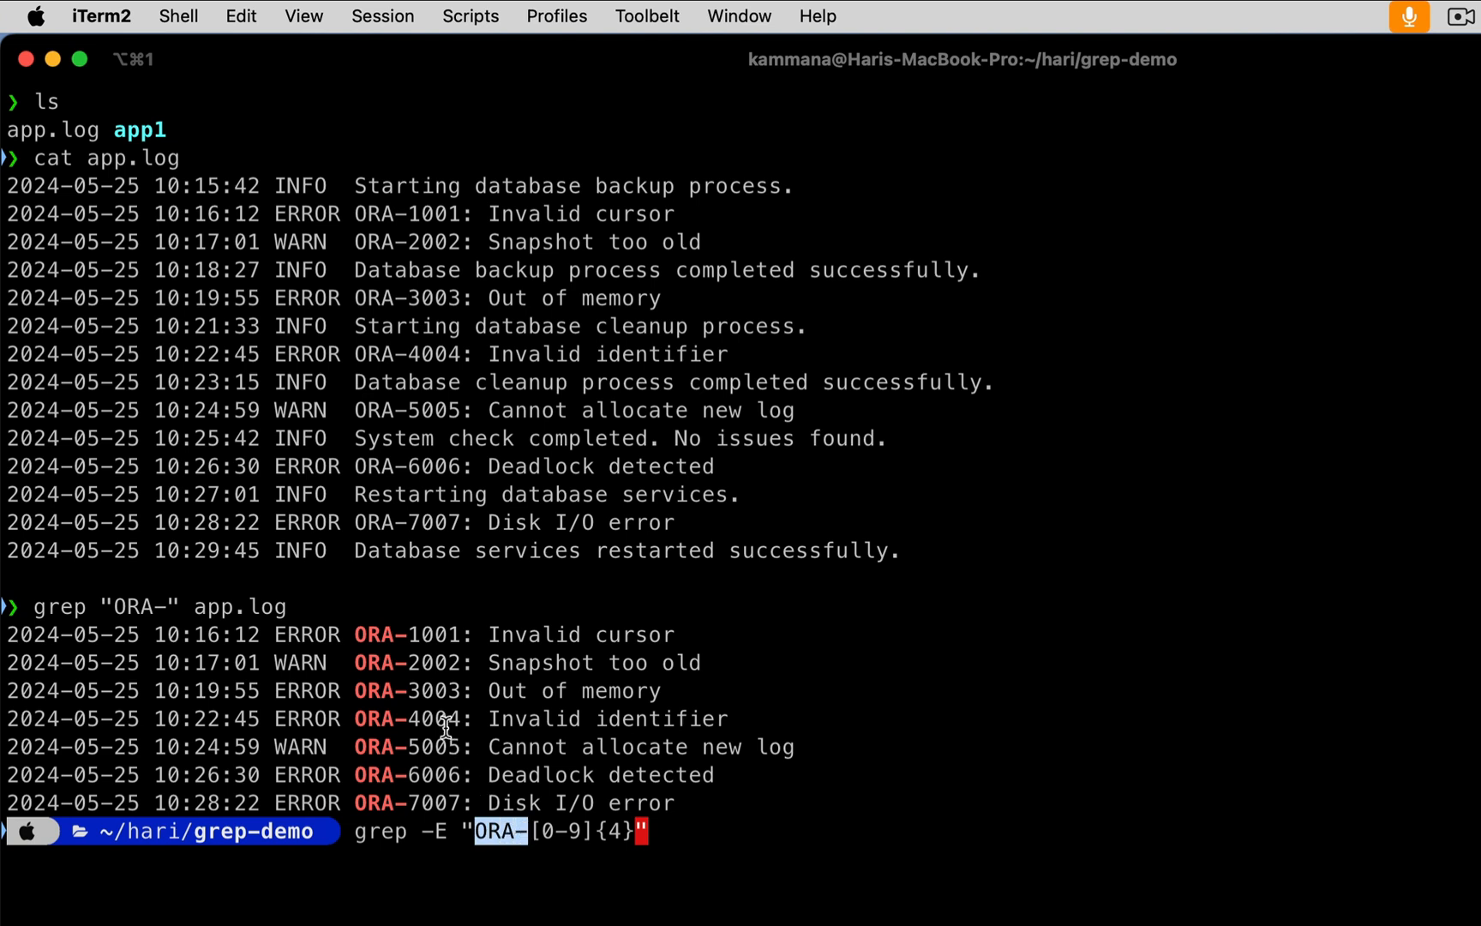
{"action": "mouse_move", "coordinate": [408, 642]}
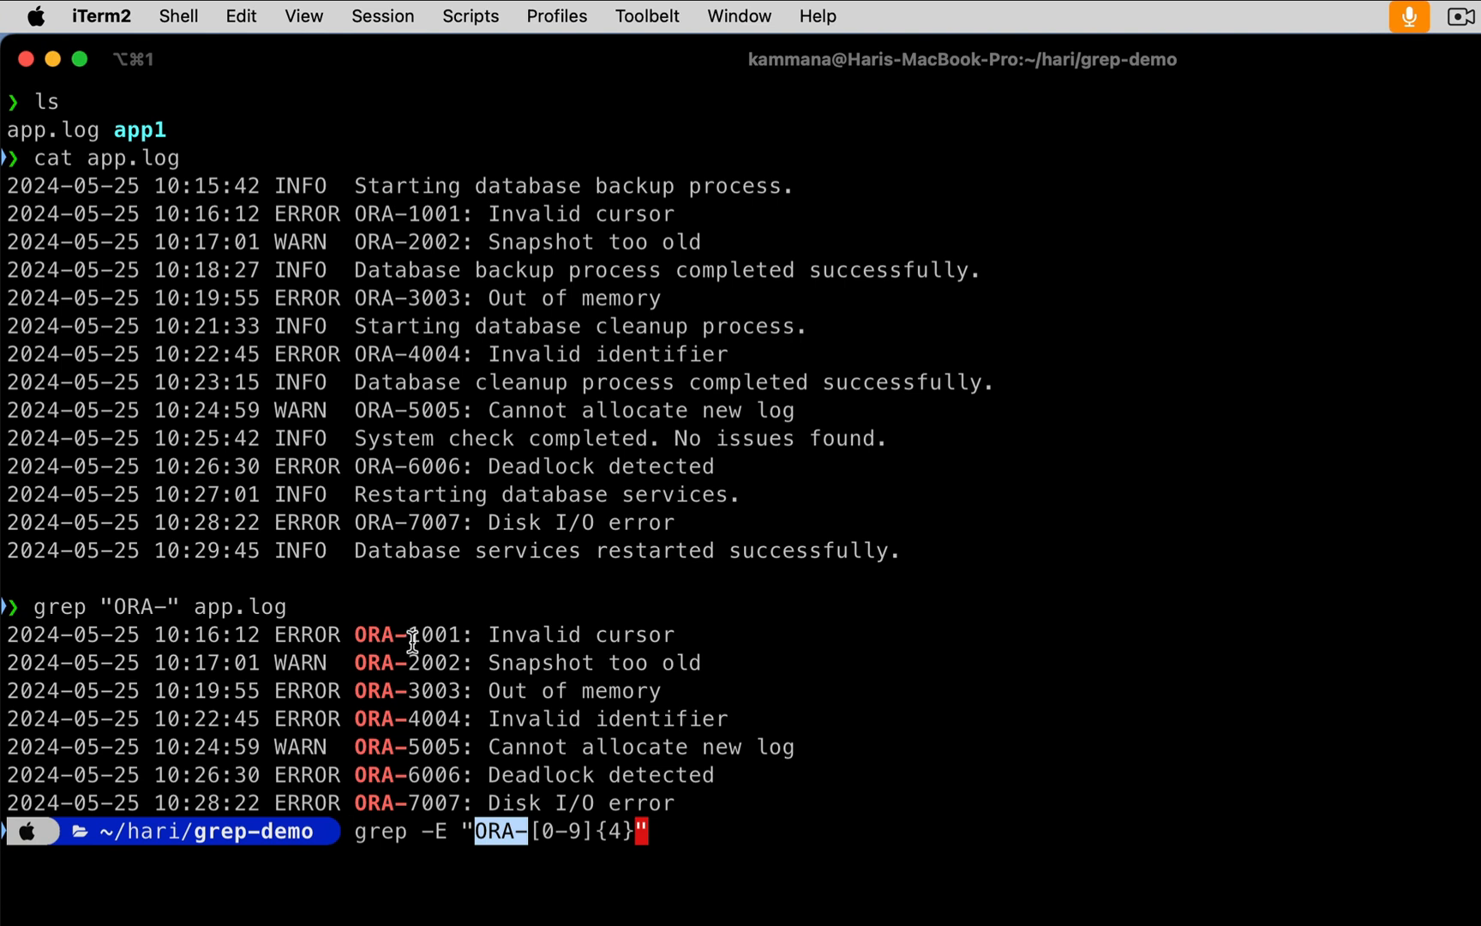
{"action": "mouse_move", "coordinate": [475, 678]}
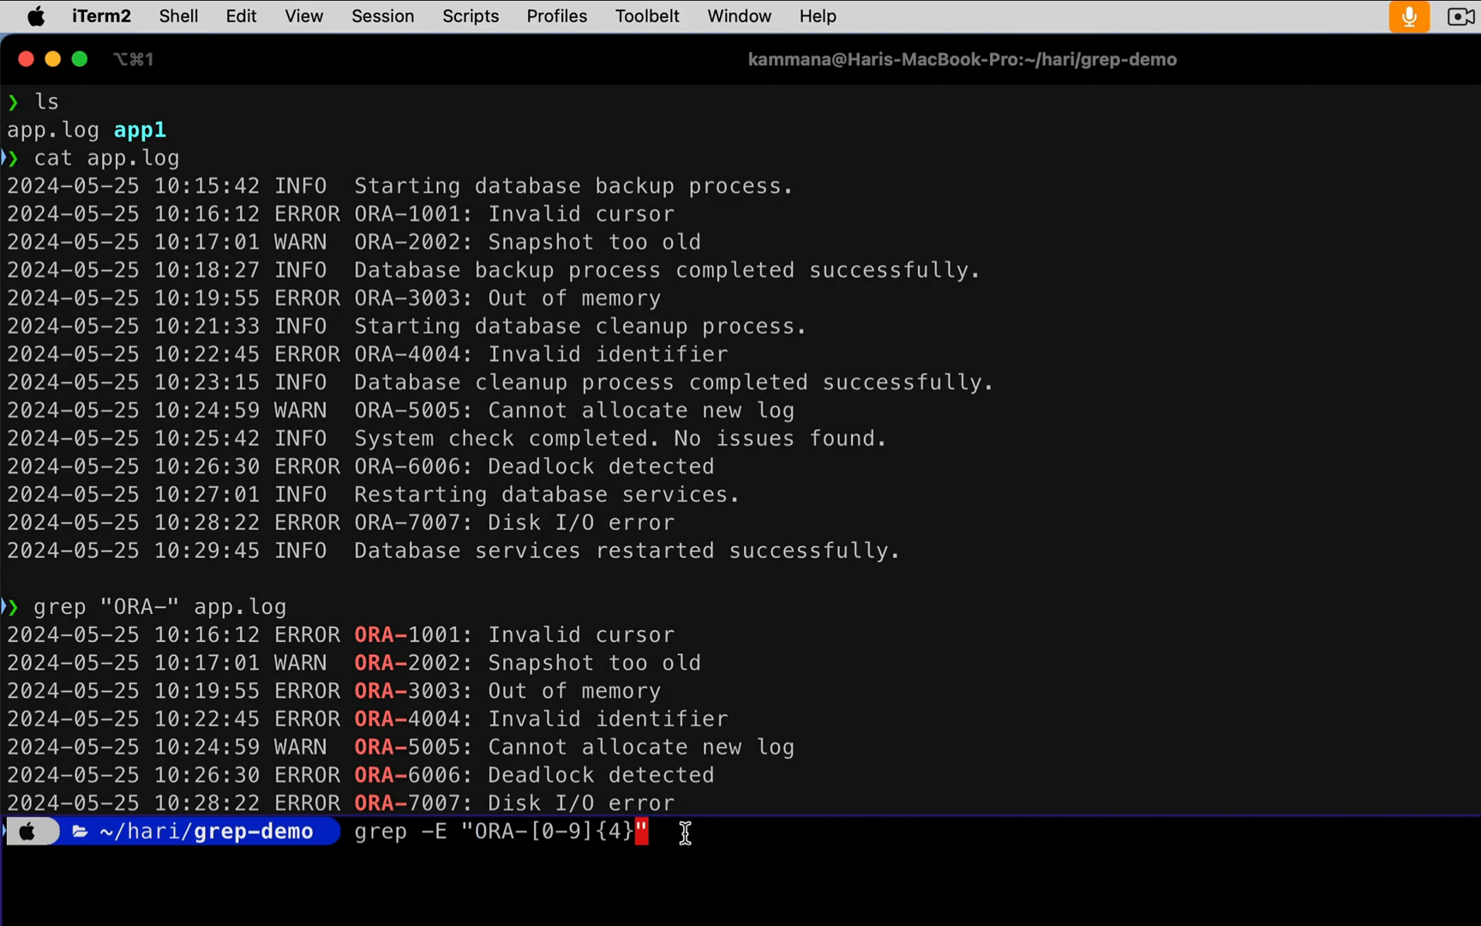
{"action": "type", "text": "a"}
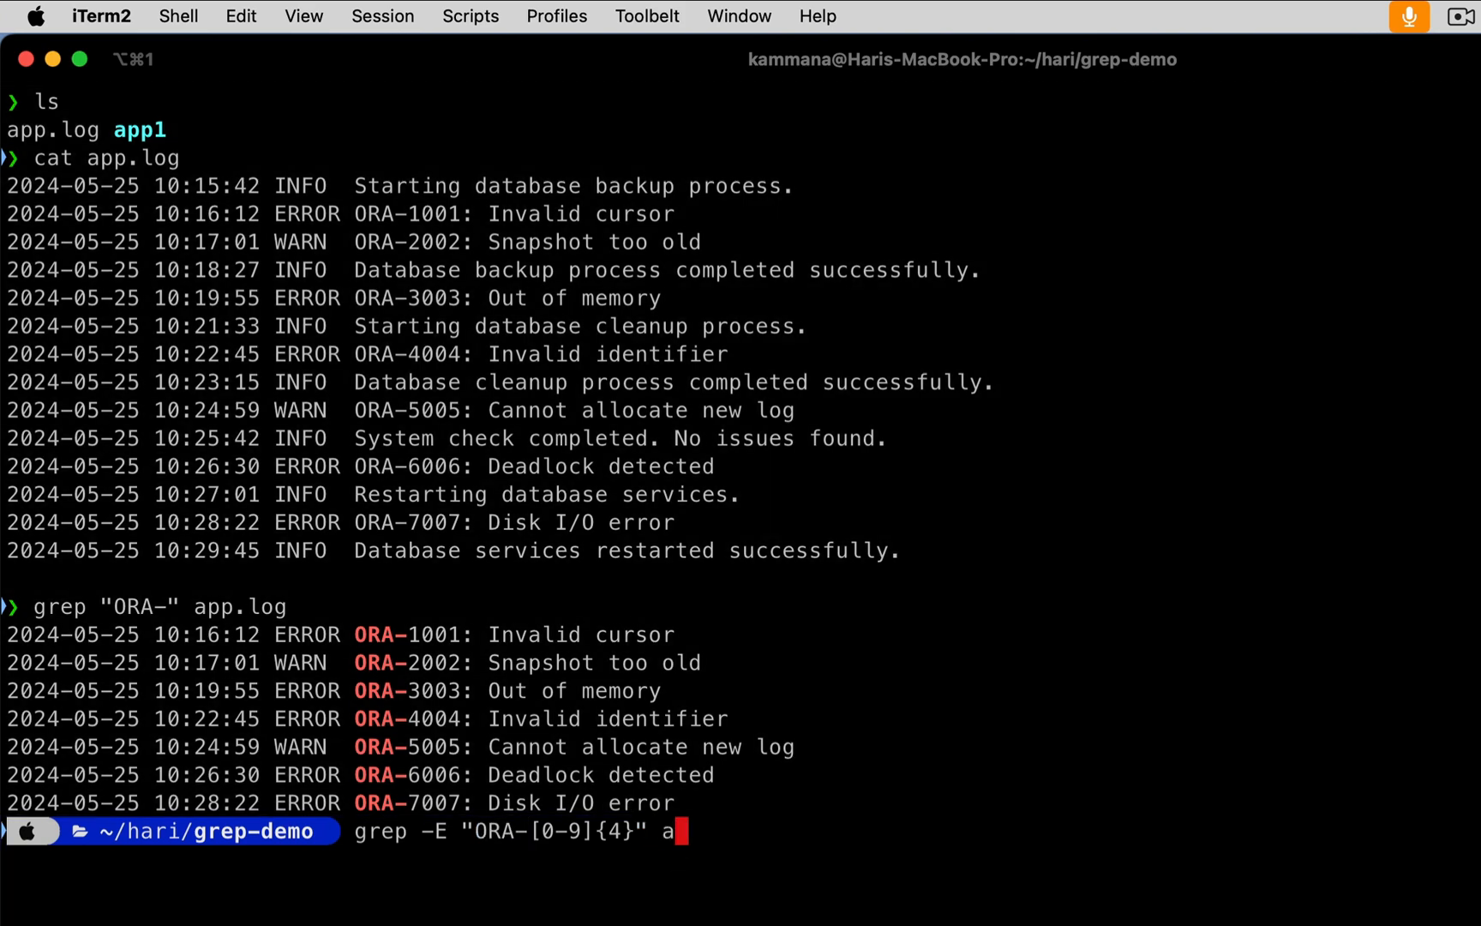
{"action": "type", "text": "pp.log"}
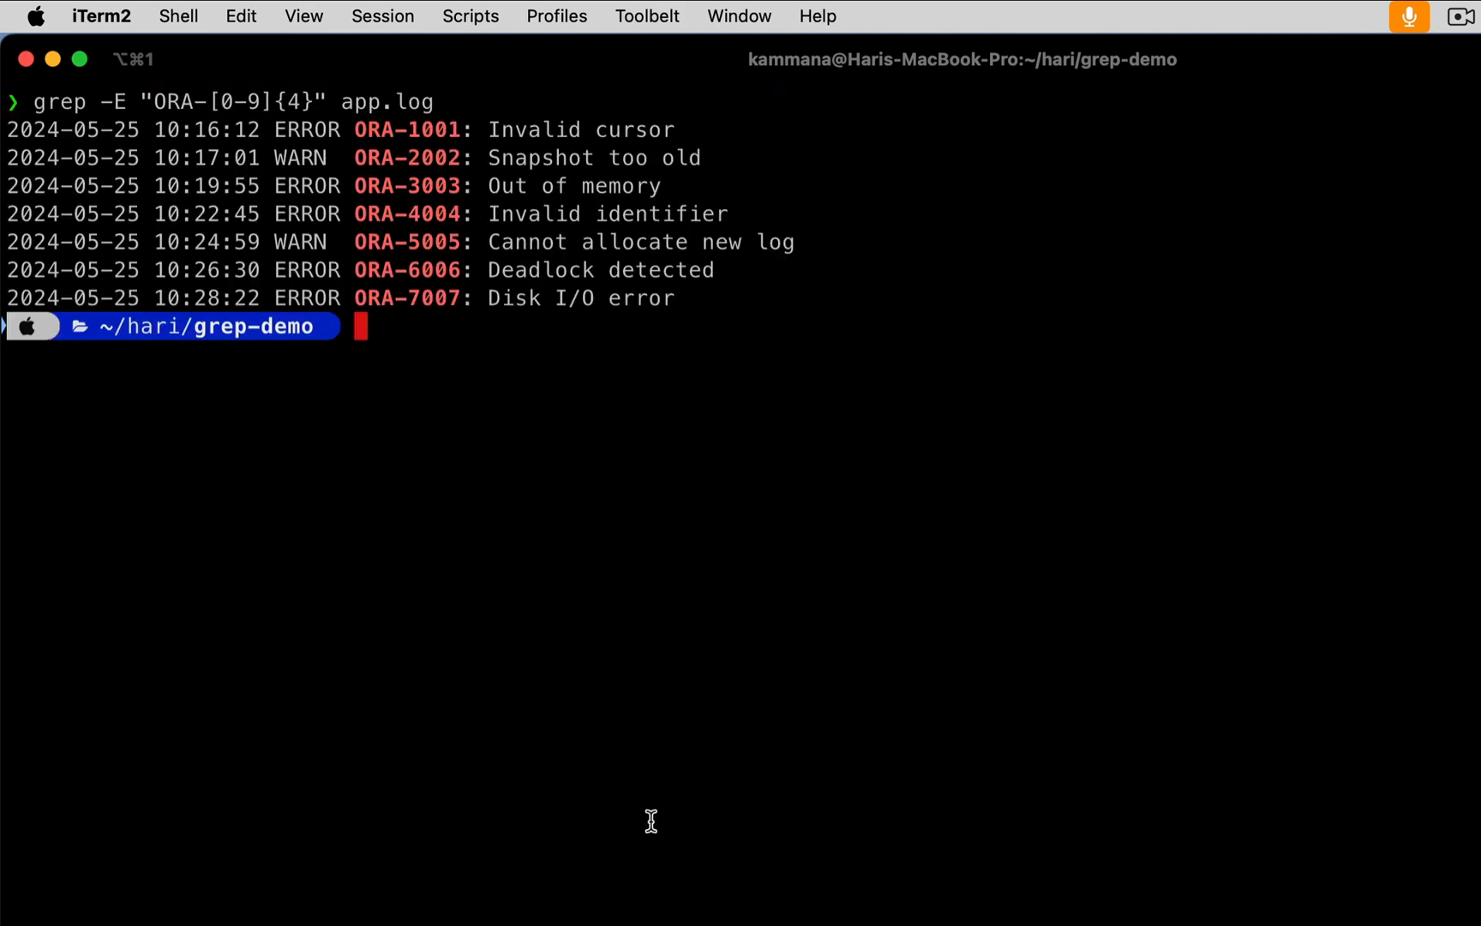
{"action": "mouse_move", "coordinate": [52, 128]}
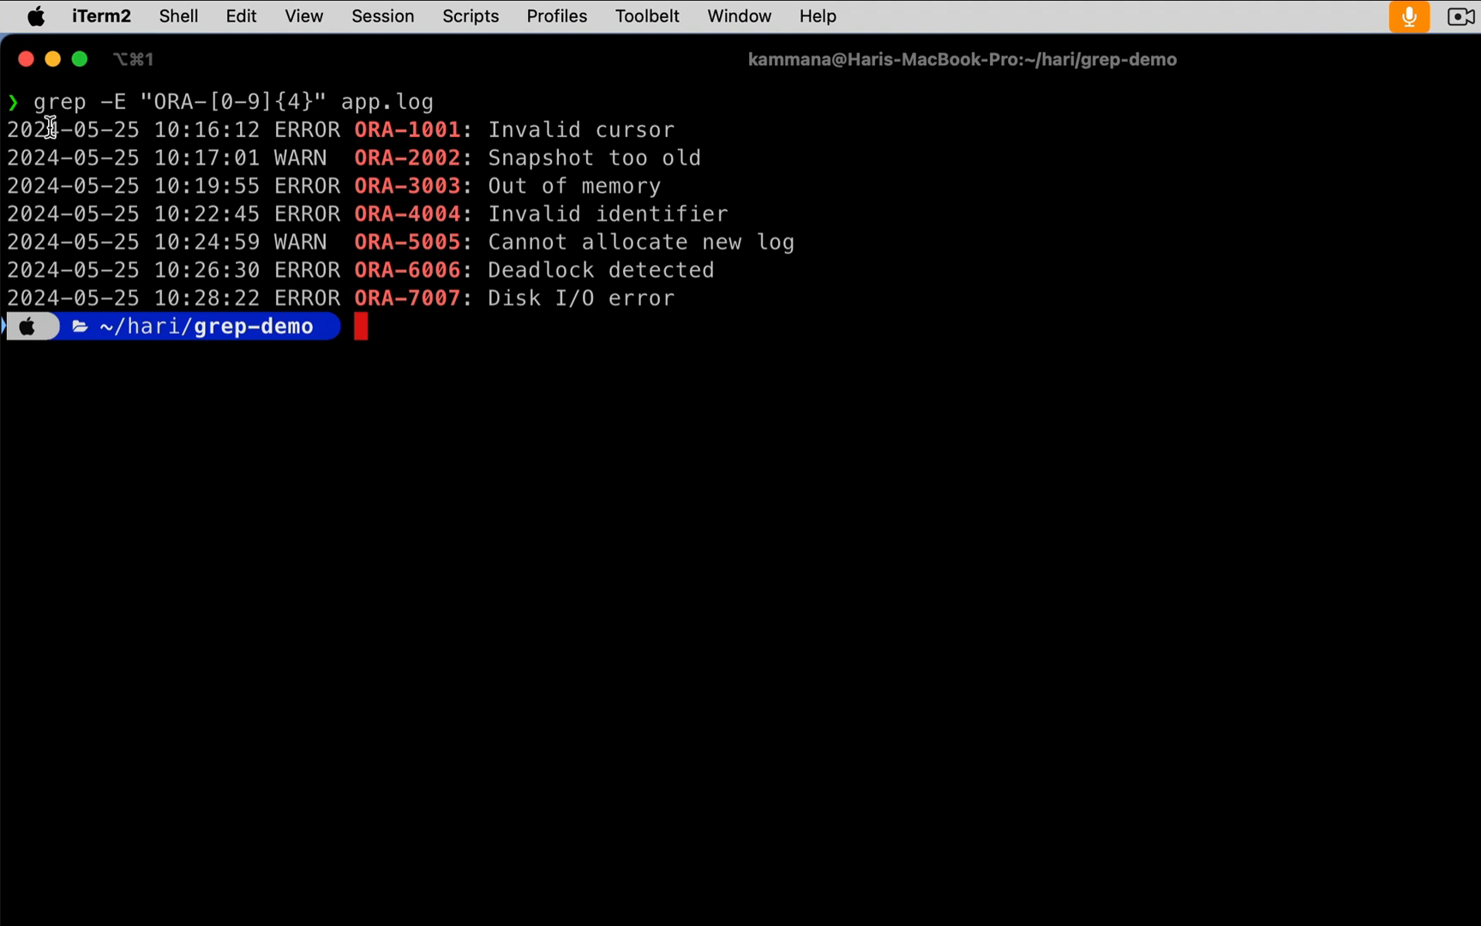
{"action": "mouse_move", "coordinate": [302, 224]}
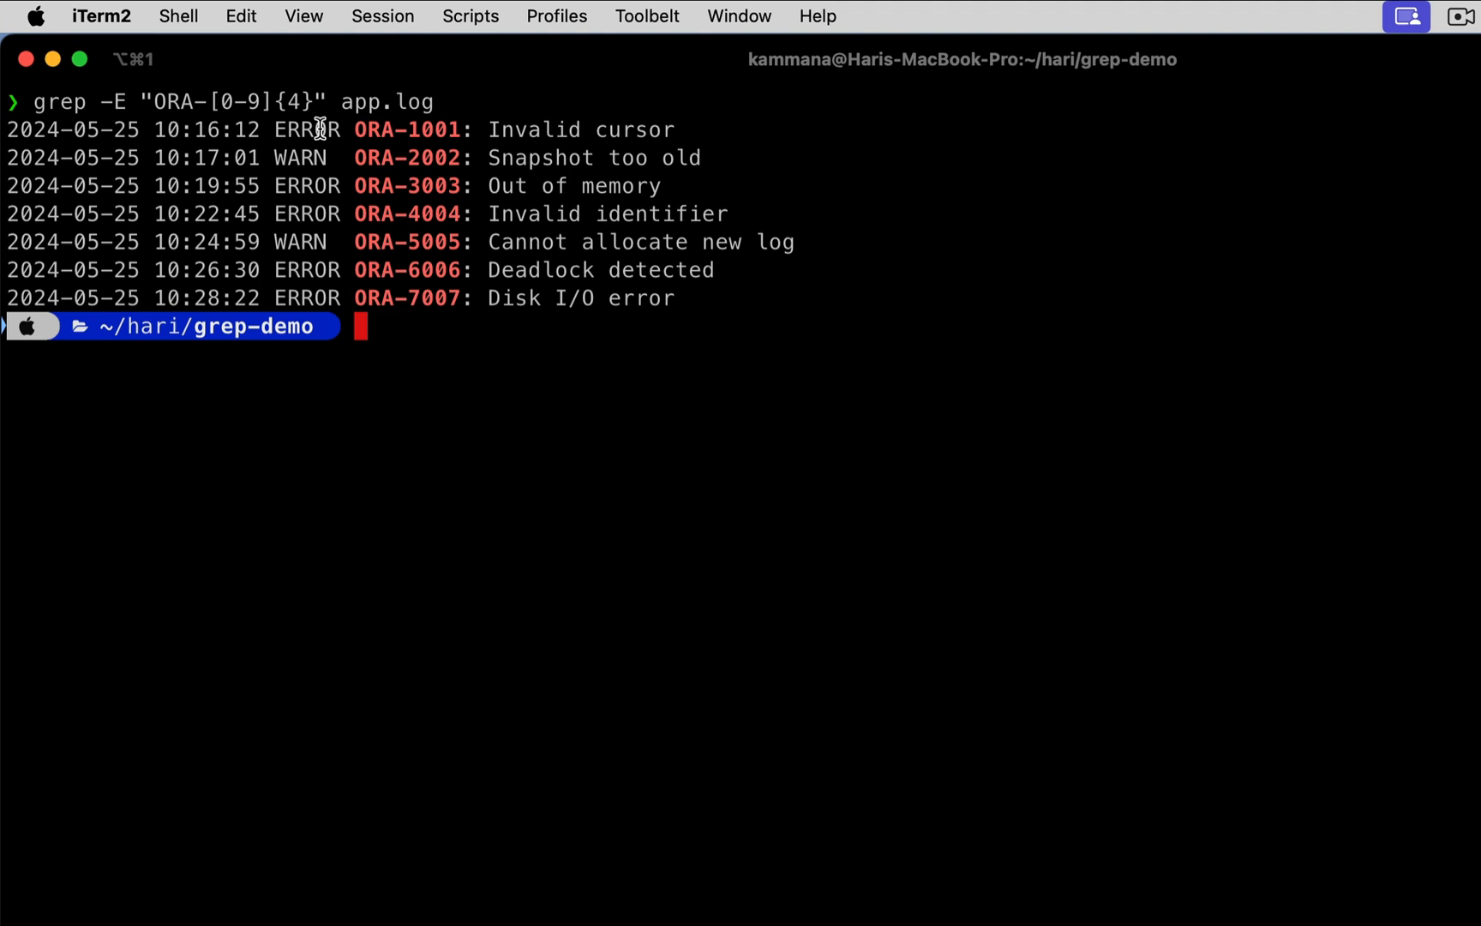
{"action": "mouse_move", "coordinate": [527, 381]}
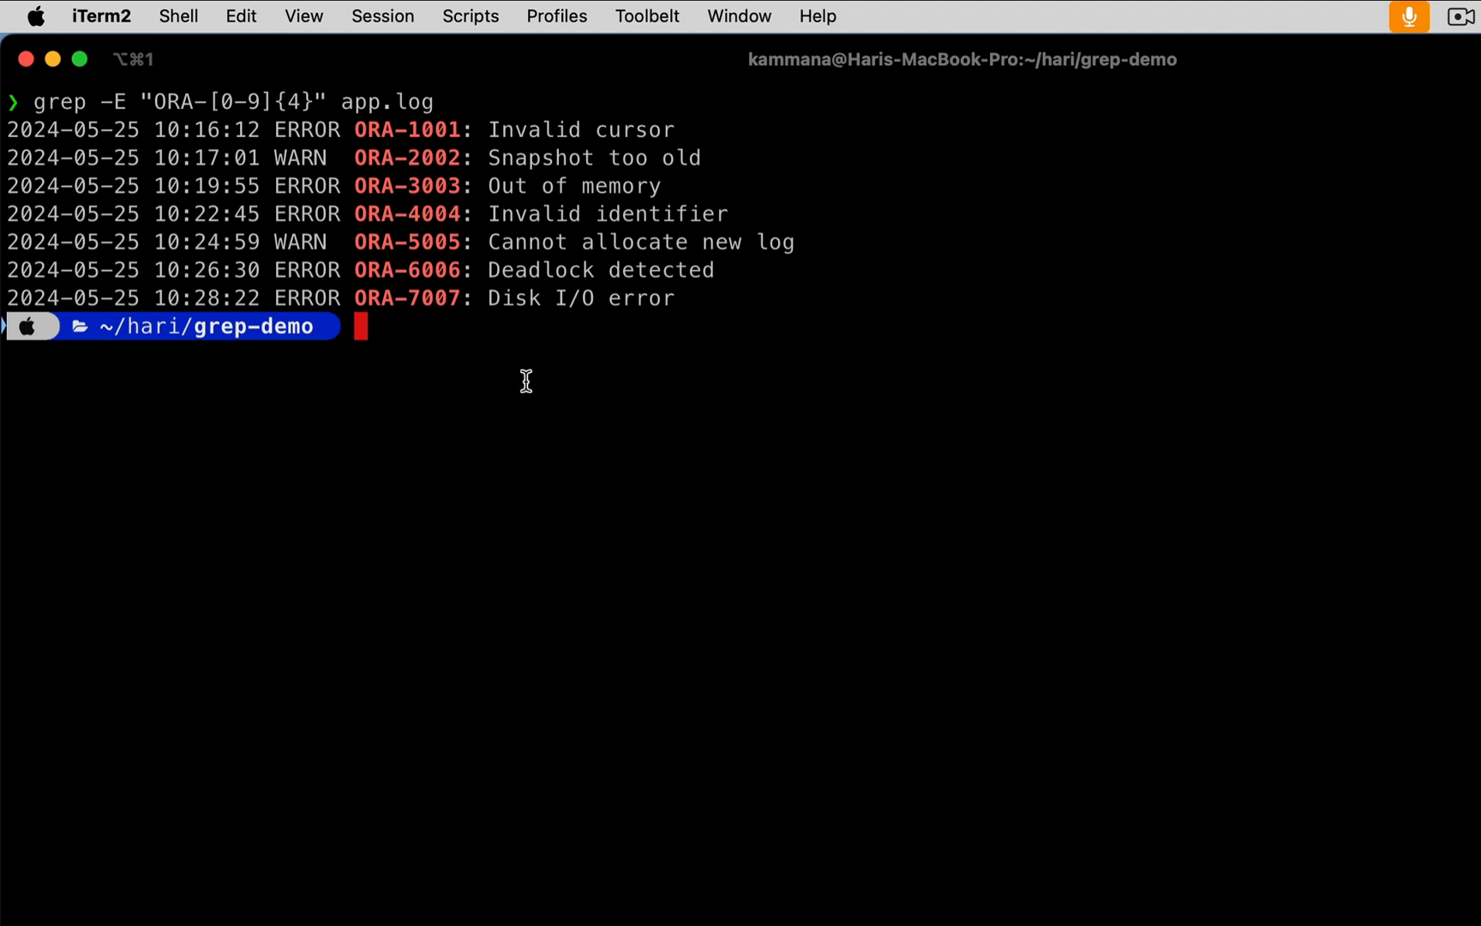
- Search for lowercase ora- (no matches), then add -i so all seven ORA- lines return
{"action": "type", "text": "grep -E \"ORA-[0-9]{4}\" app.log"}
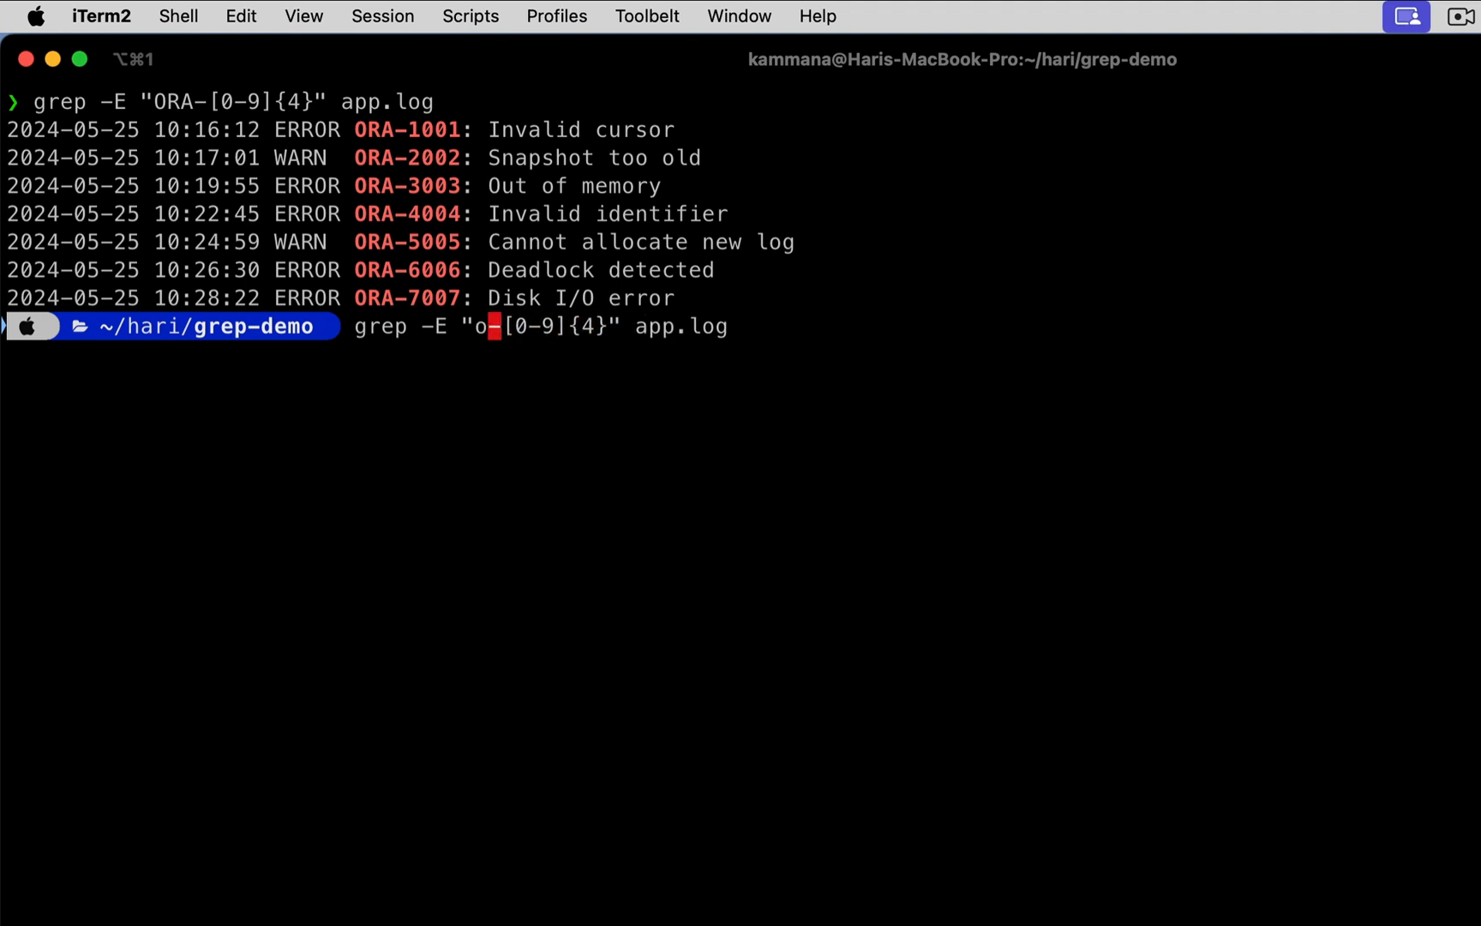
{"action": "type", "text": "ra"}
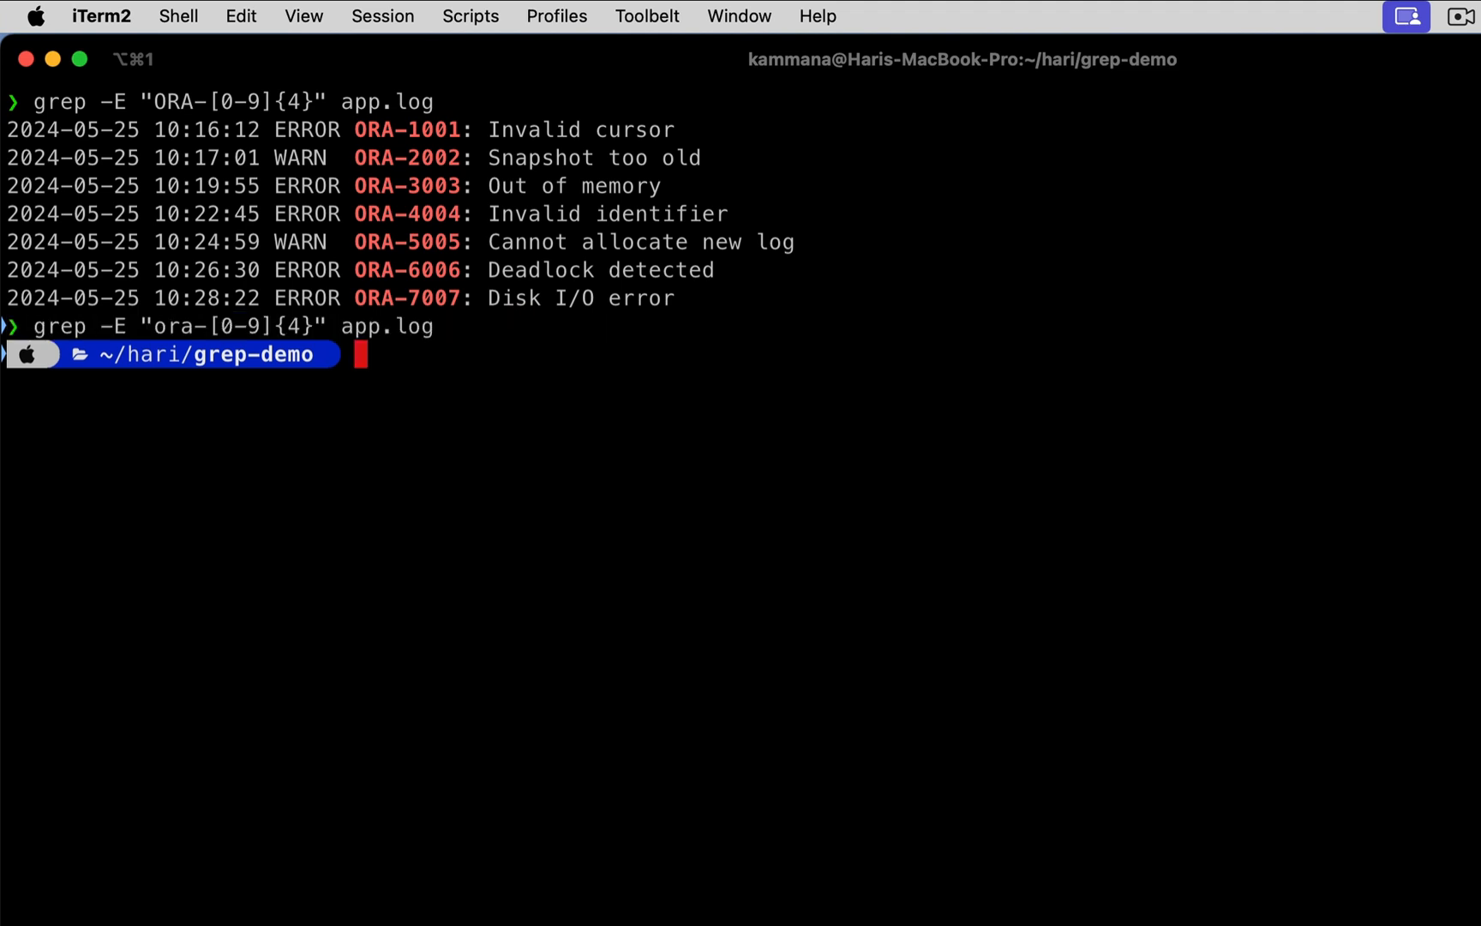
{"action": "mouse_move", "coordinate": [404, 331]}
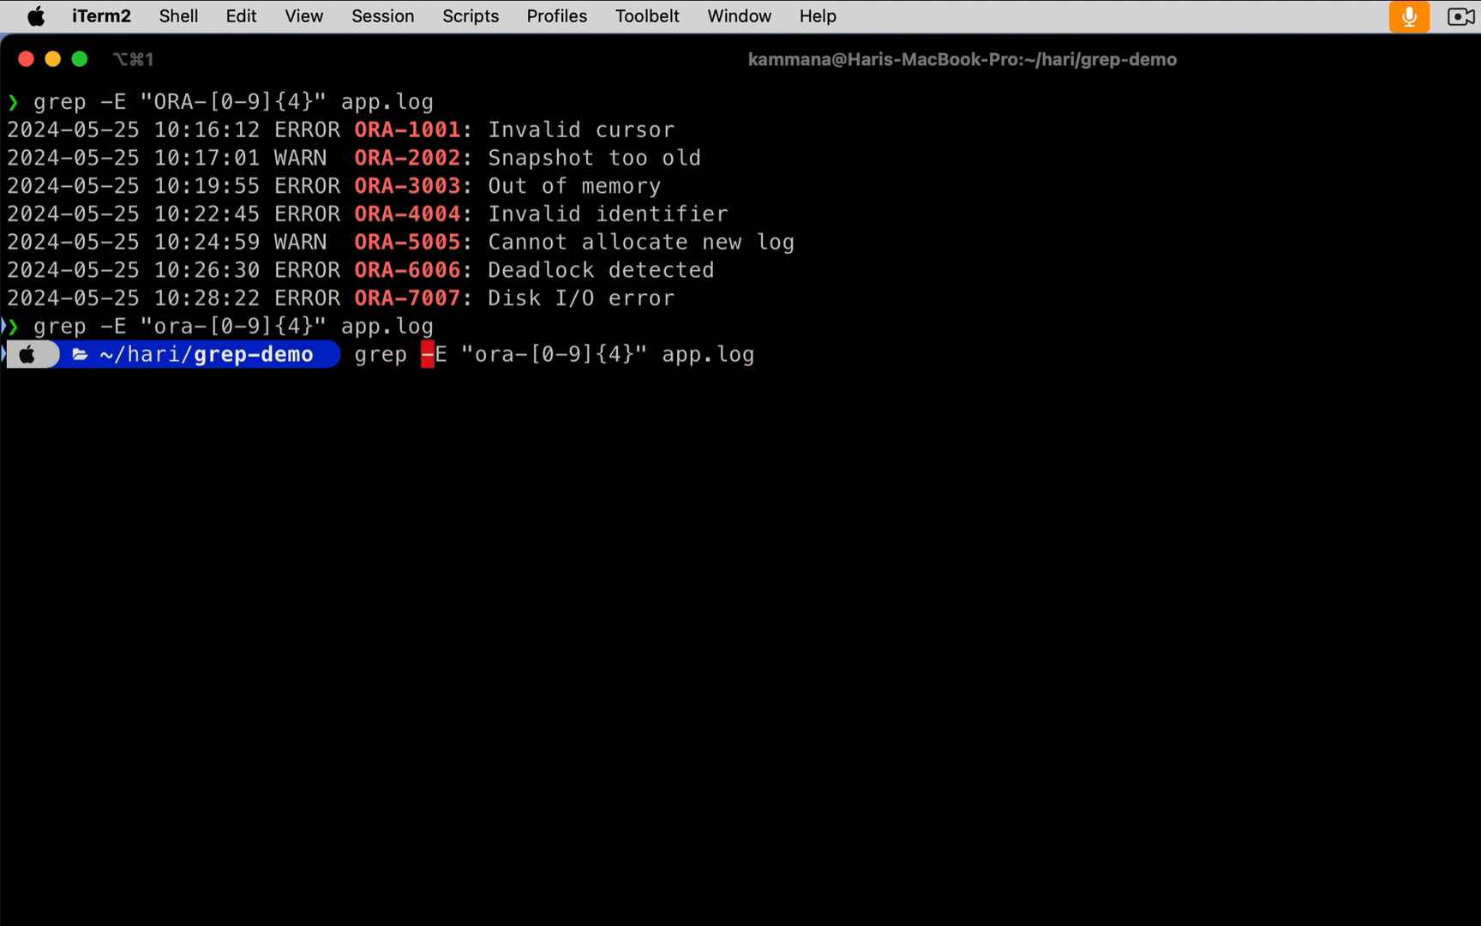
{"action": "type", "text": "i"}
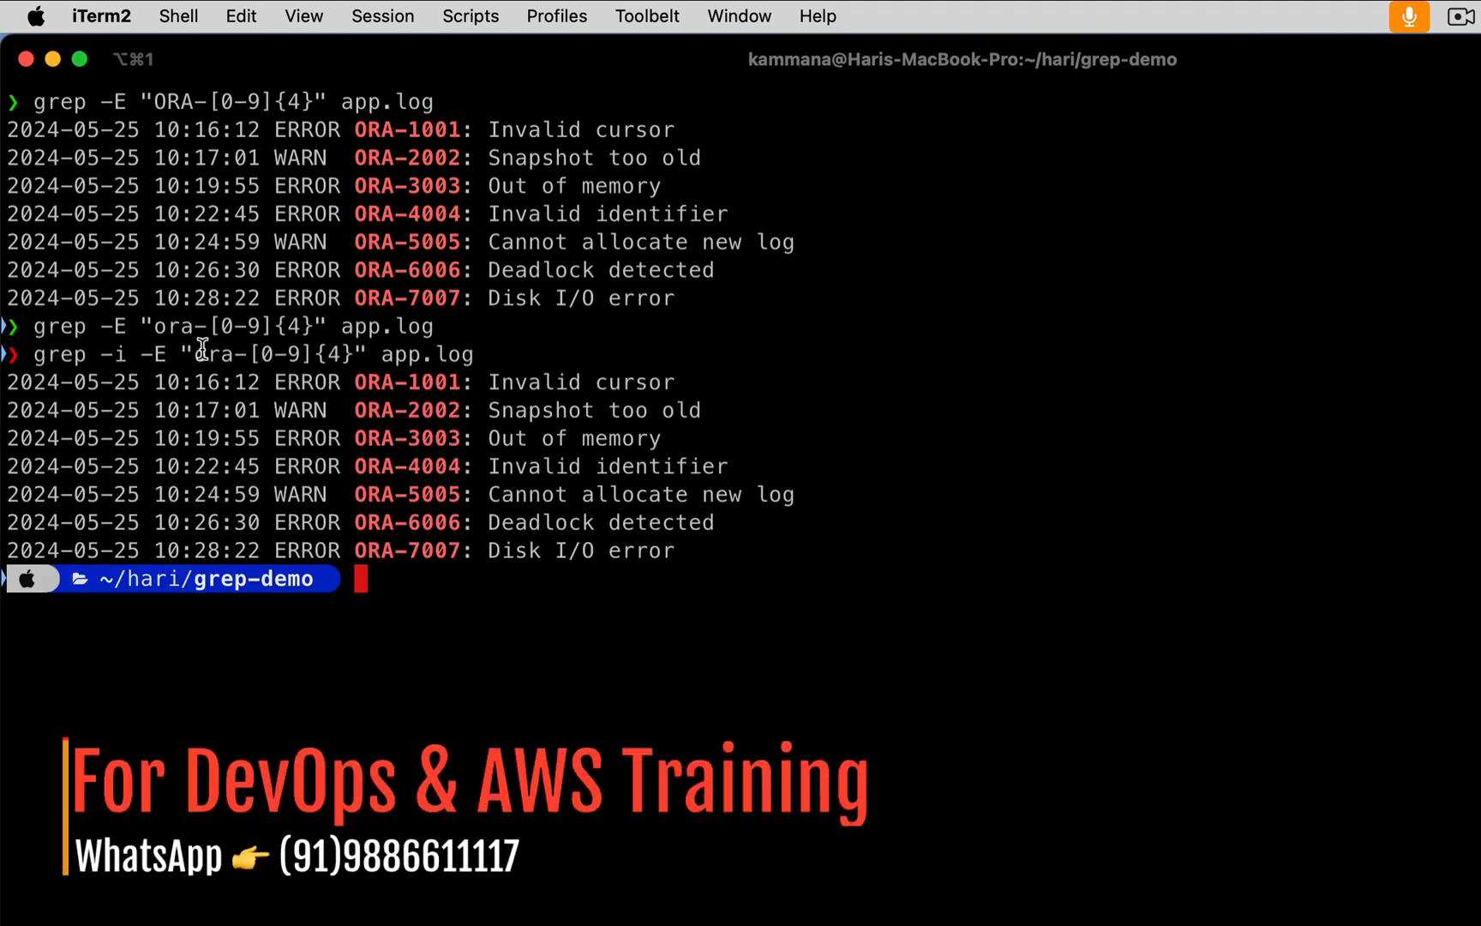
{"action": "double_click", "coordinate": [215, 354]}
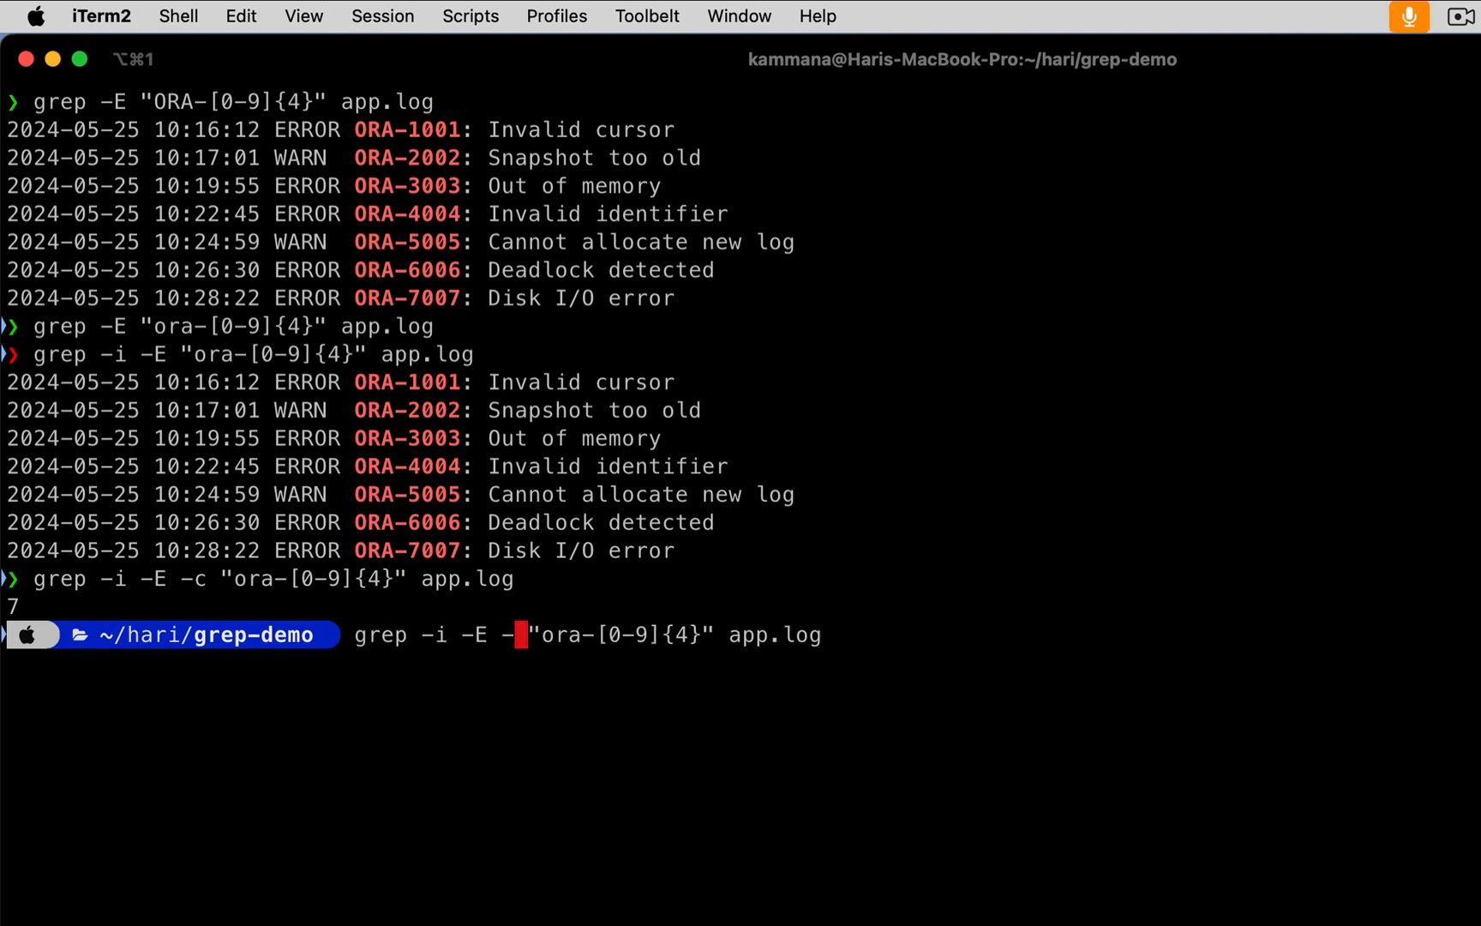
- Swap the count flag for -n in the case-insensitive ORA search
{"action": "type", "text": "n"}
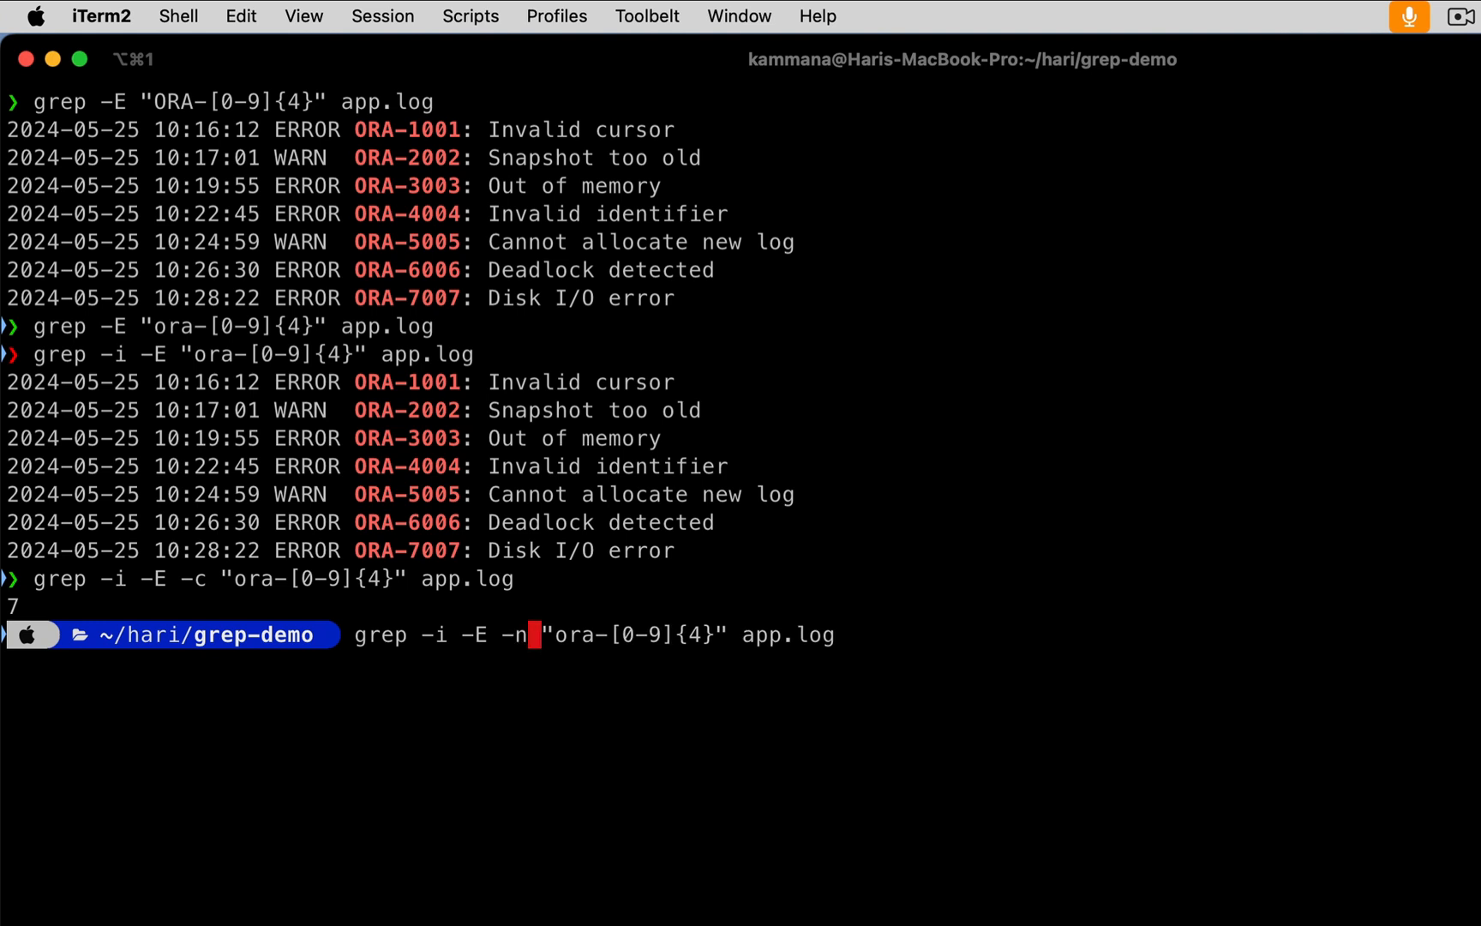
{"action": "mouse_move", "coordinate": [226, 626]}
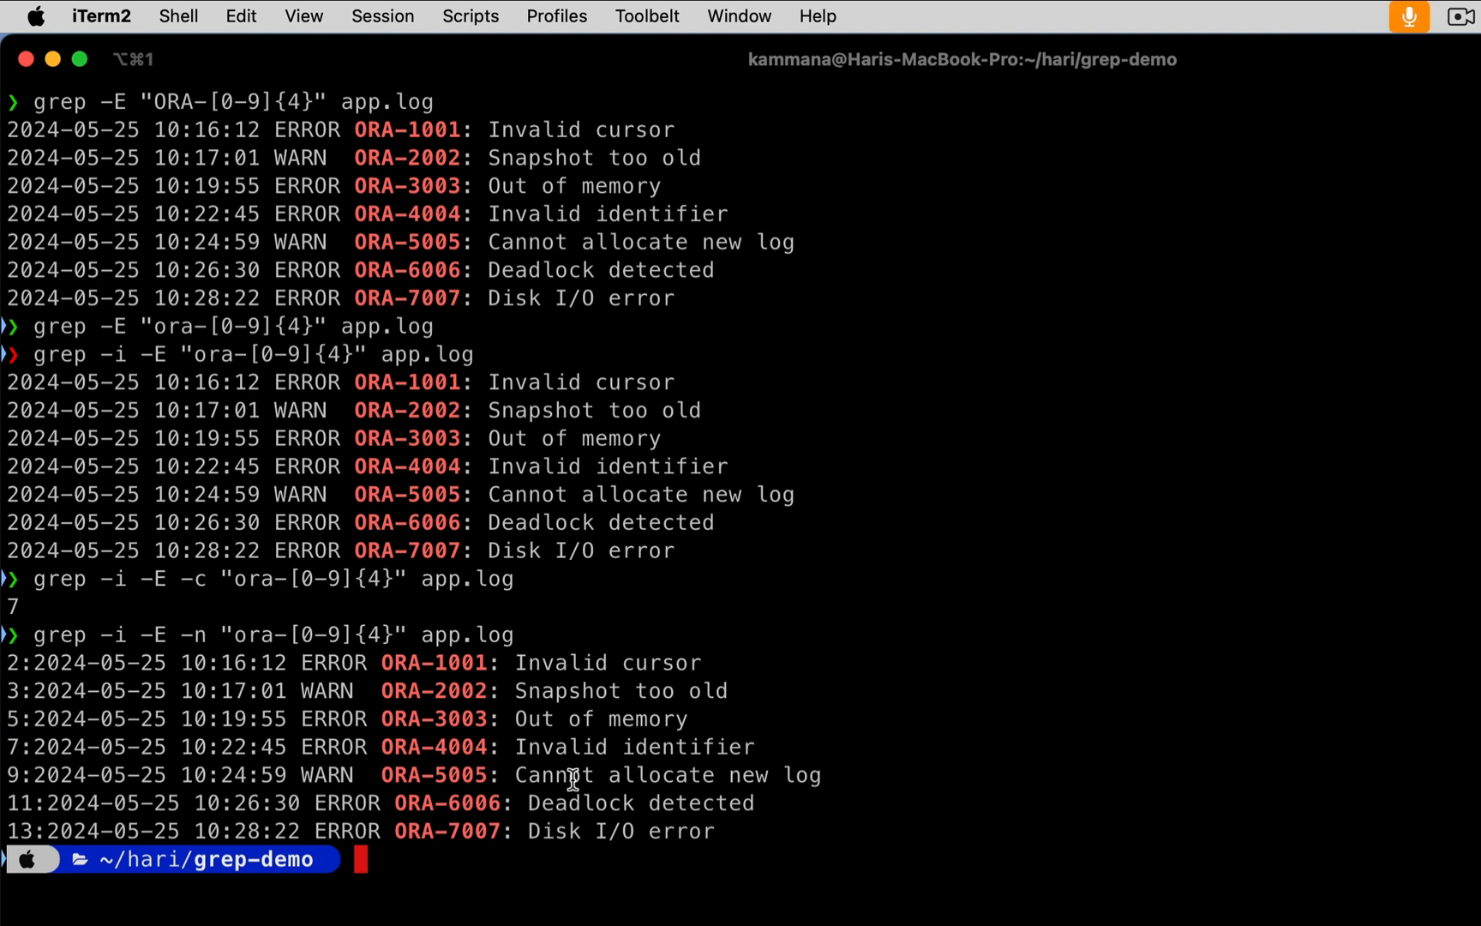
{"action": "mouse_move", "coordinate": [504, 848]}
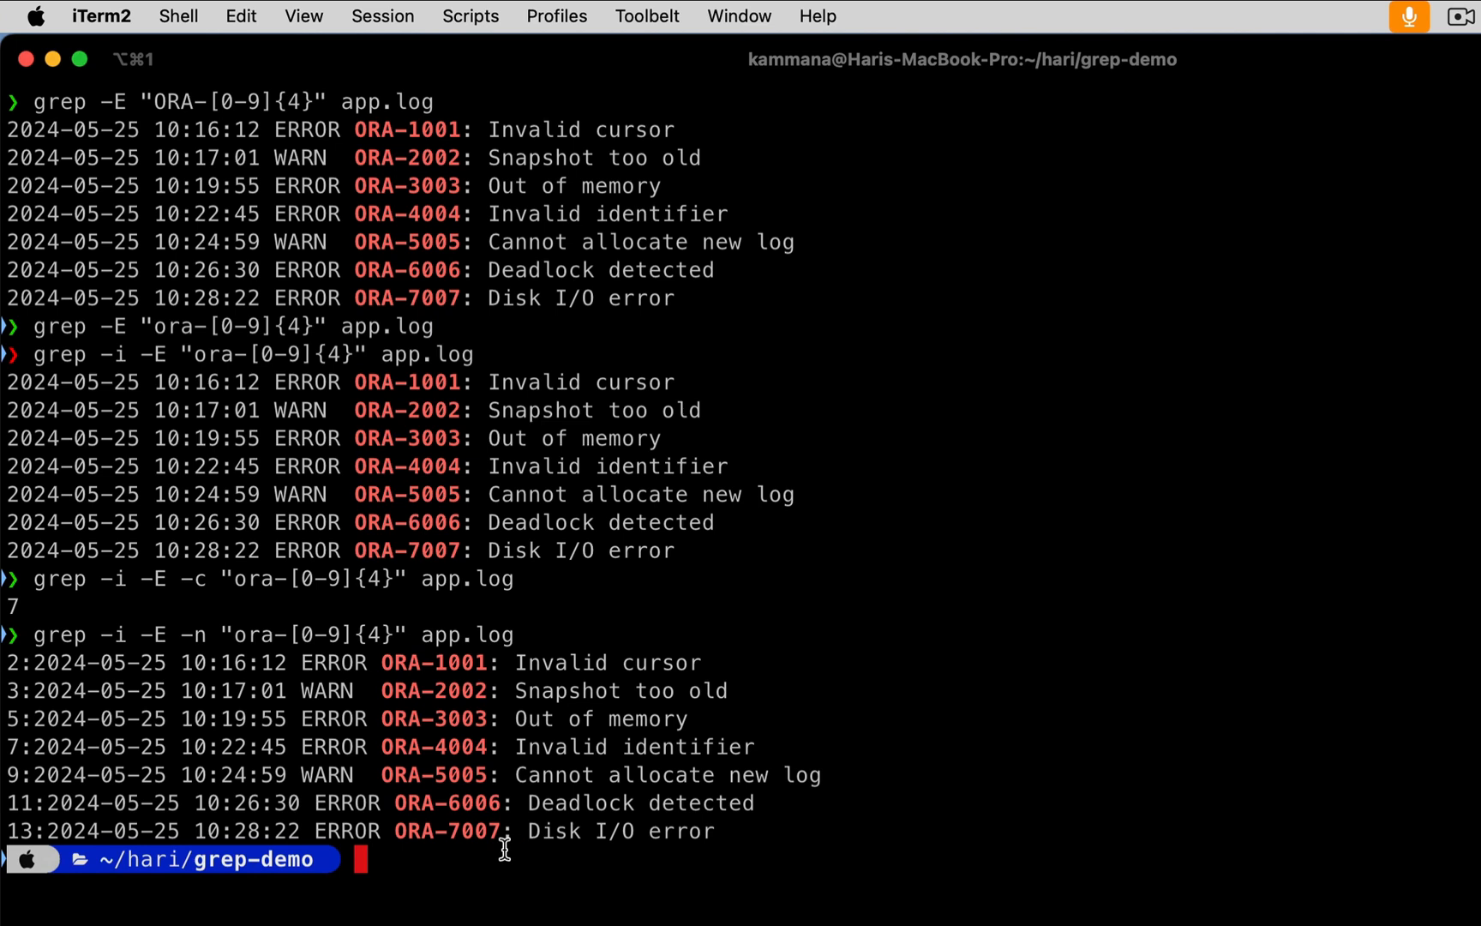
{"action": "mouse_move", "coordinate": [430, 797]}
{"action": "type", "text": "ls"}
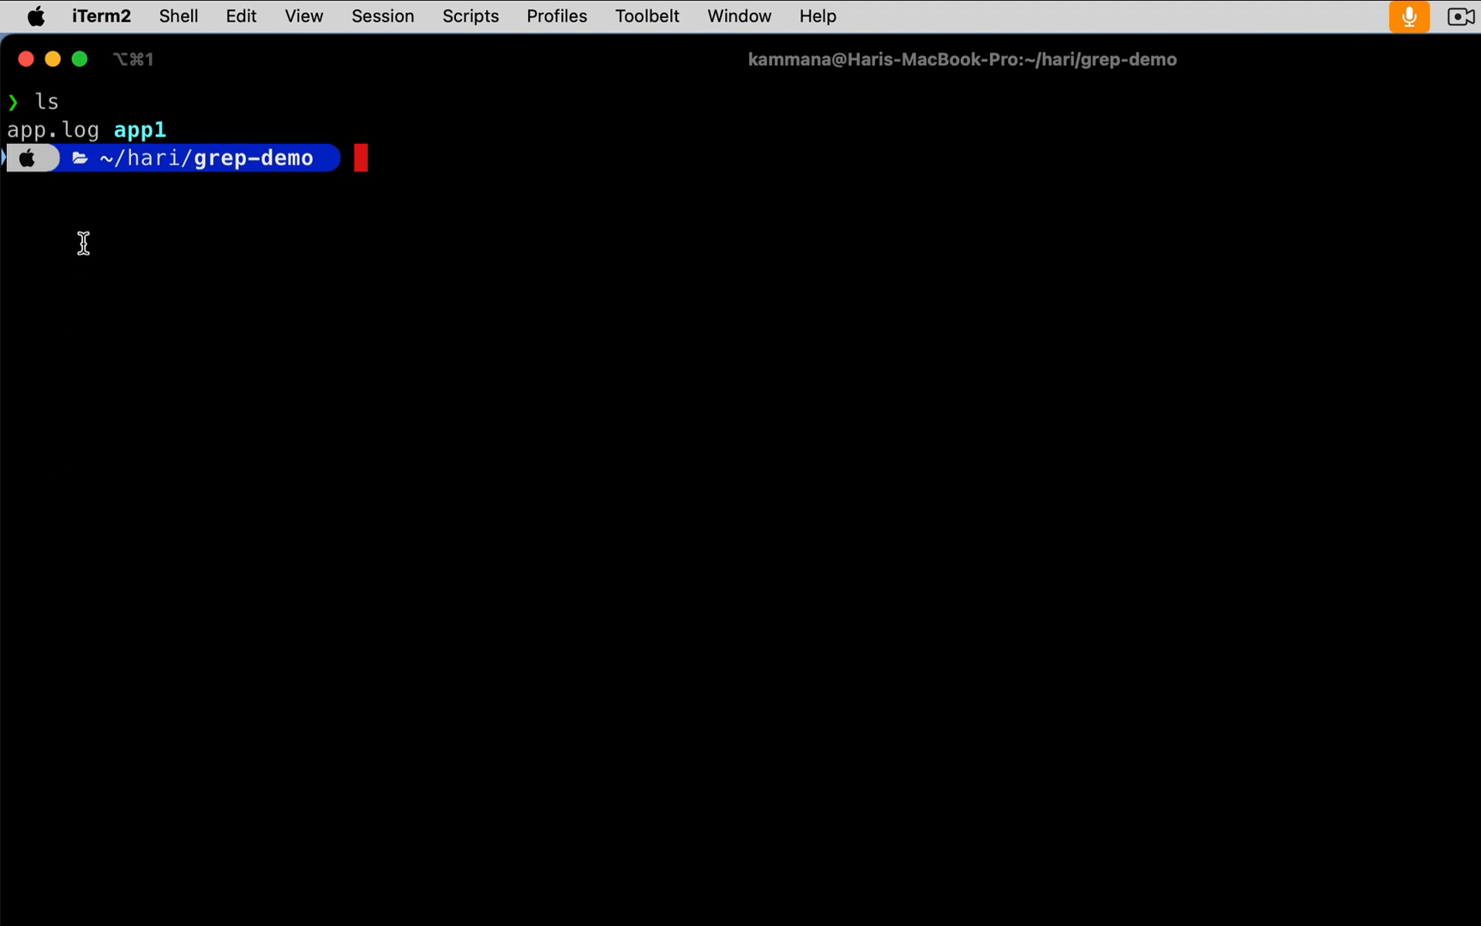
- Point out app.log in the listing and list the app1 subfolder containing app1.log
{"action": "double_click", "coordinate": [53, 129]}
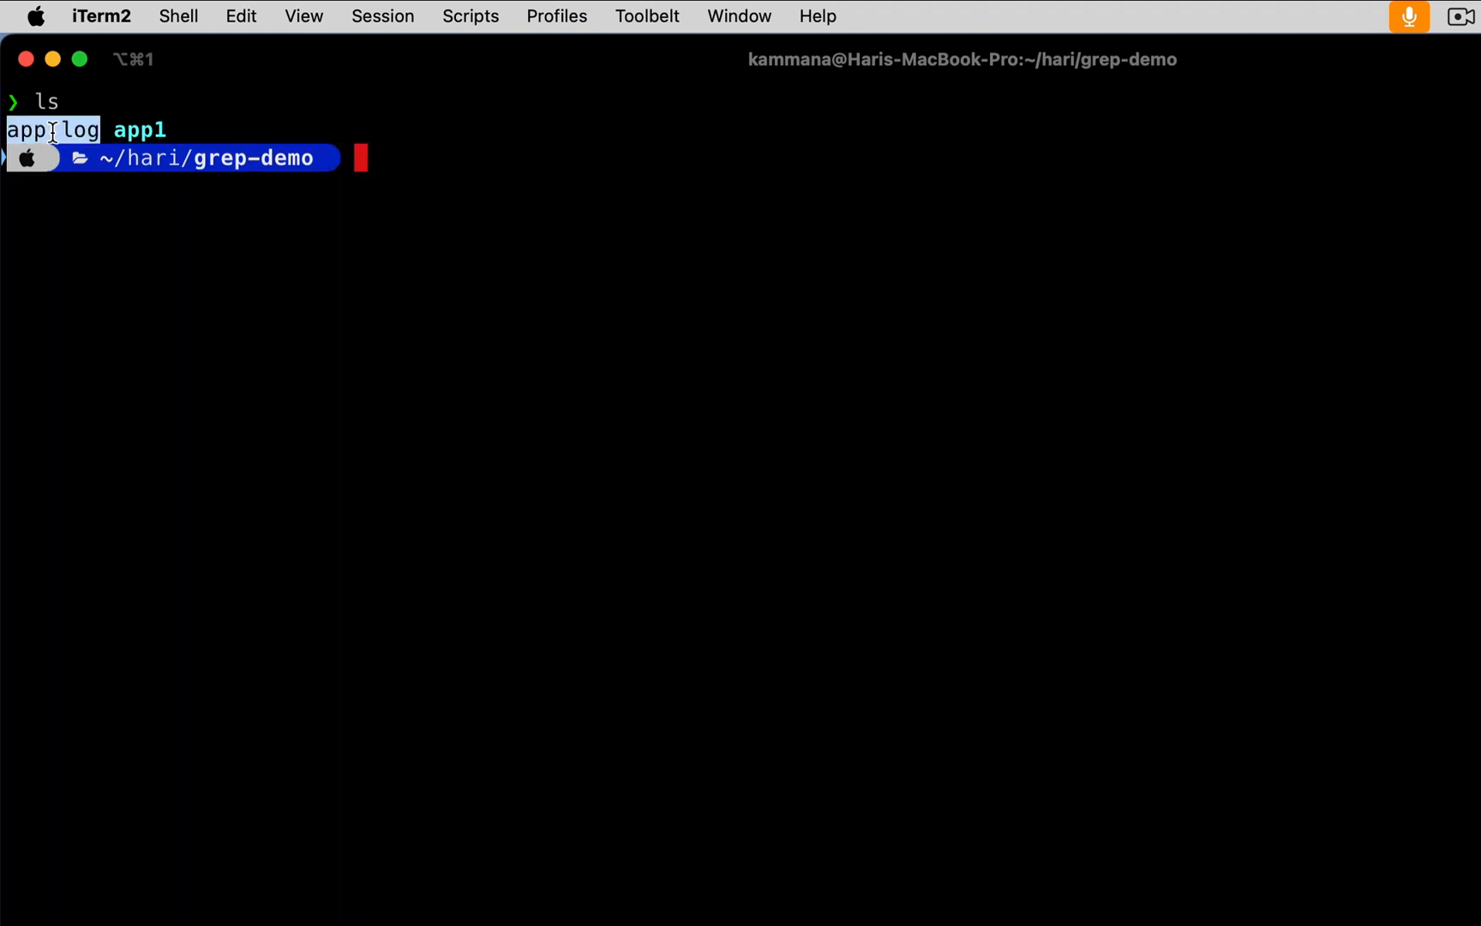
{"action": "type", "text": "ls app1"}
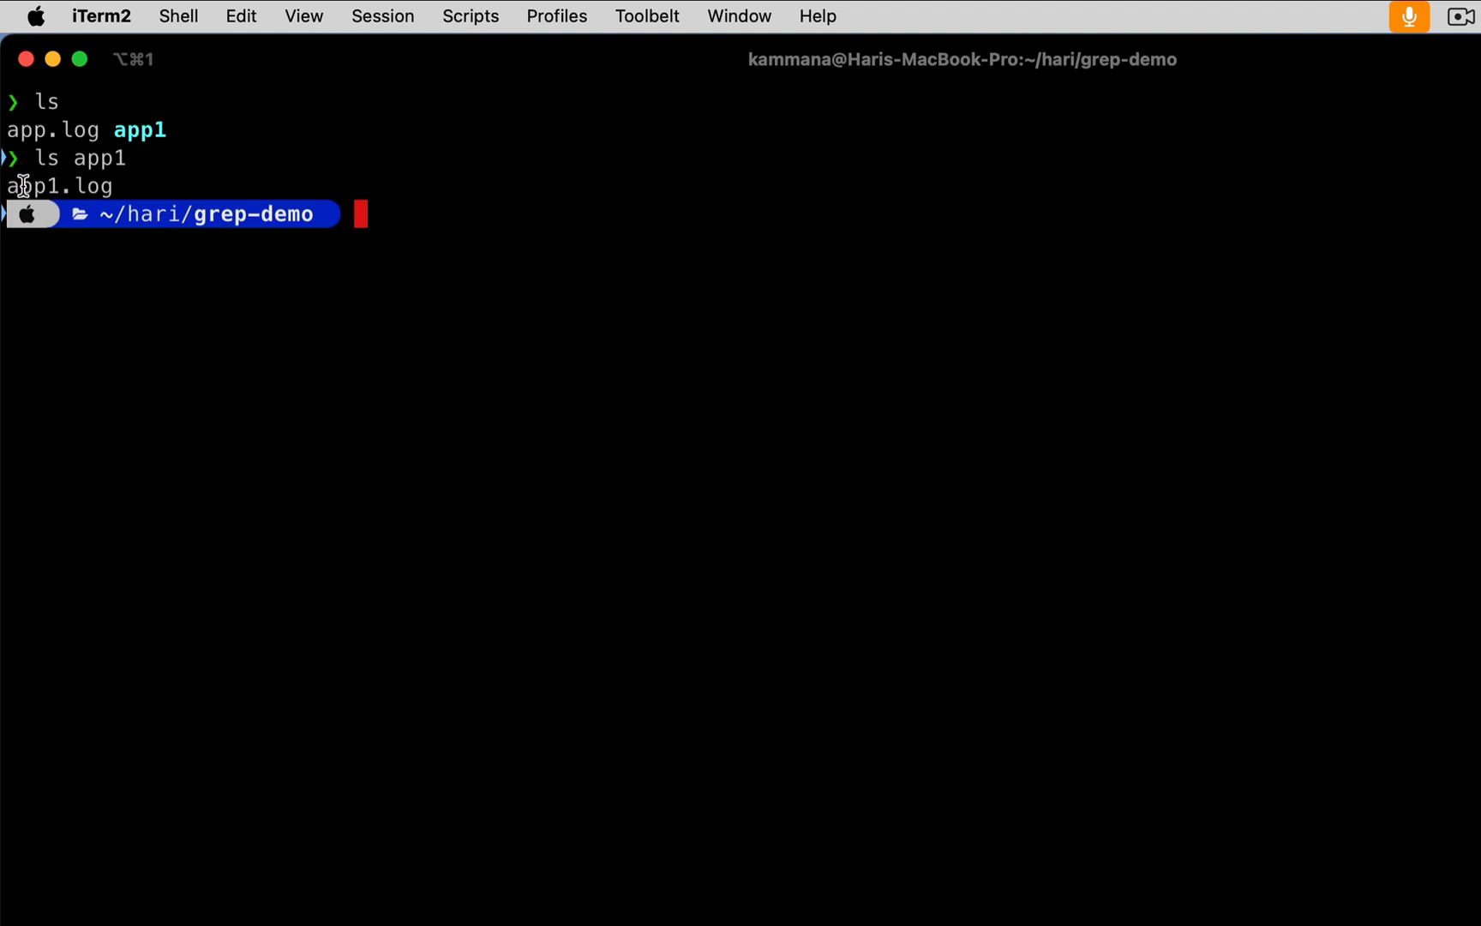
{"action": "mouse_move", "coordinate": [283, 301]}
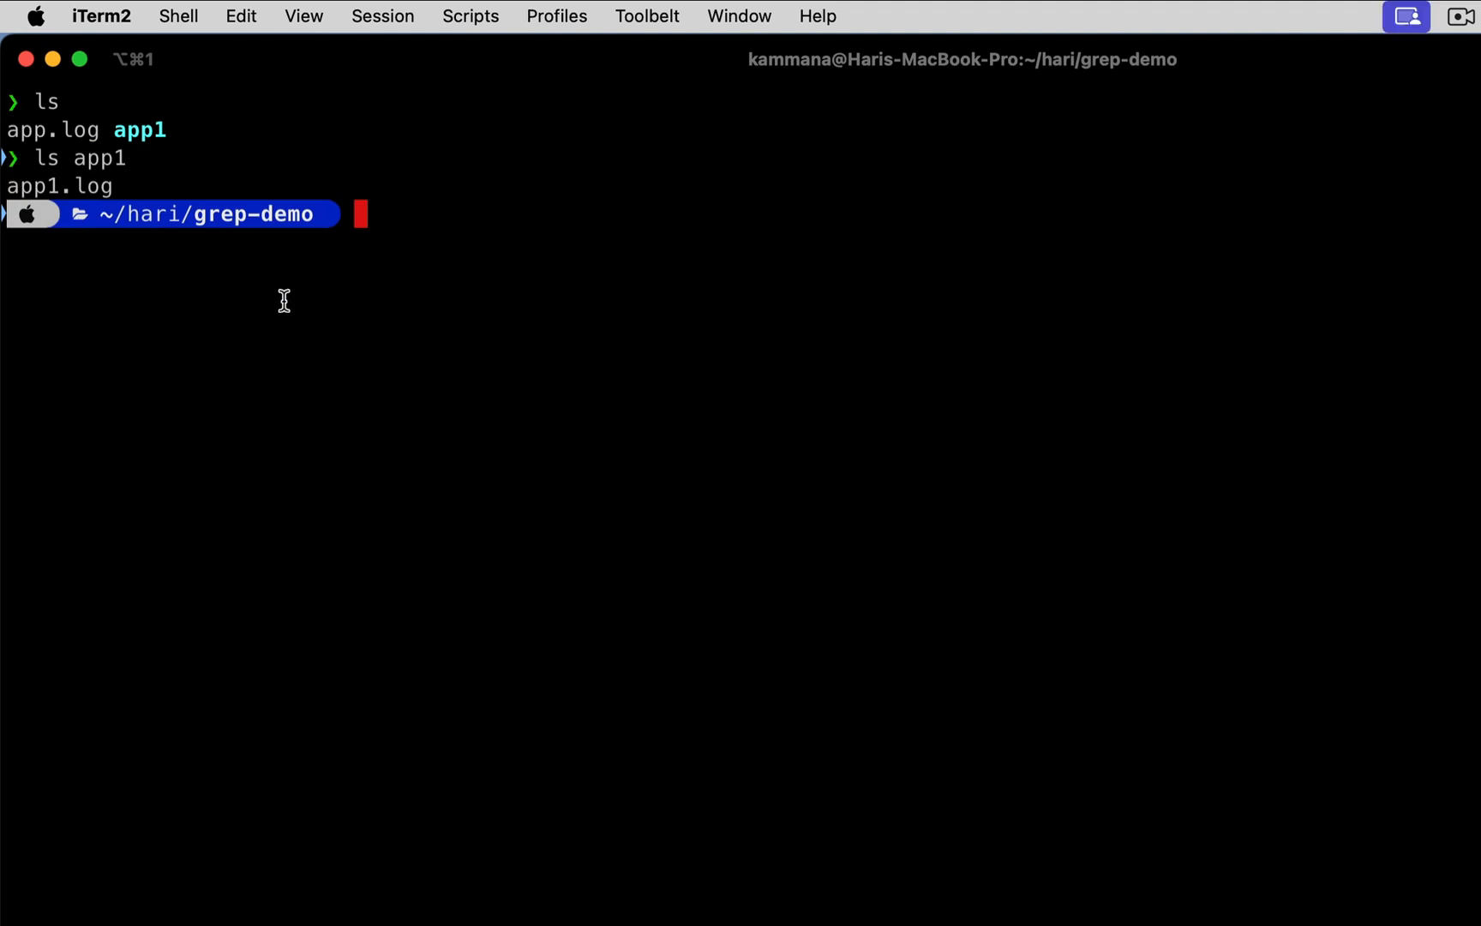
{"action": "mouse_move", "coordinate": [406, 215]}
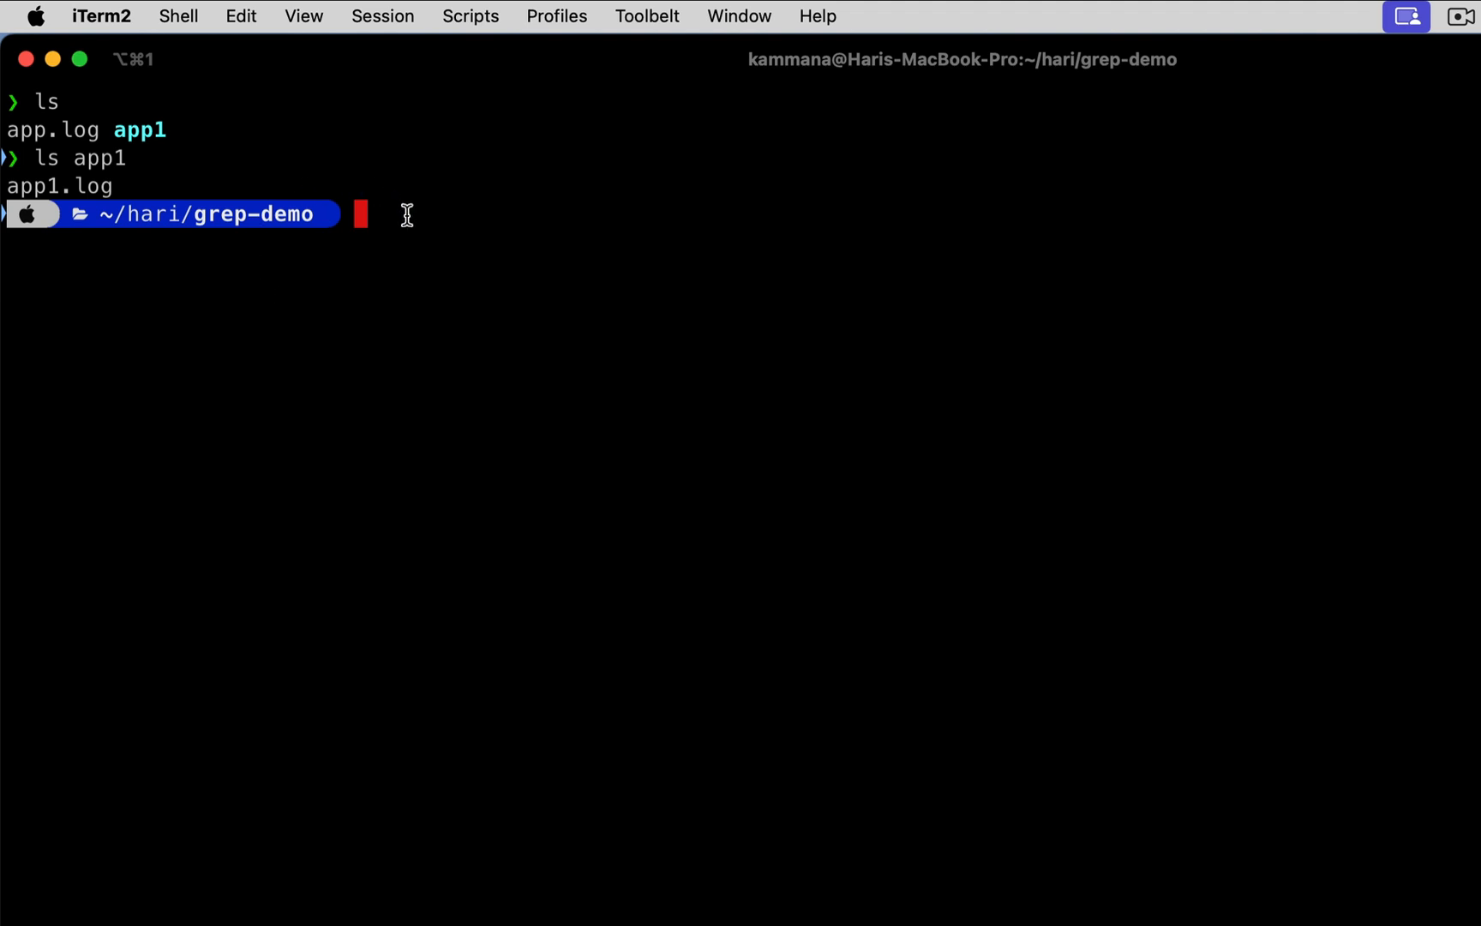
{"action": "mouse_move", "coordinate": [364, 265]}
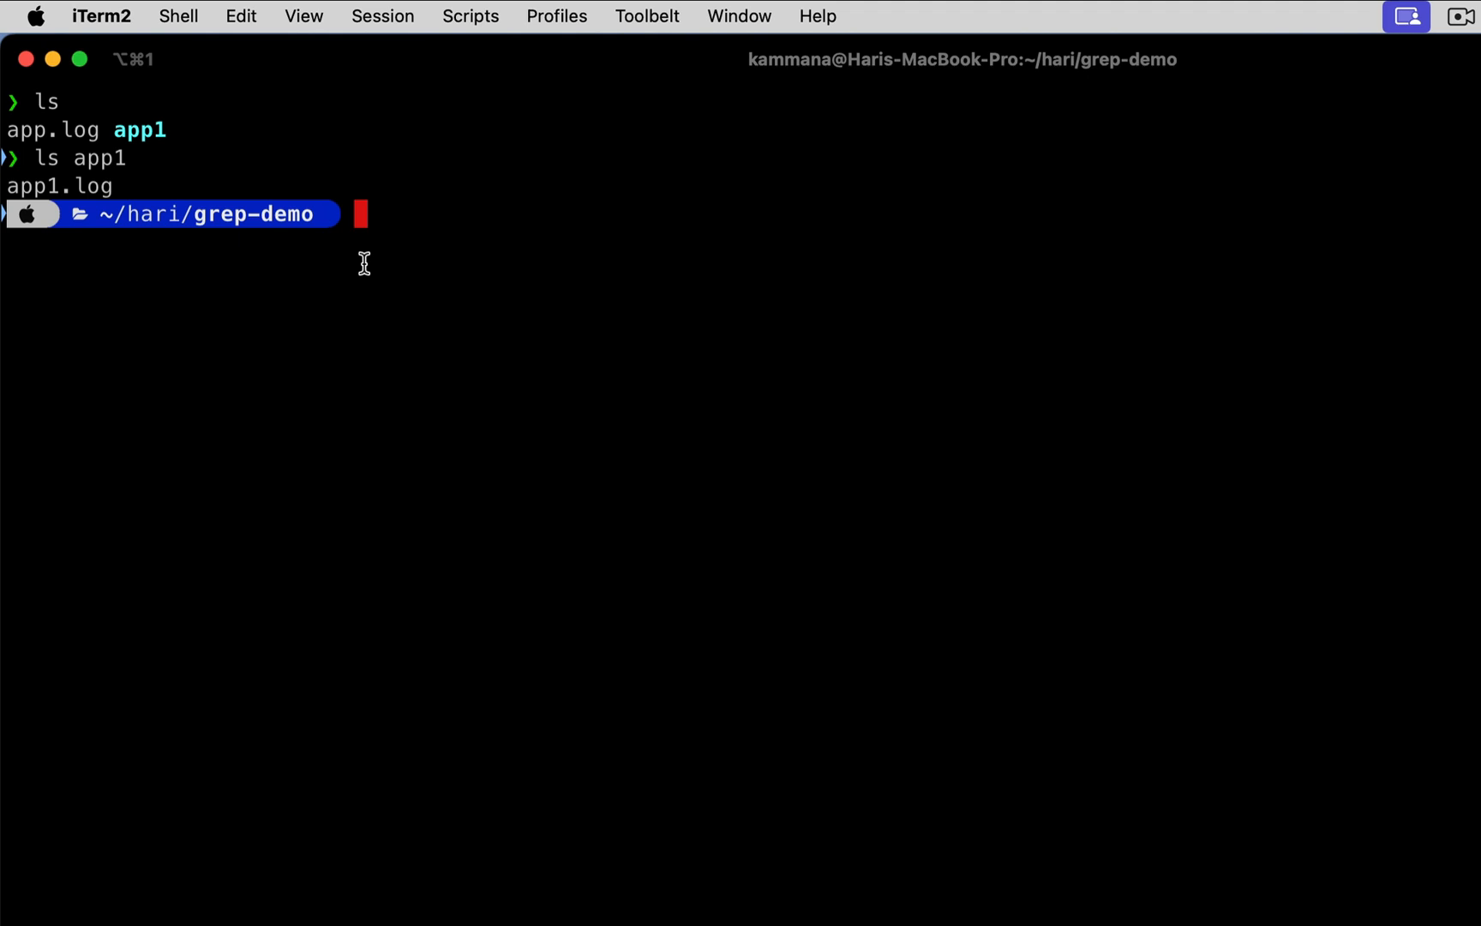
- Type grep -r "ORA-[0-9]{...}" ./ to search the current folder recursively, without running it
{"action": "type", "text": "grep -"}
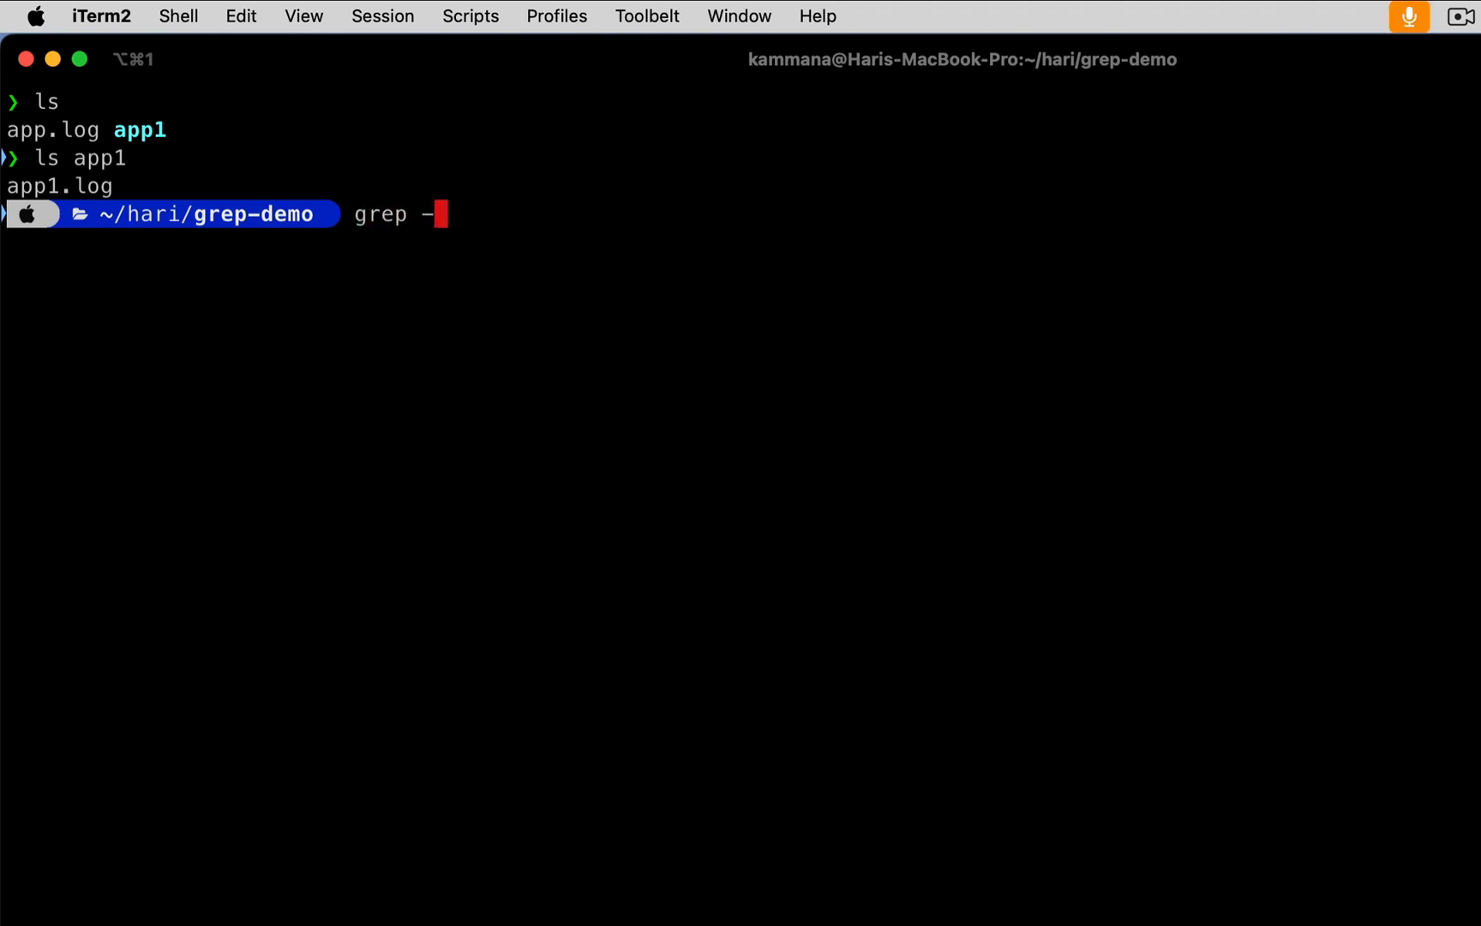
{"action": "type", "text": "r"}
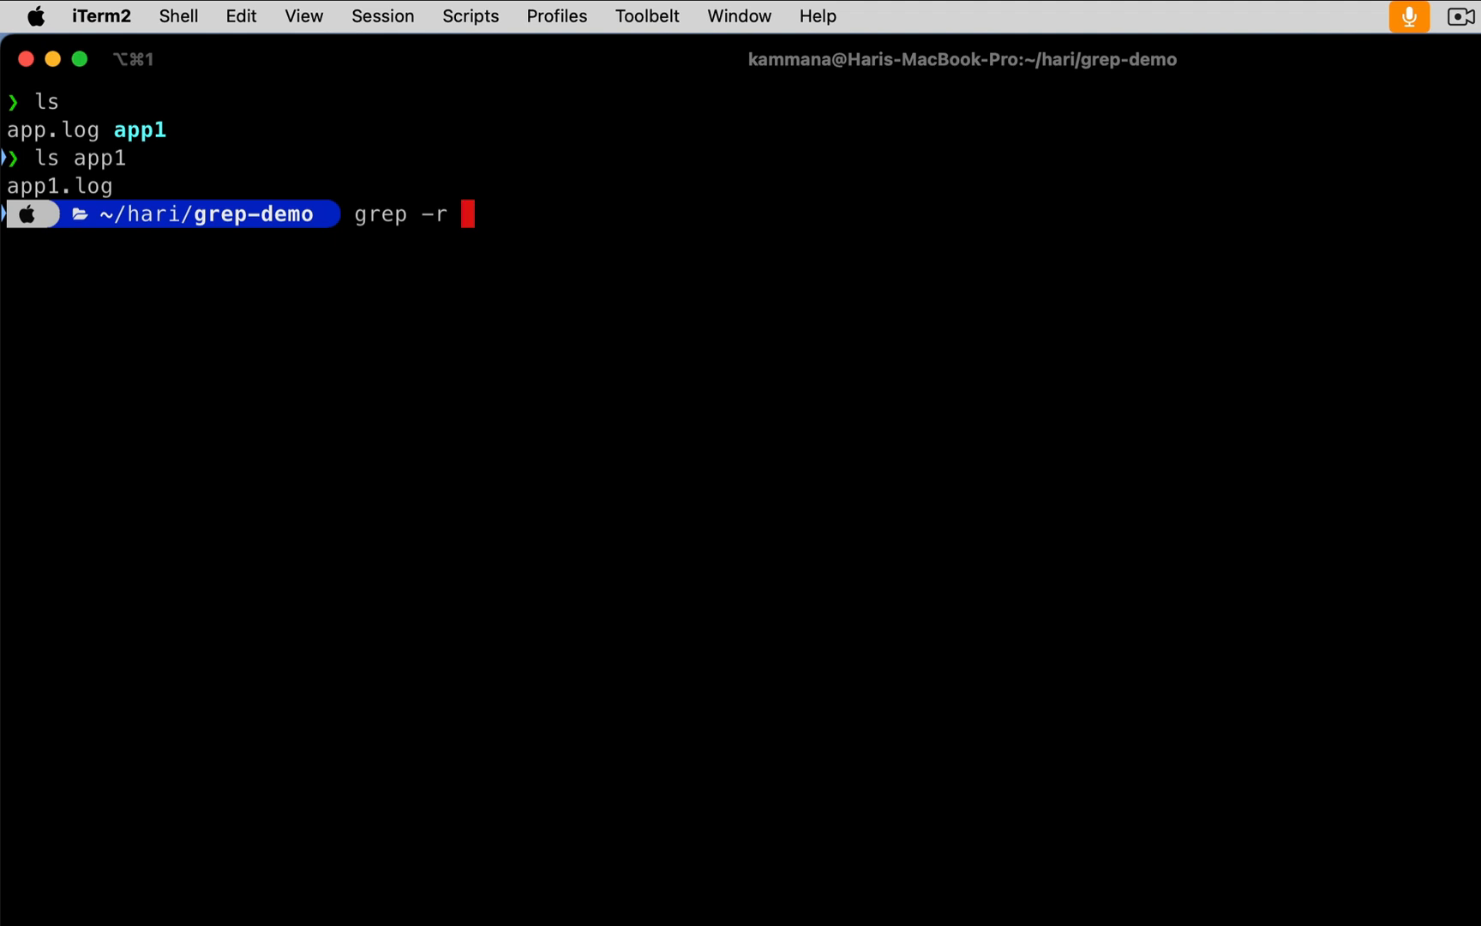
{"action": "type", "text": "\"\""}
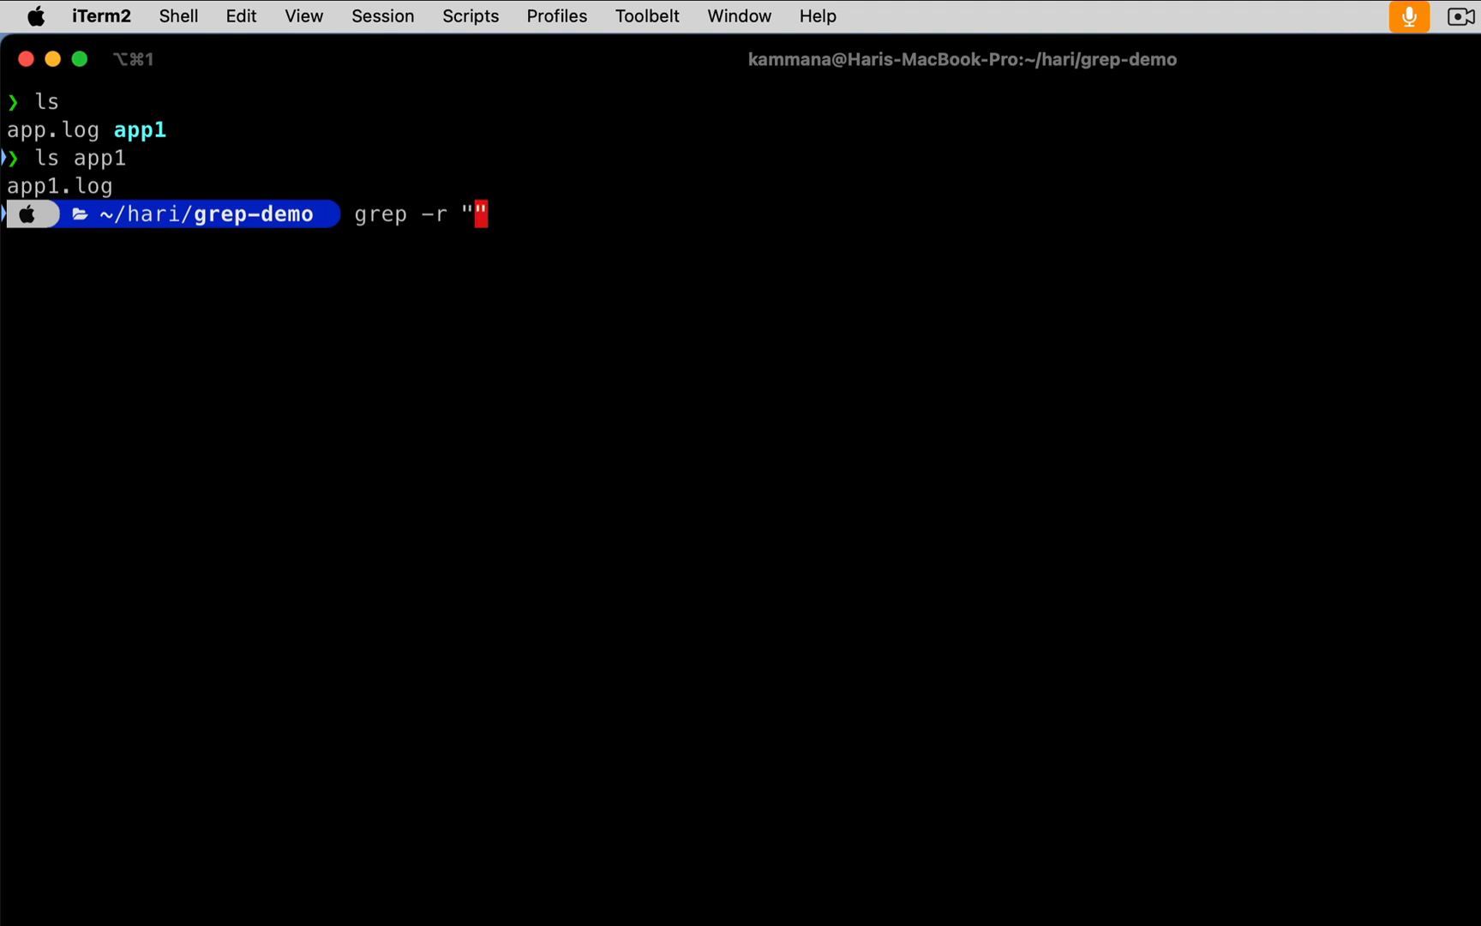
{"action": "type", "text": "ORA-"}
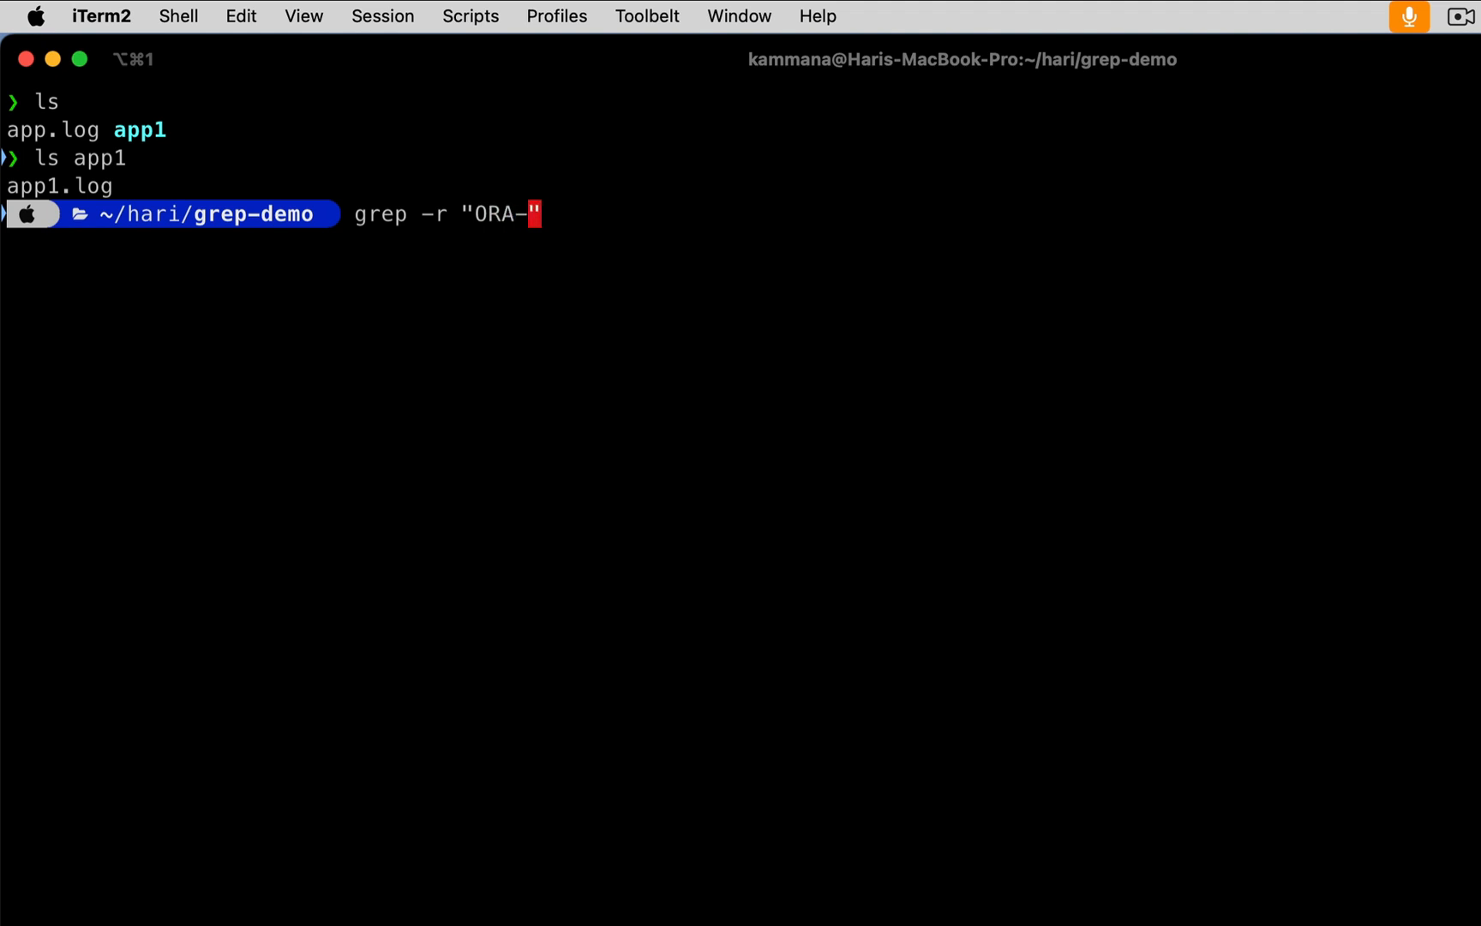
{"action": "type", "text": "[0]"}
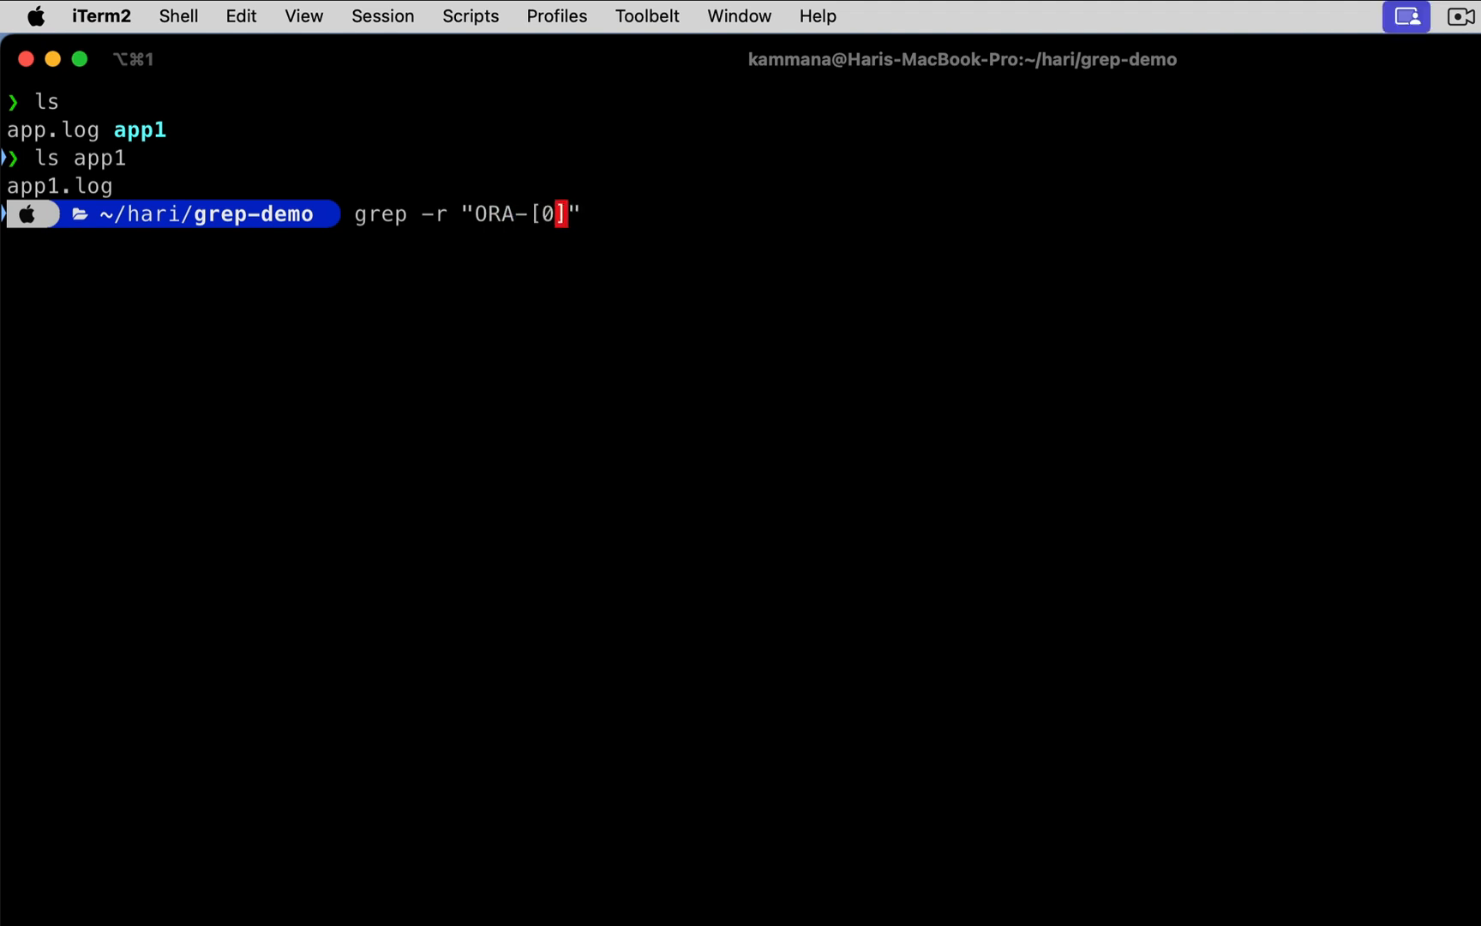
{"action": "type", "text": "-9]{}"}
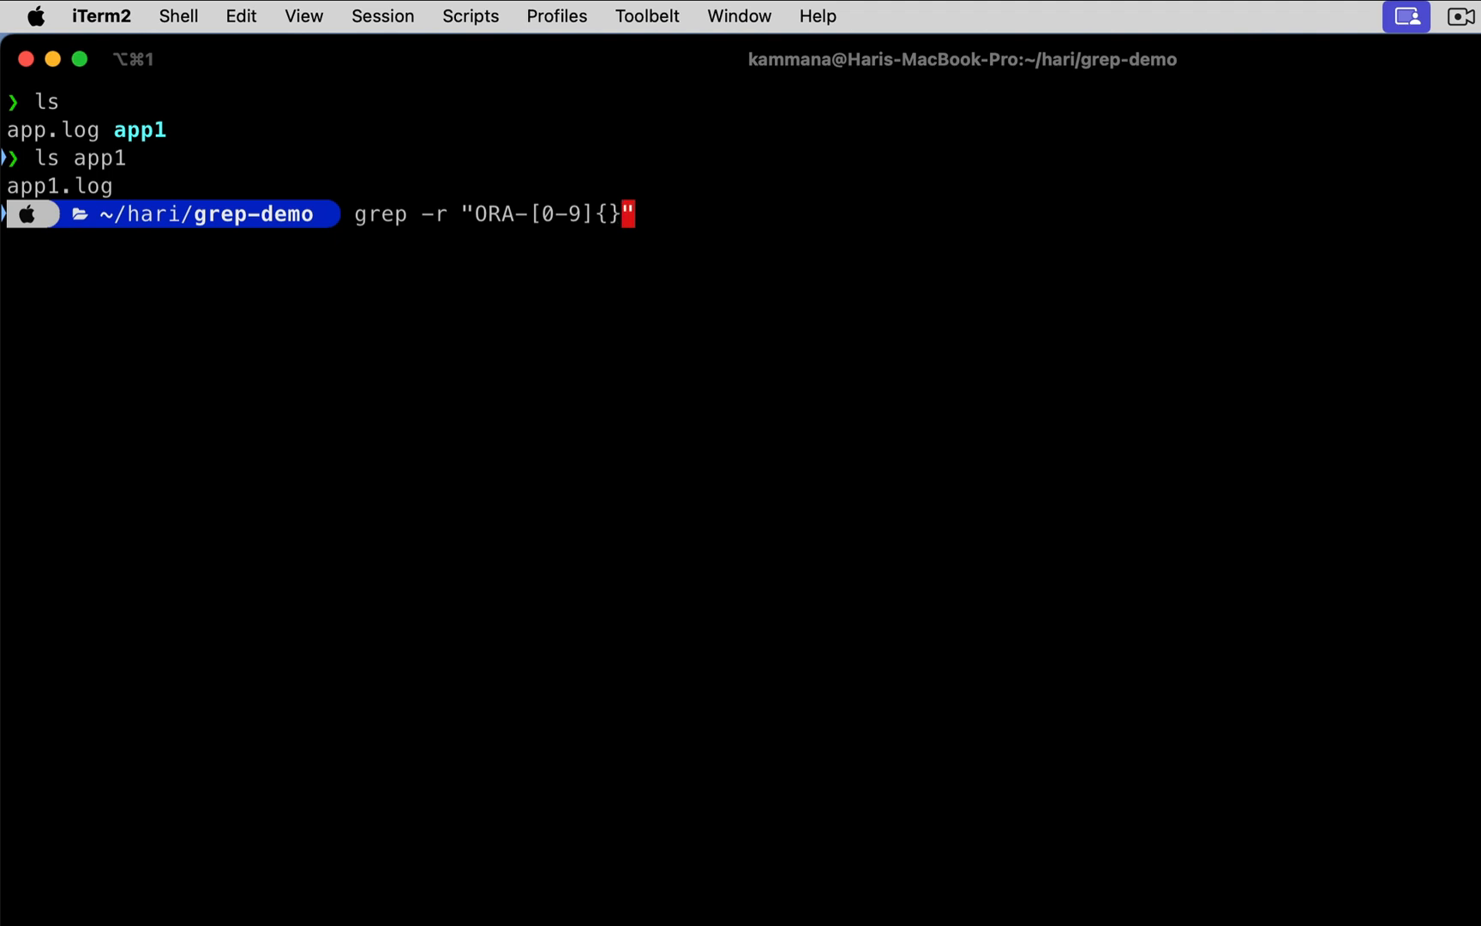
{"action": "type", "text": "9"}
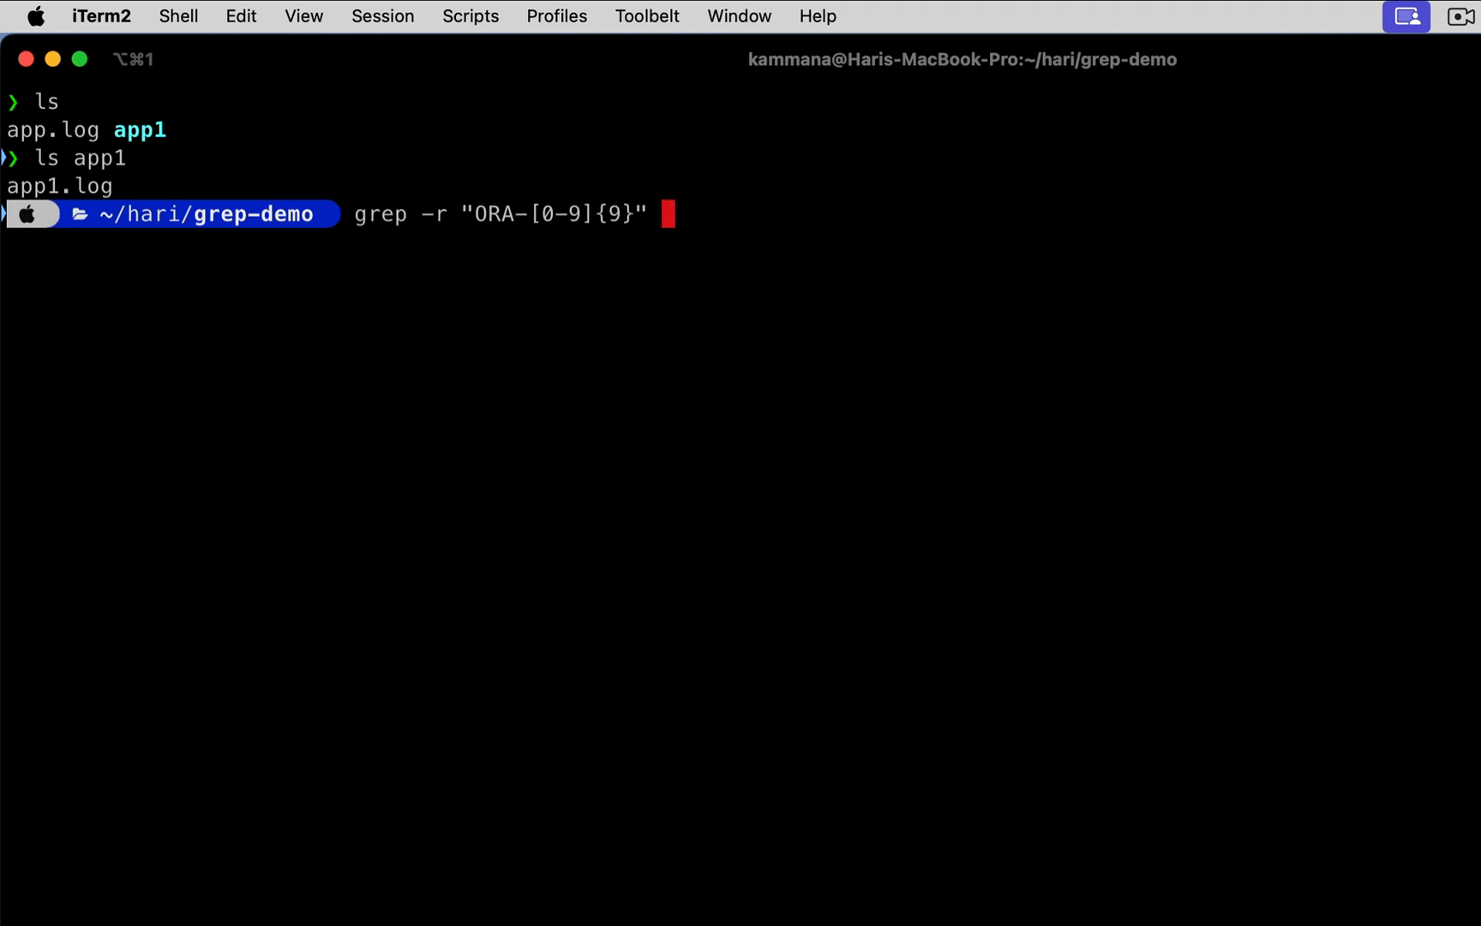
{"action": "type", "text": "./"}
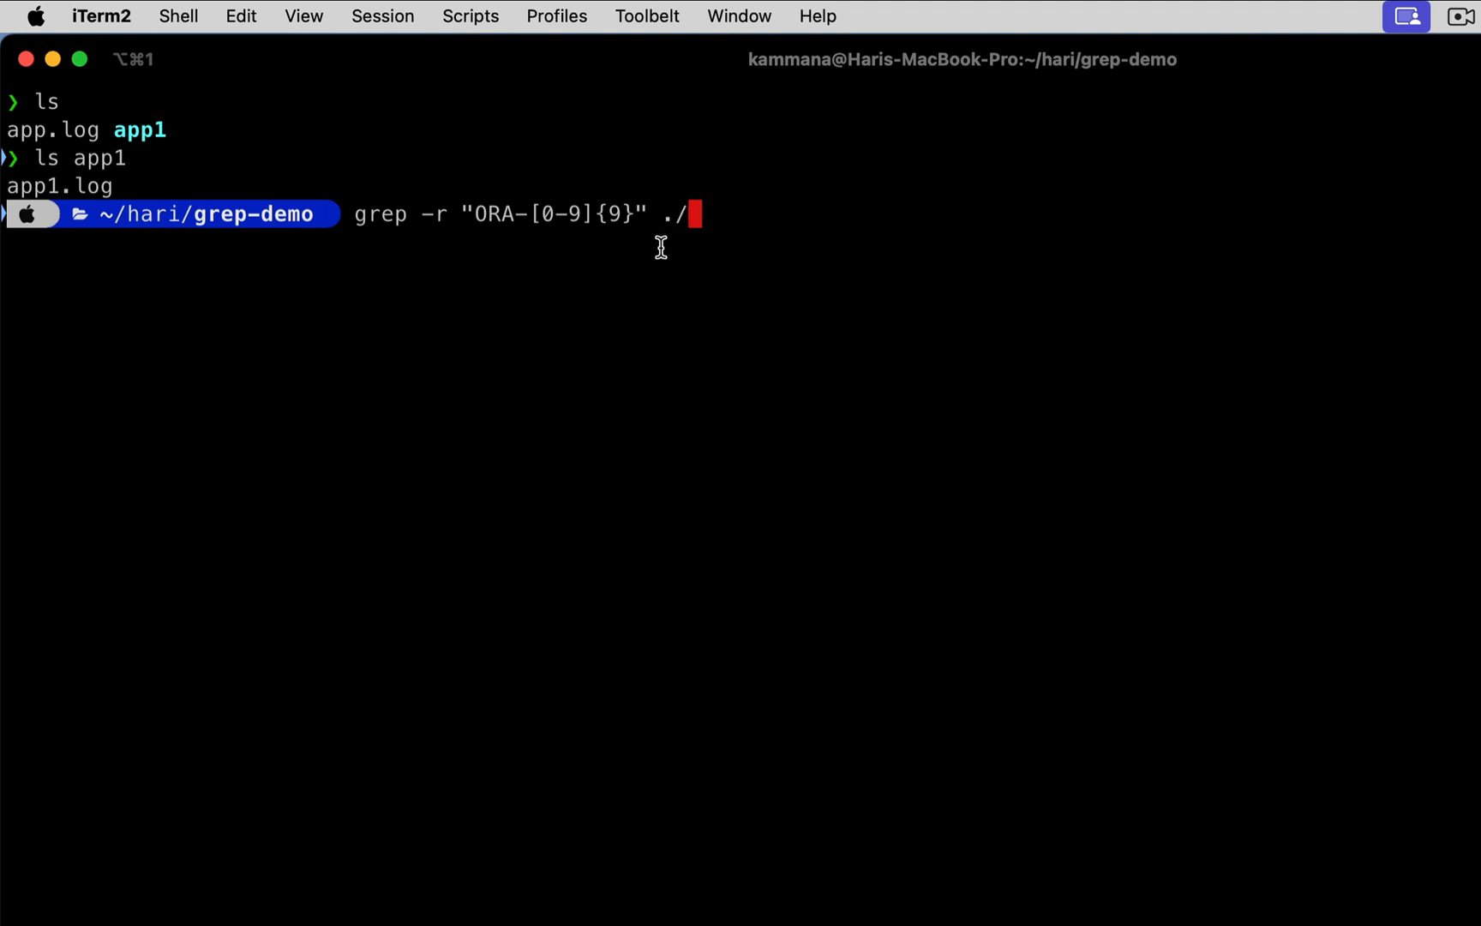
{"action": "mouse_move", "coordinate": [78, 179]}
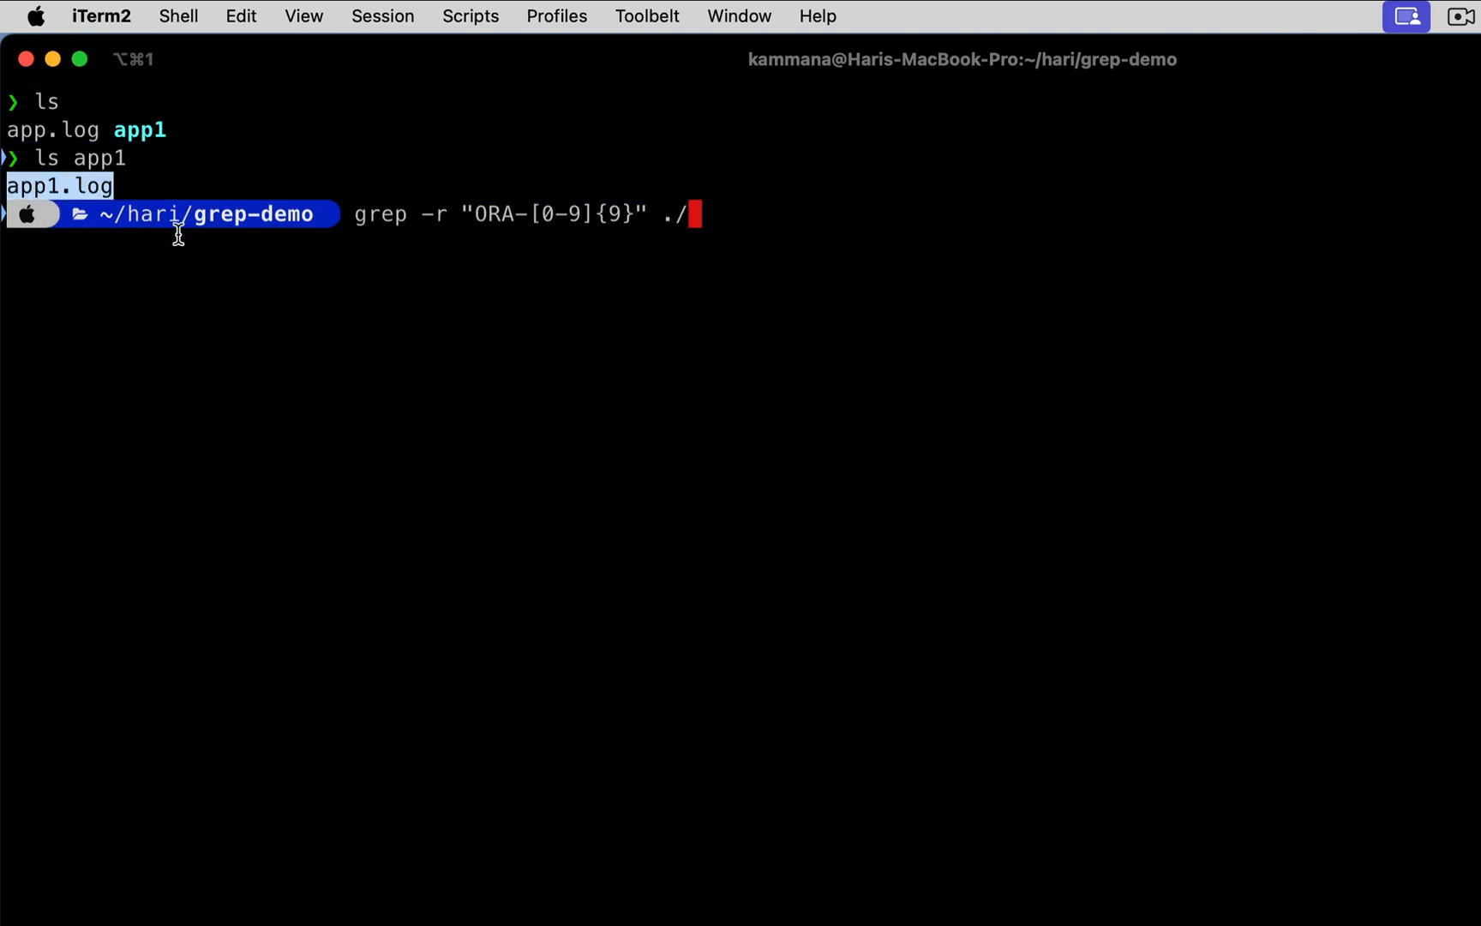
{"action": "mouse_move", "coordinate": [151, 141]}
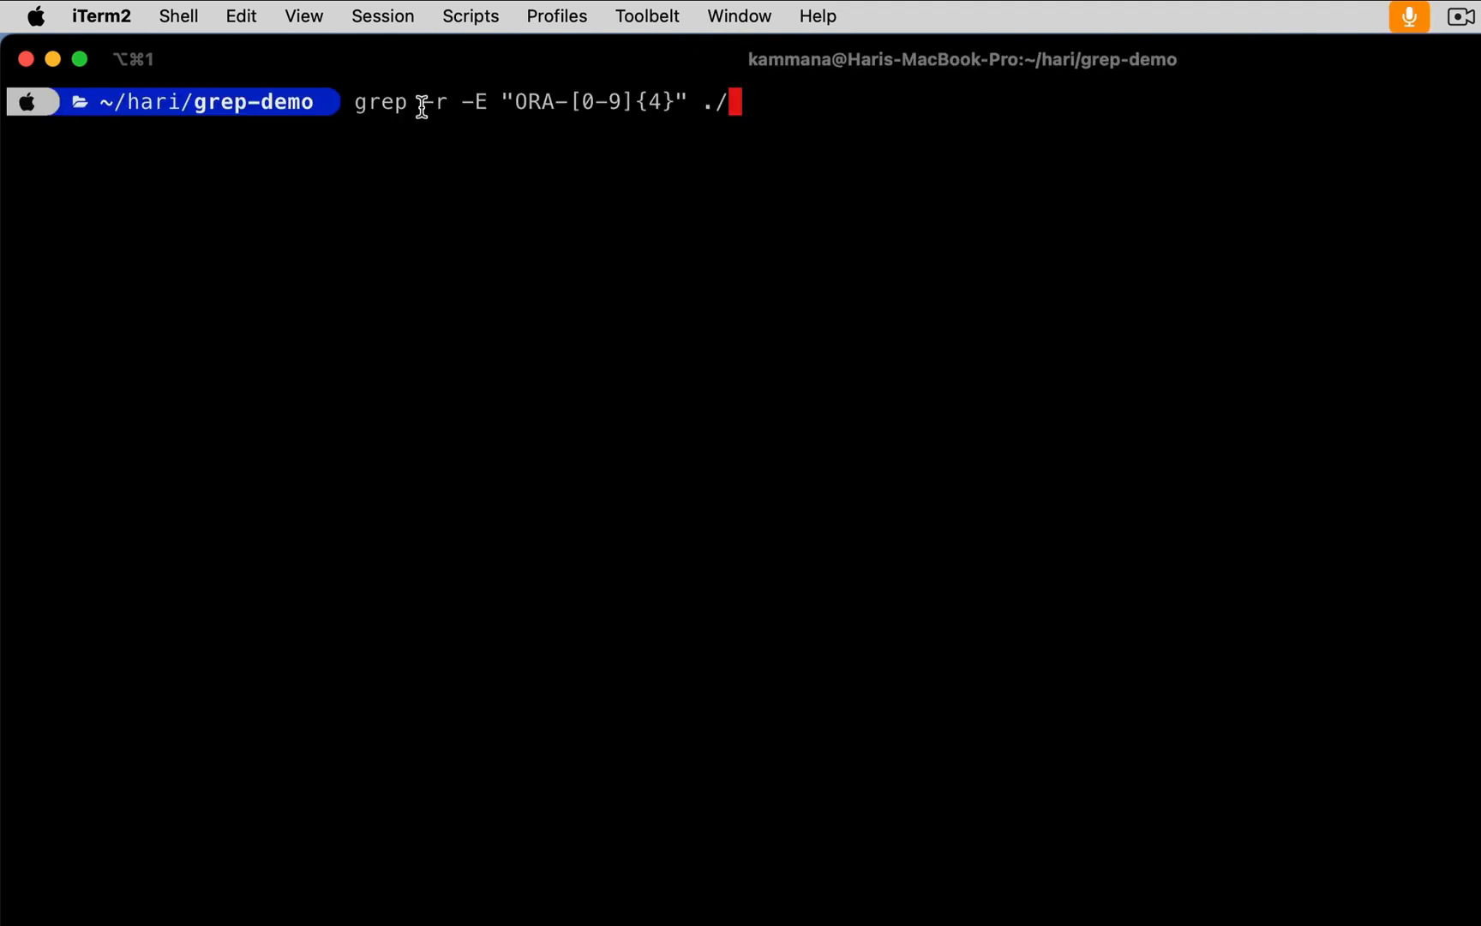
- Run the recursive grep and mark the seven matches that came from app.log among the fourteen results
{"action": "double_click", "coordinate": [434, 102]}
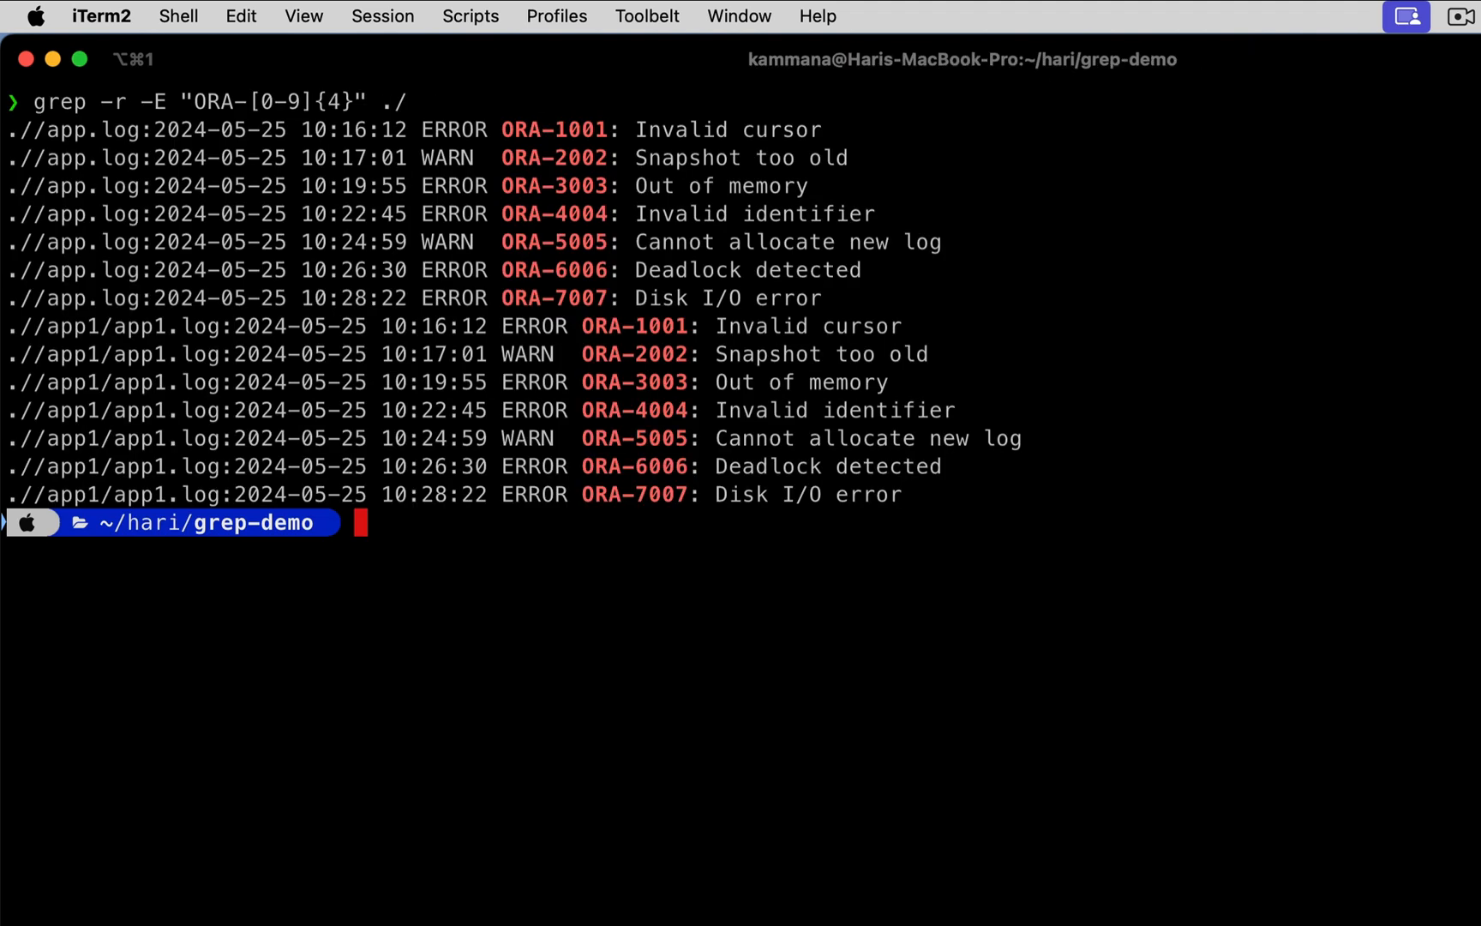
{"action": "left_click_drag", "start_coordinate": [350, 157], "coordinate": [822, 297]}
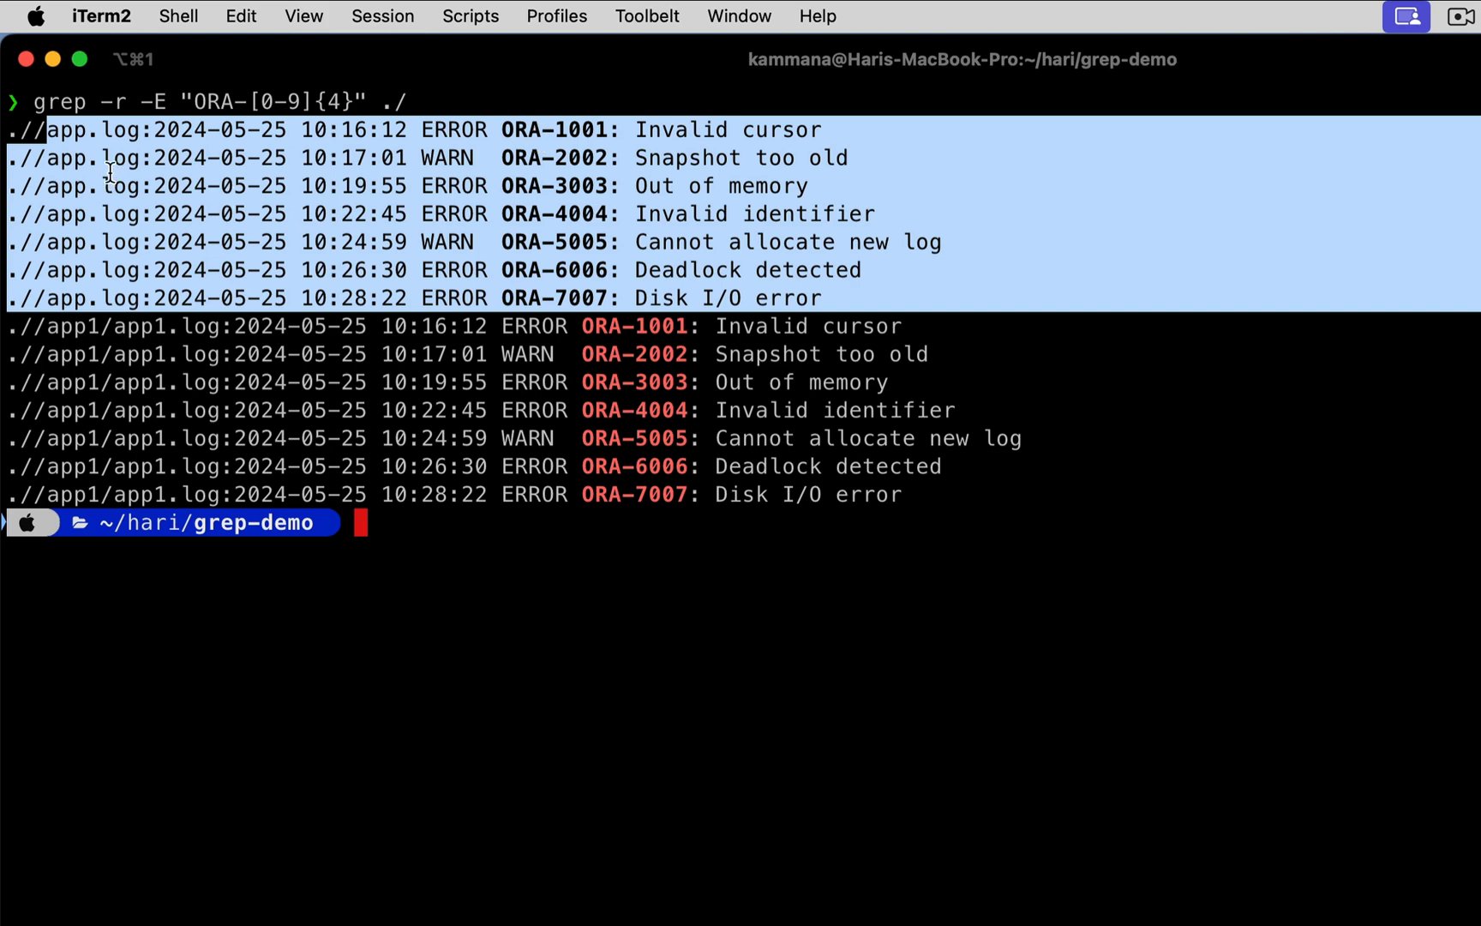
{"action": "mouse_move", "coordinate": [64, 331]}
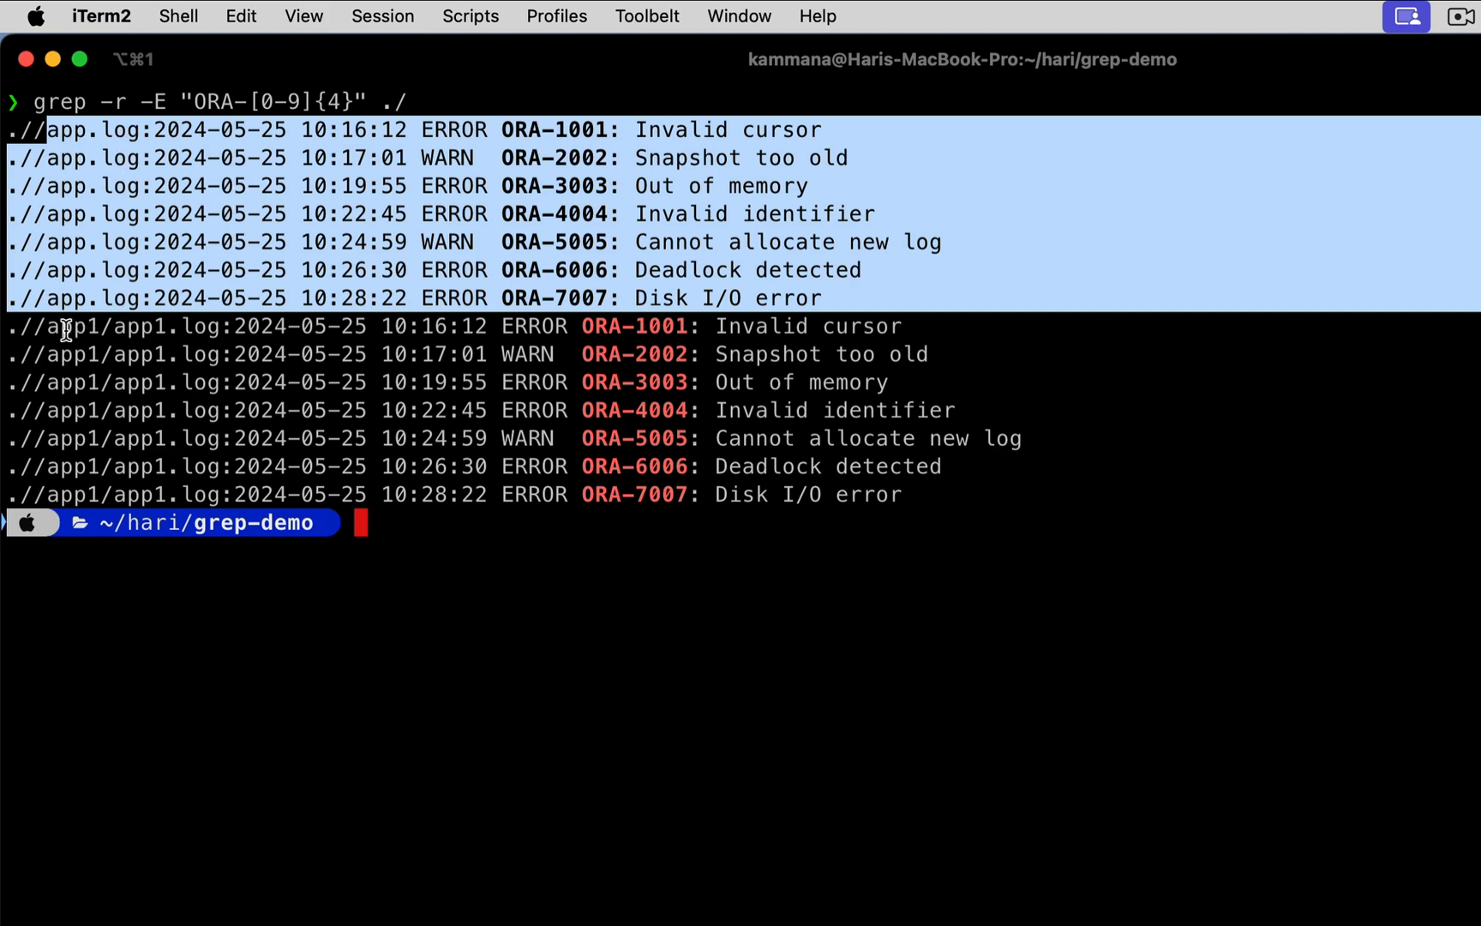